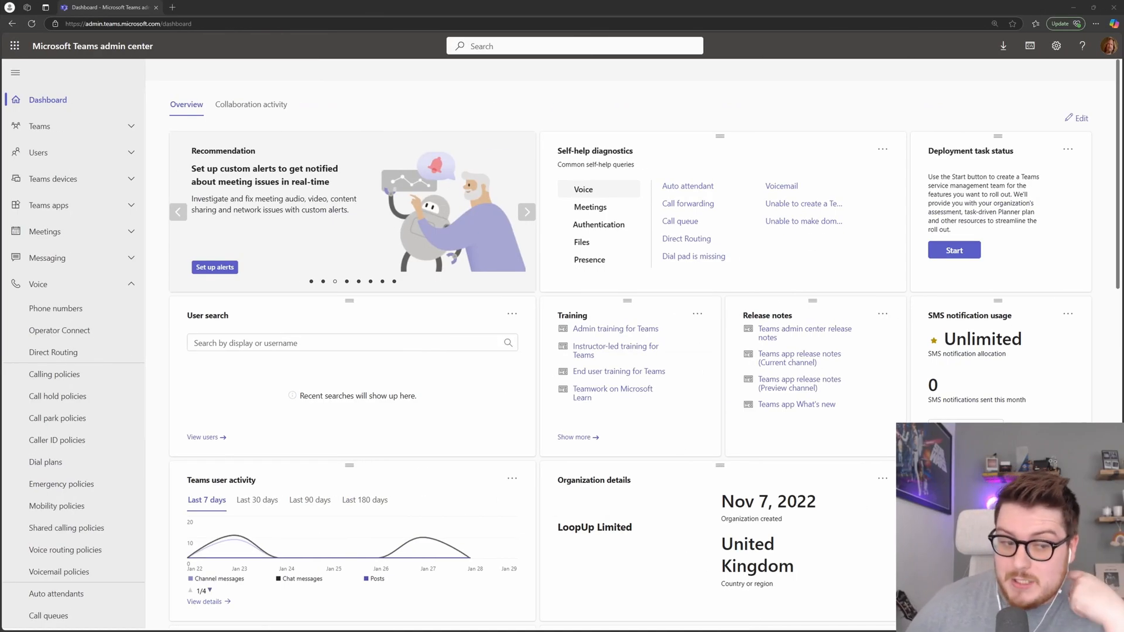
# - Go to Call queues under Voice to list the three existing queues including Test CQ
pyautogui.scroll(-3)
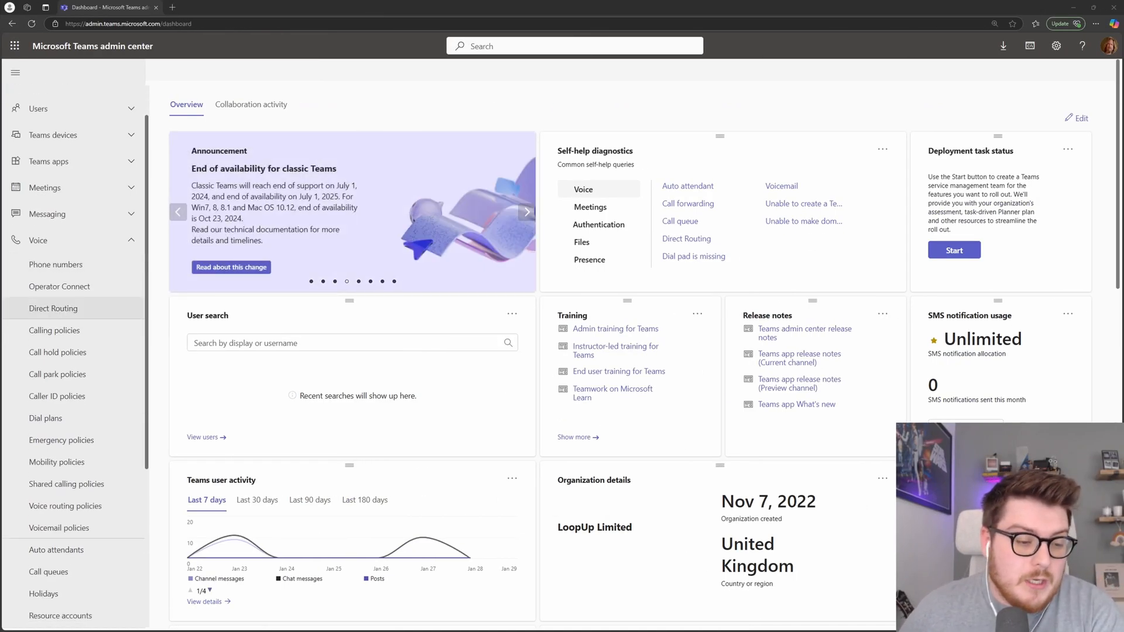
pyautogui.moveTo(37, 240)
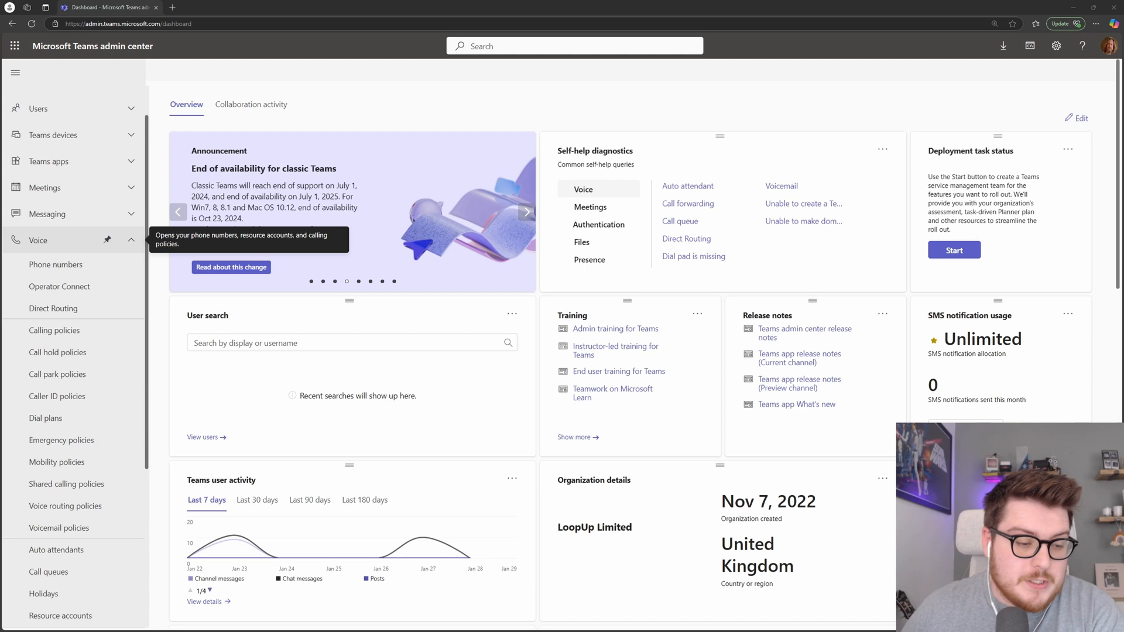
pyautogui.click(48, 571)
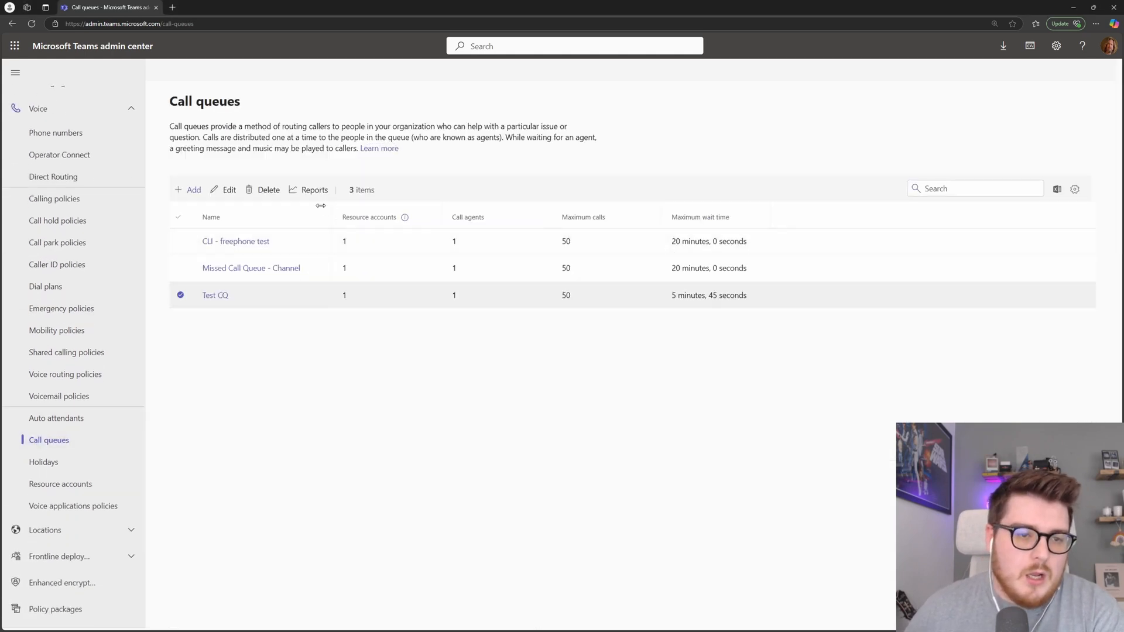
pyautogui.moveTo(239, 276)
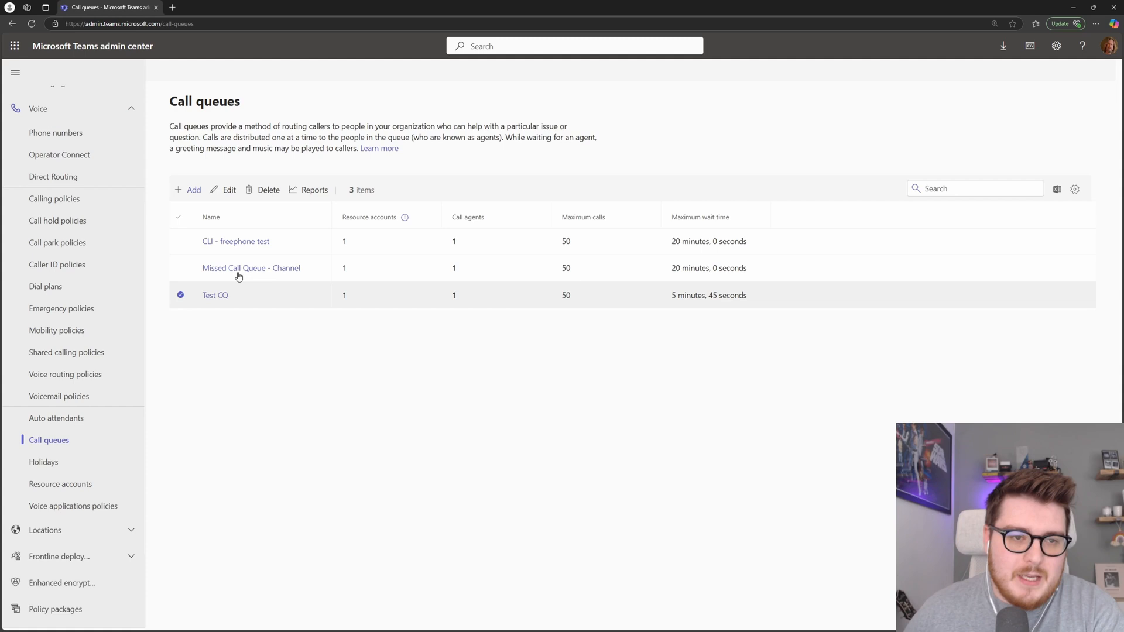
pyautogui.moveTo(226, 187)
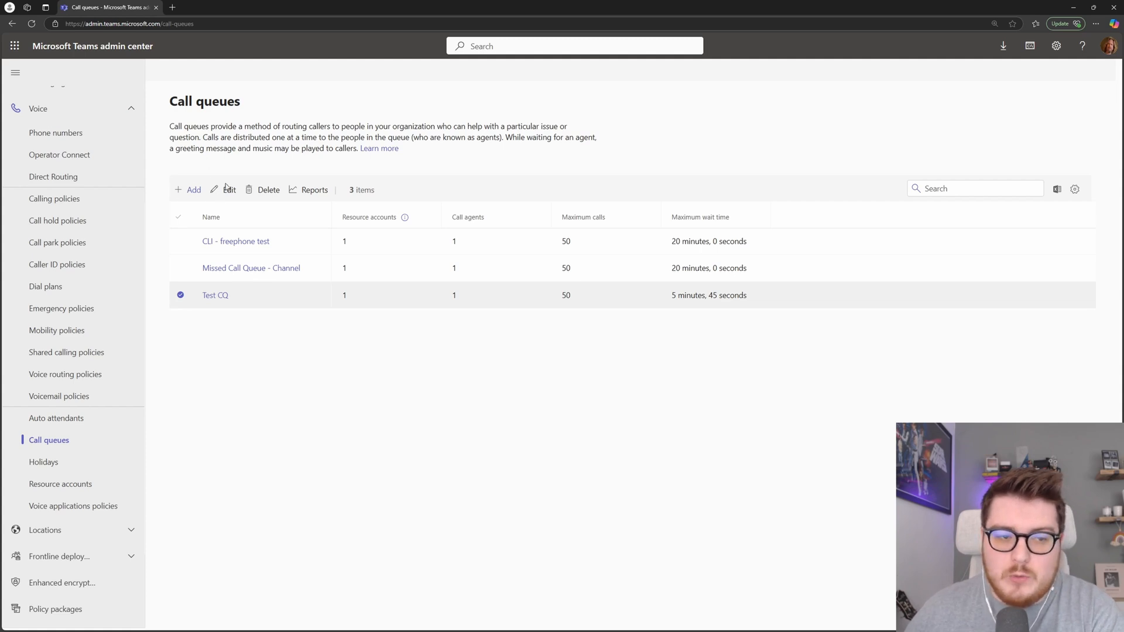
pyautogui.moveTo(304, 186)
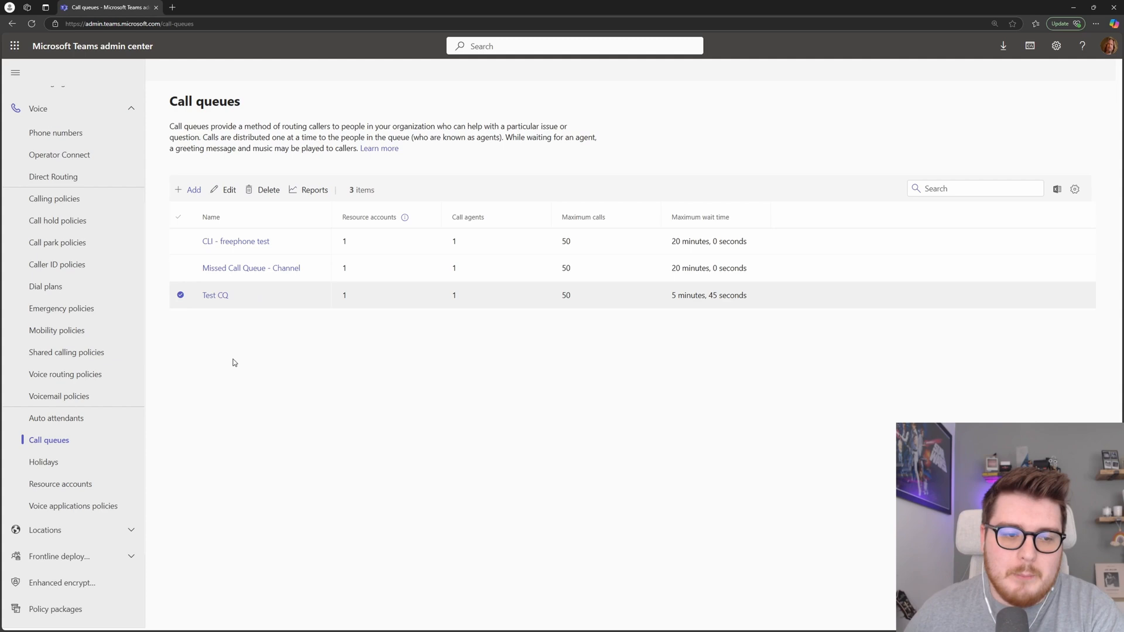
pyautogui.moveTo(225, 371)
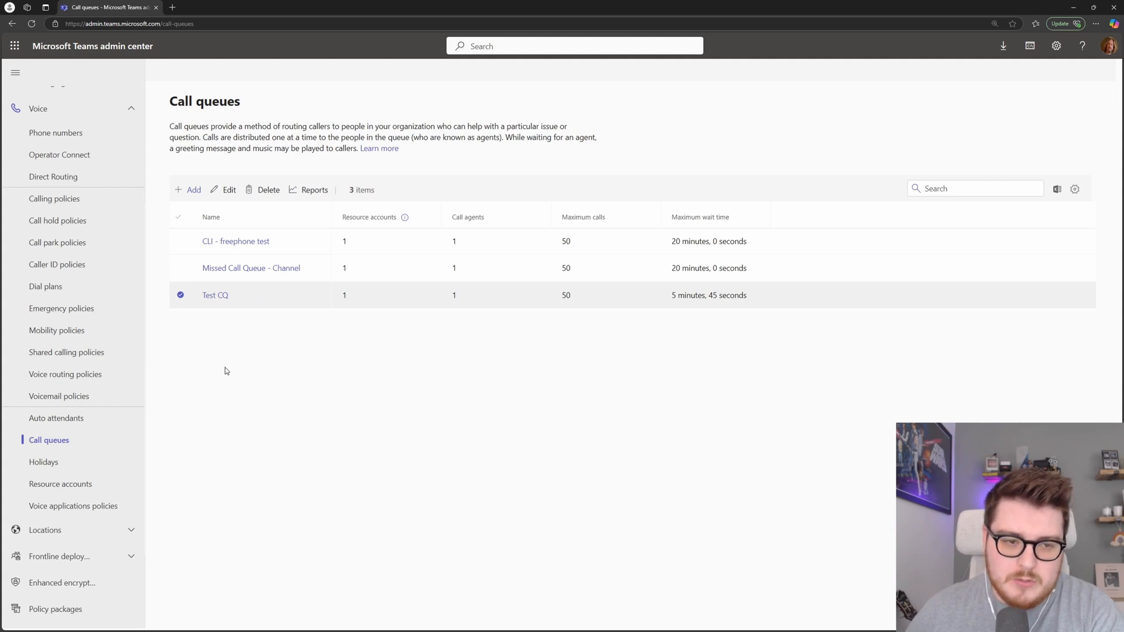
pyautogui.moveTo(216, 295)
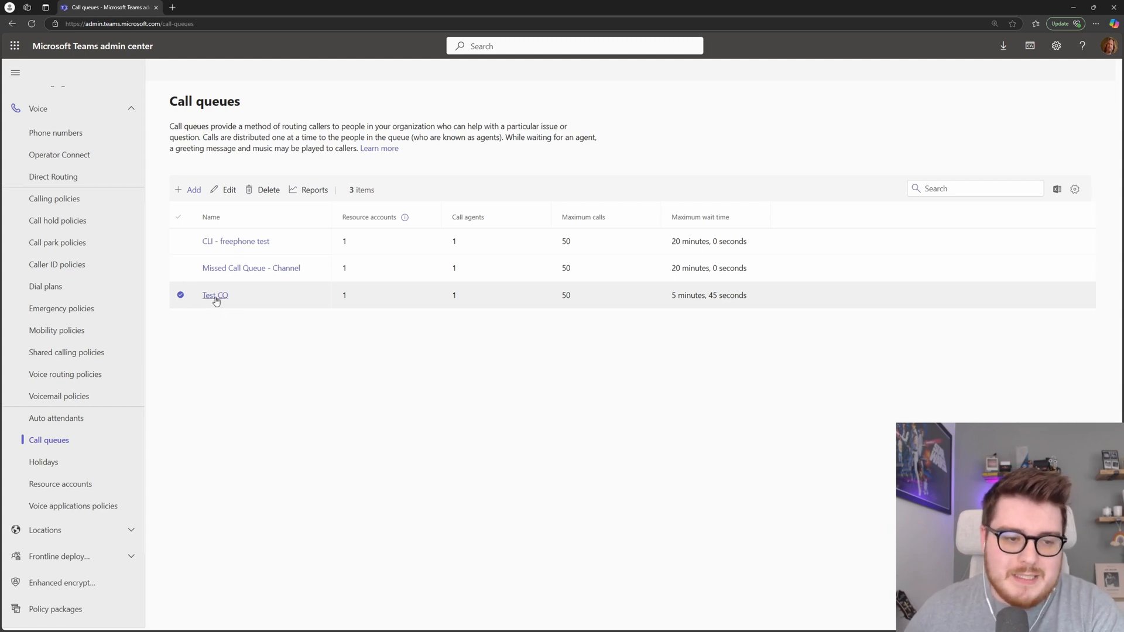
# - Open Test CQ for editing and review its resource account and phone number
pyautogui.click(214, 295)
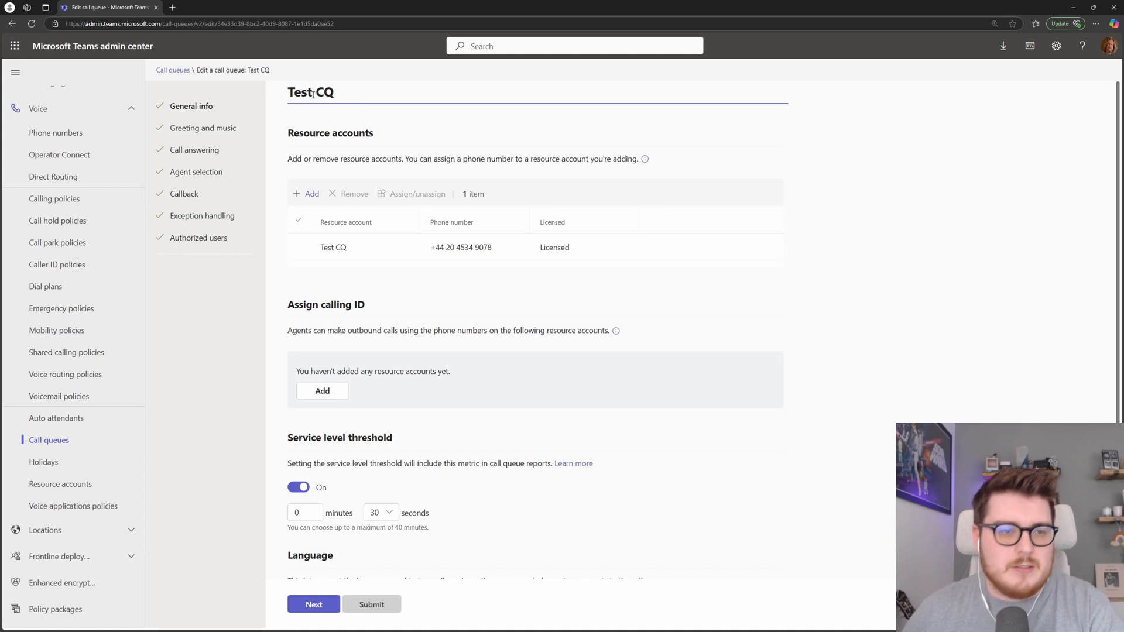
pyautogui.moveTo(327, 97)
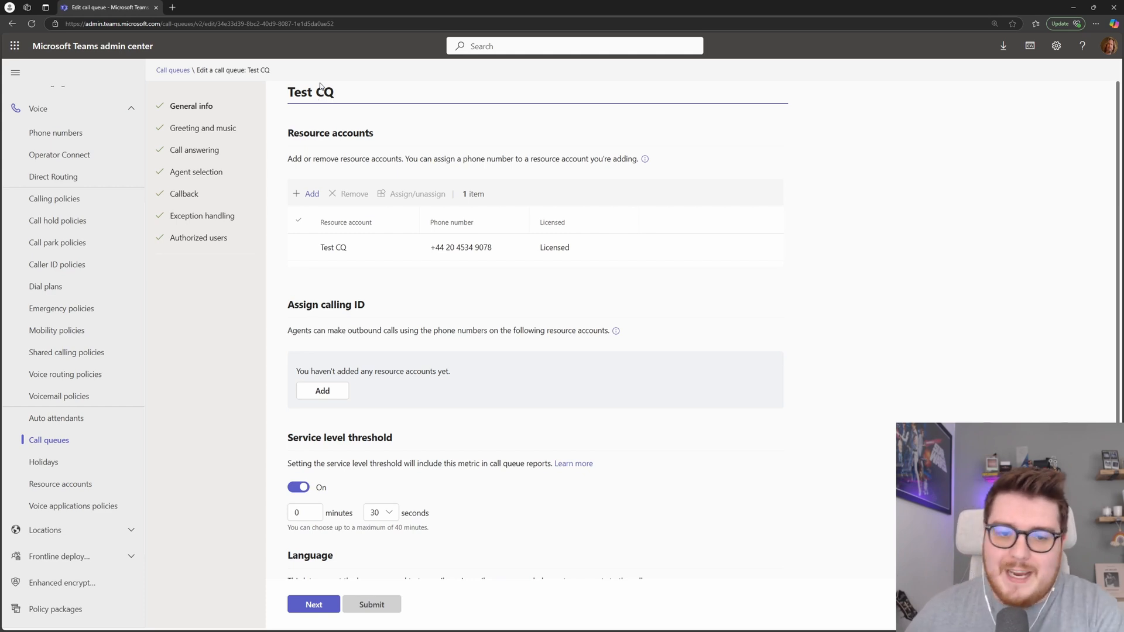
pyautogui.moveTo(293, 143)
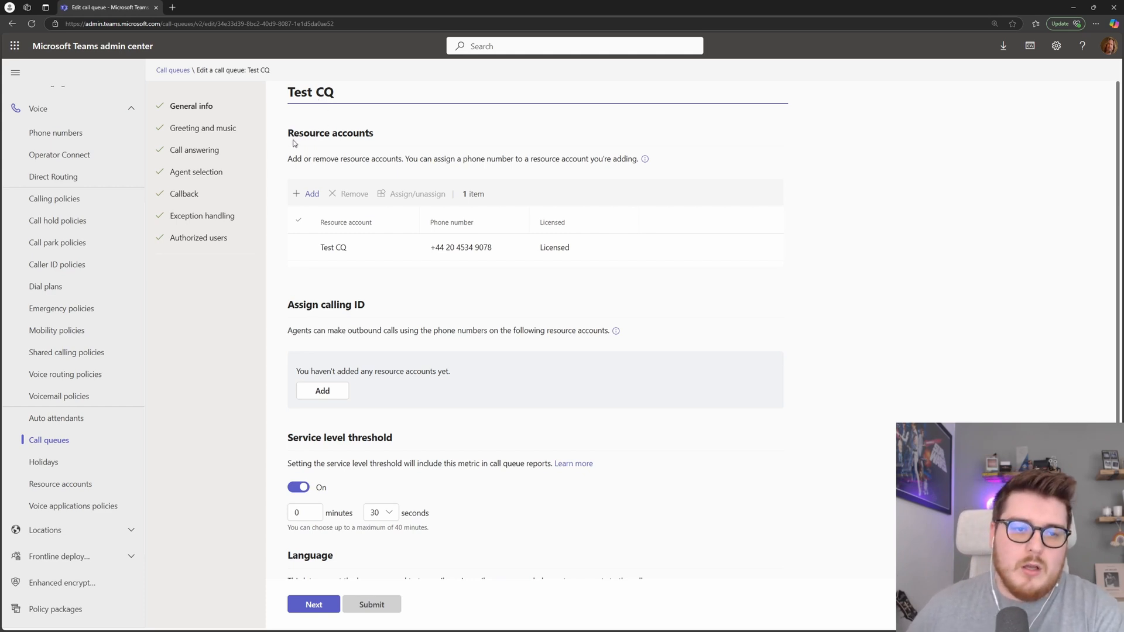
pyautogui.moveTo(362, 185)
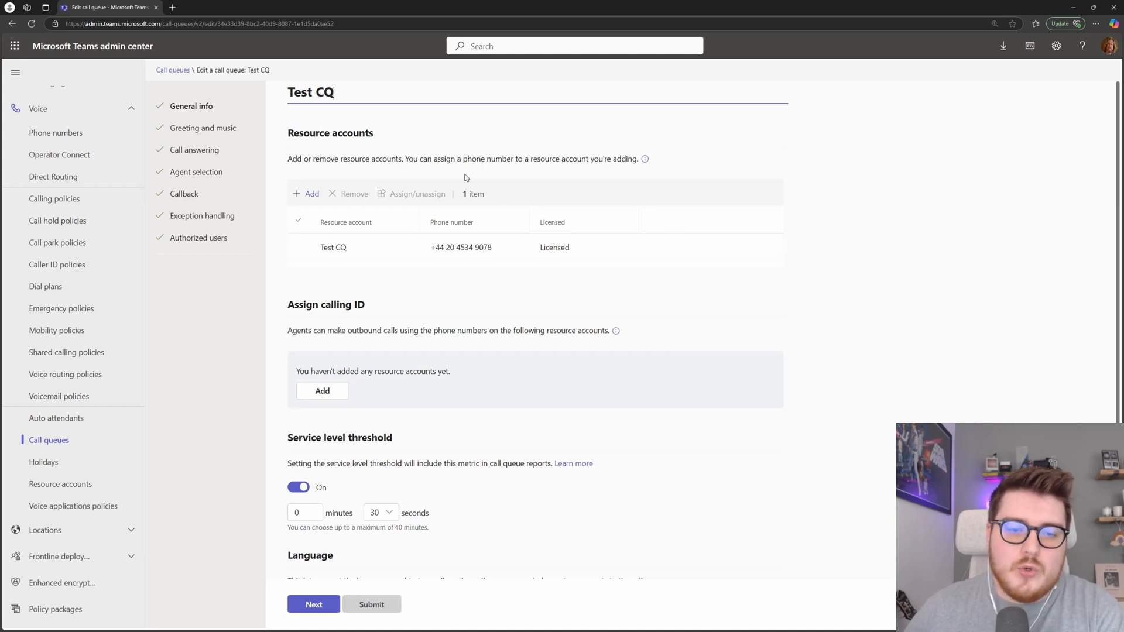
pyautogui.moveTo(382, 277)
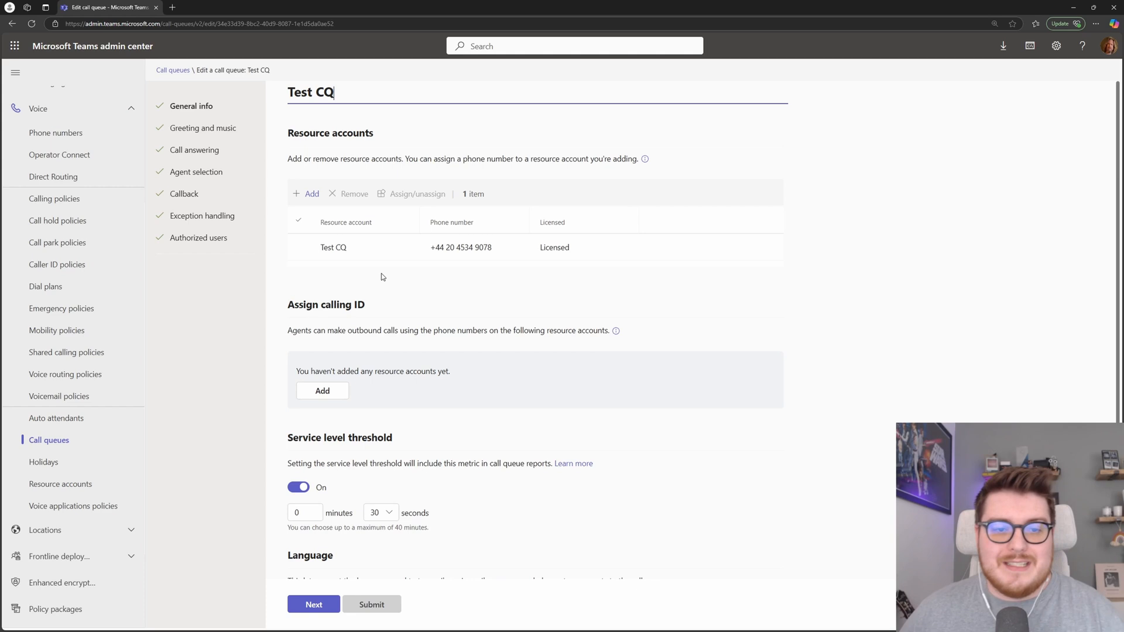
pyautogui.moveTo(413, 270)
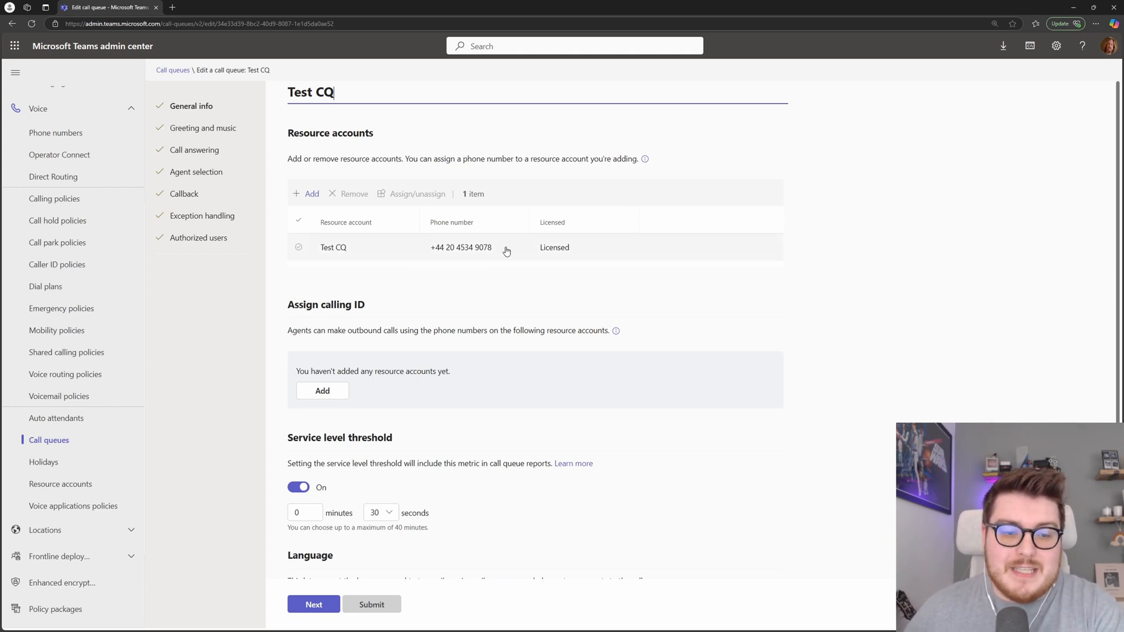
pyautogui.moveTo(474, 255)
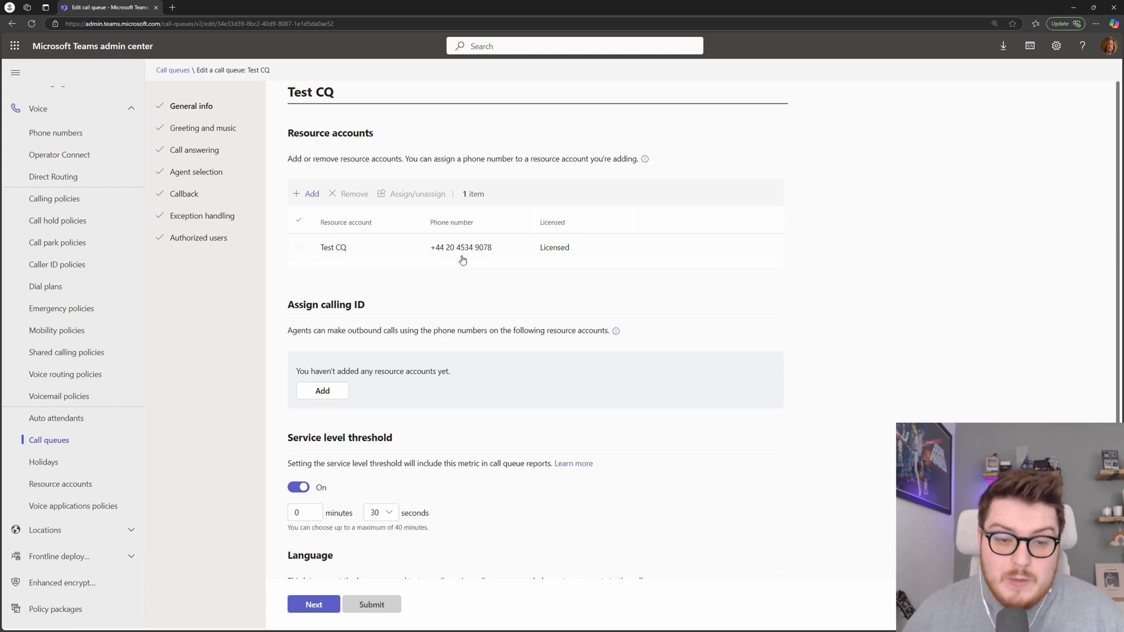
pyautogui.scroll(-3)
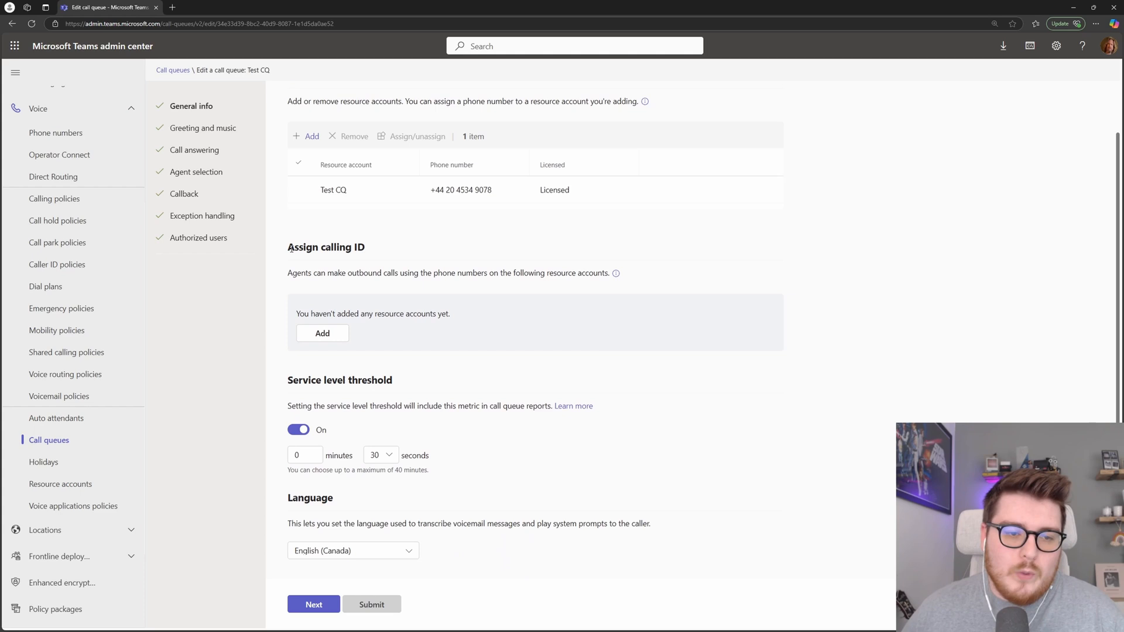
pyautogui.moveTo(376, 280)
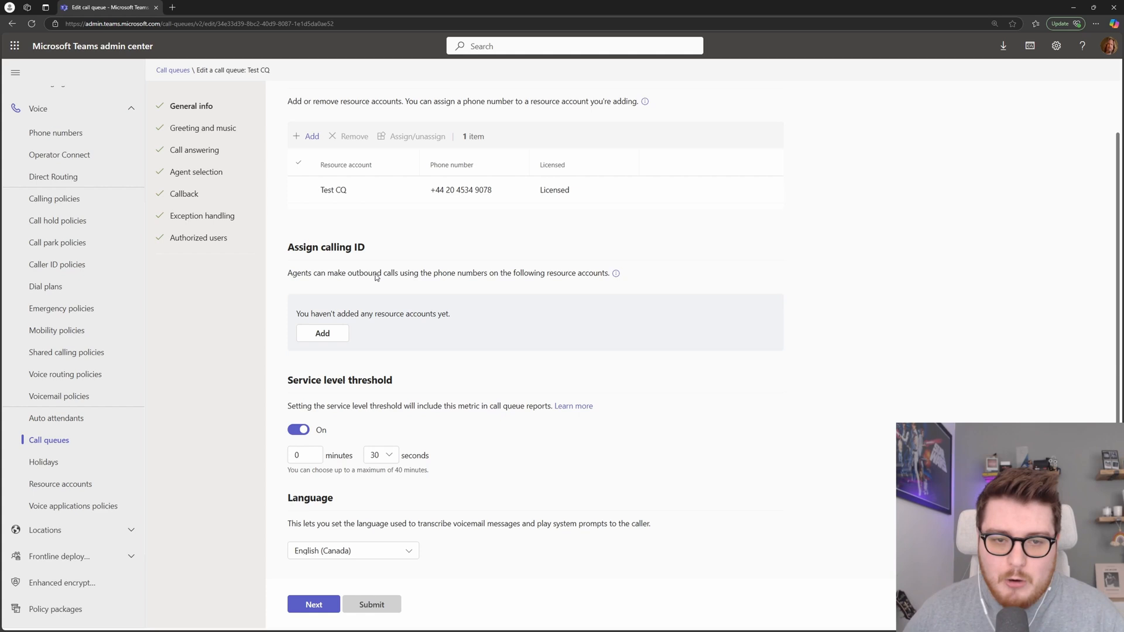
pyautogui.moveTo(474, 225)
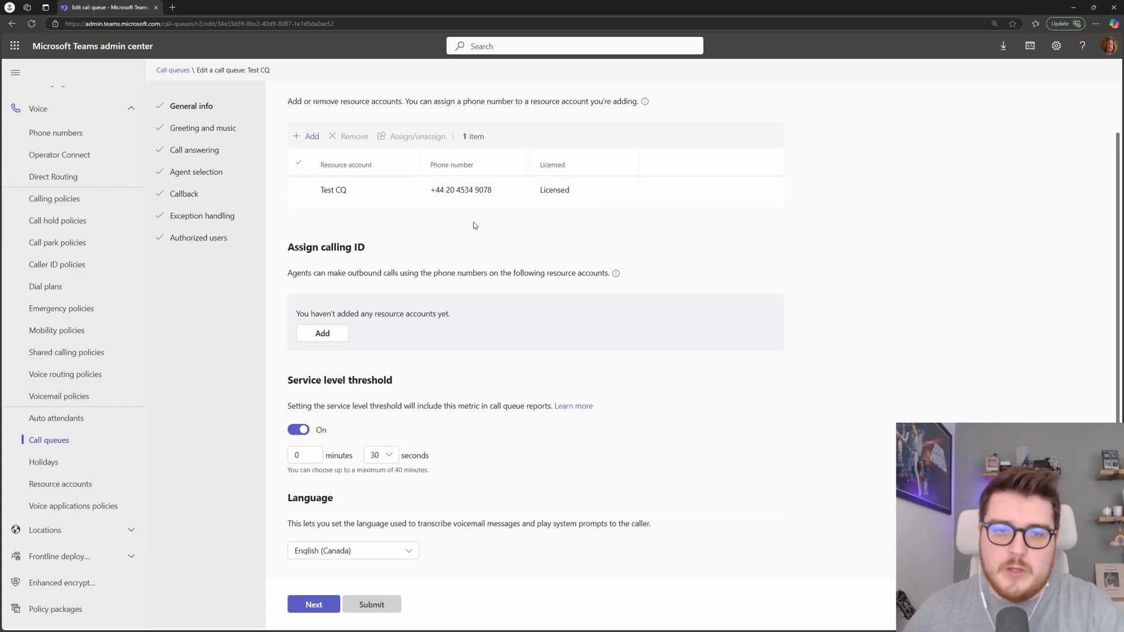
pyautogui.moveTo(450, 240)
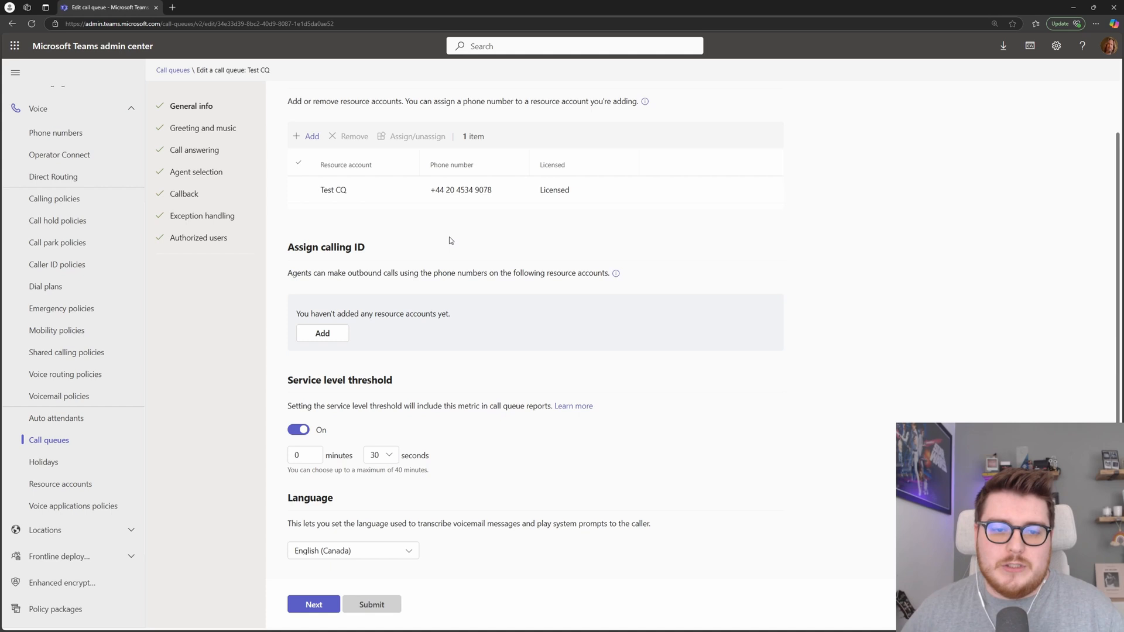
pyautogui.moveTo(402, 265)
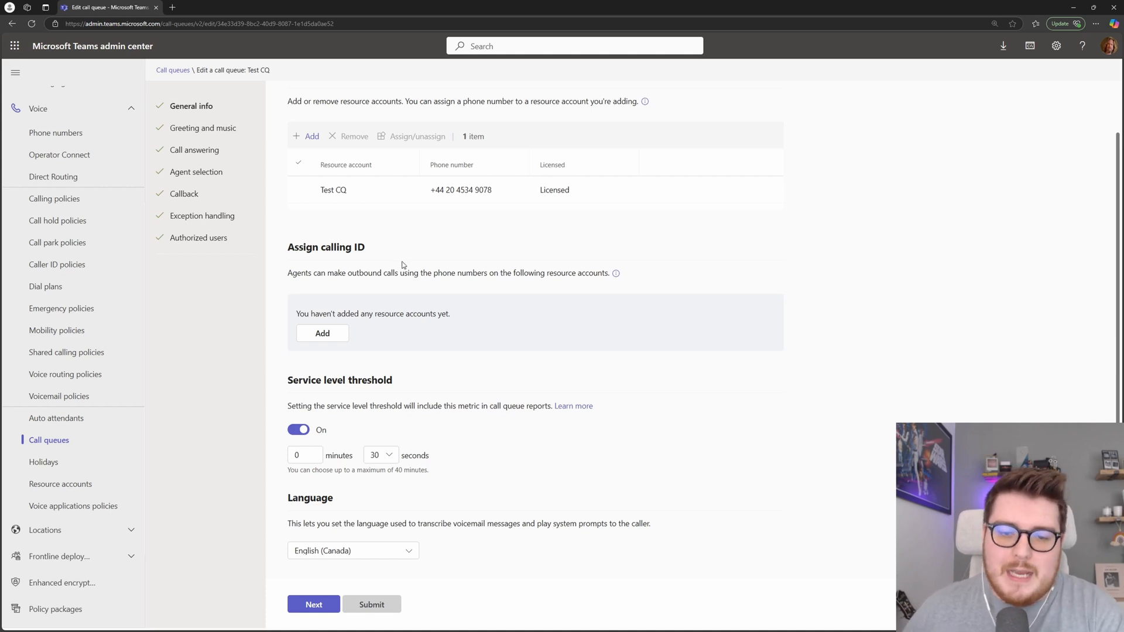
pyautogui.moveTo(304, 250)
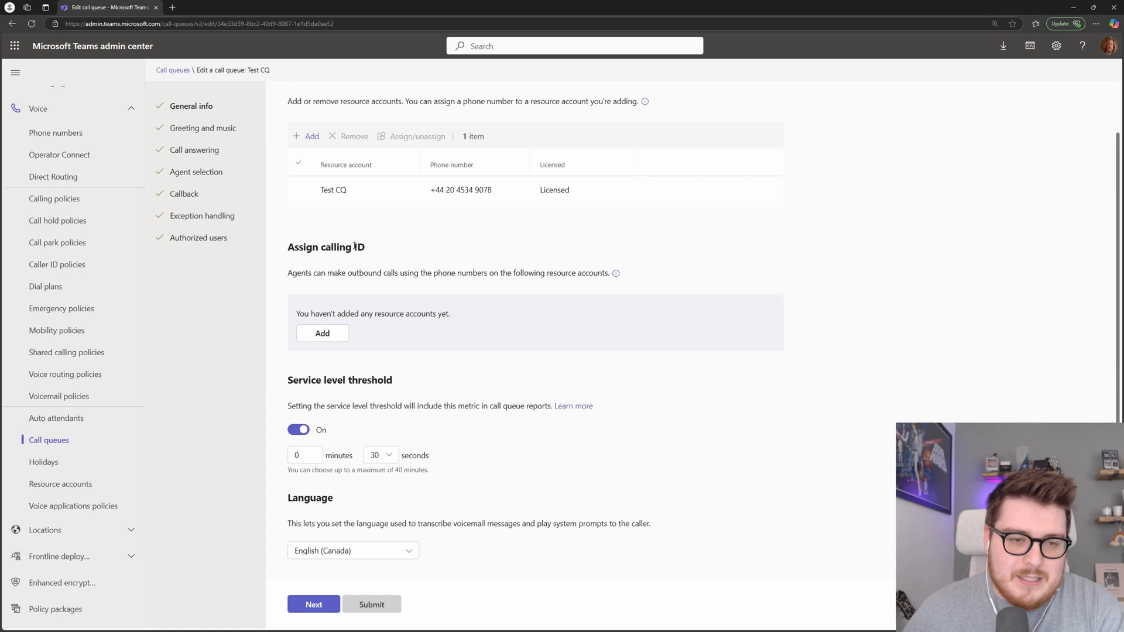
pyautogui.click(322, 332)
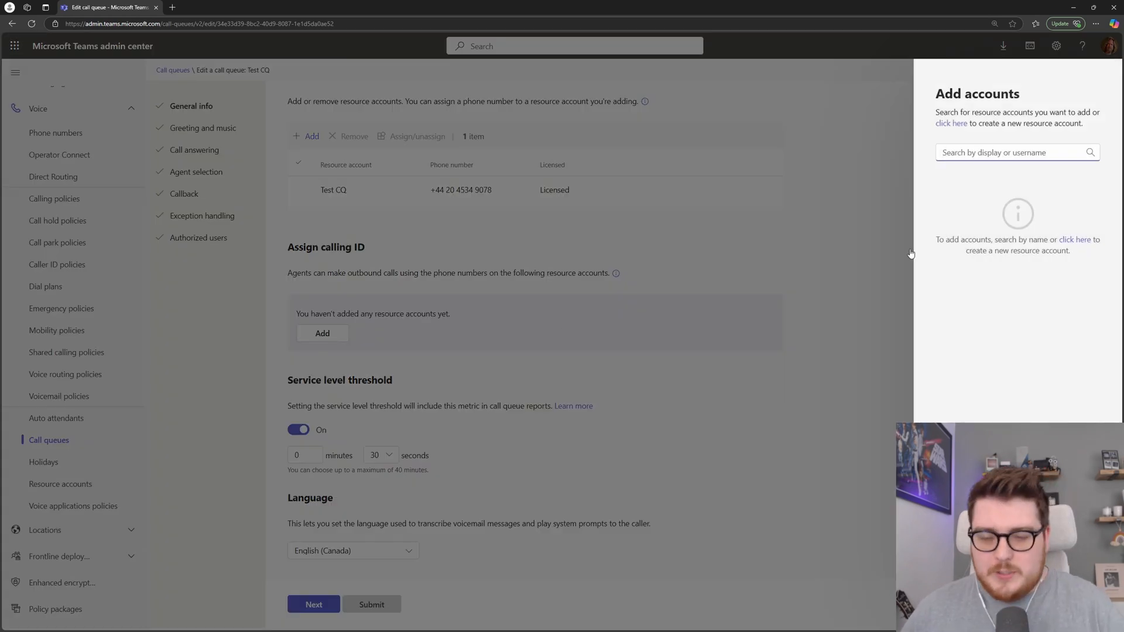
pyautogui.write('Test')
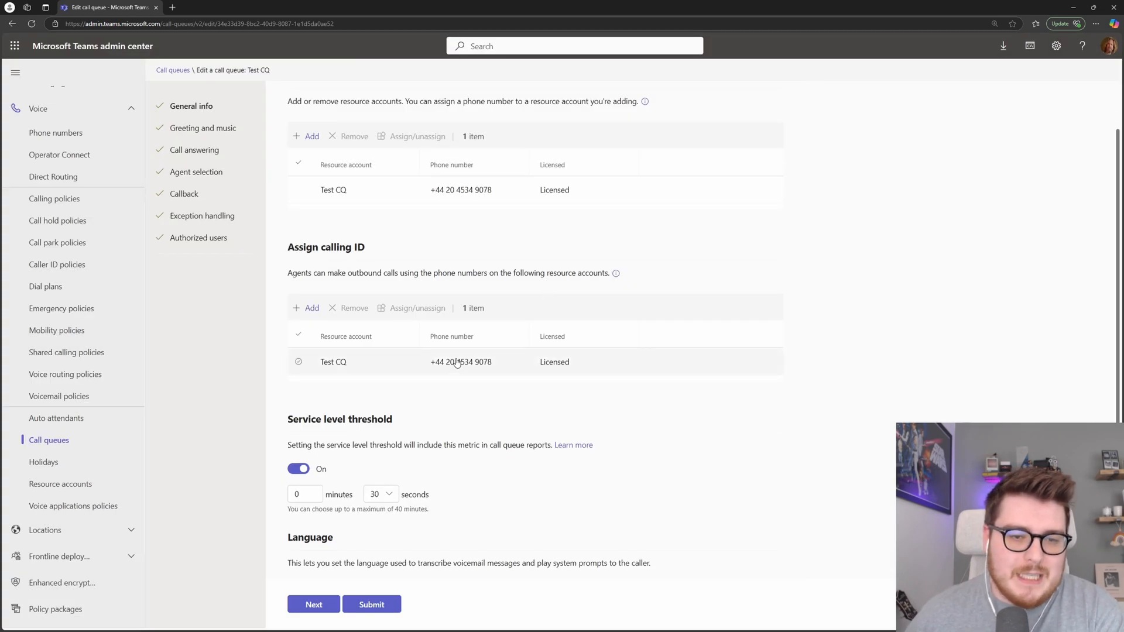
pyautogui.moveTo(463, 367)
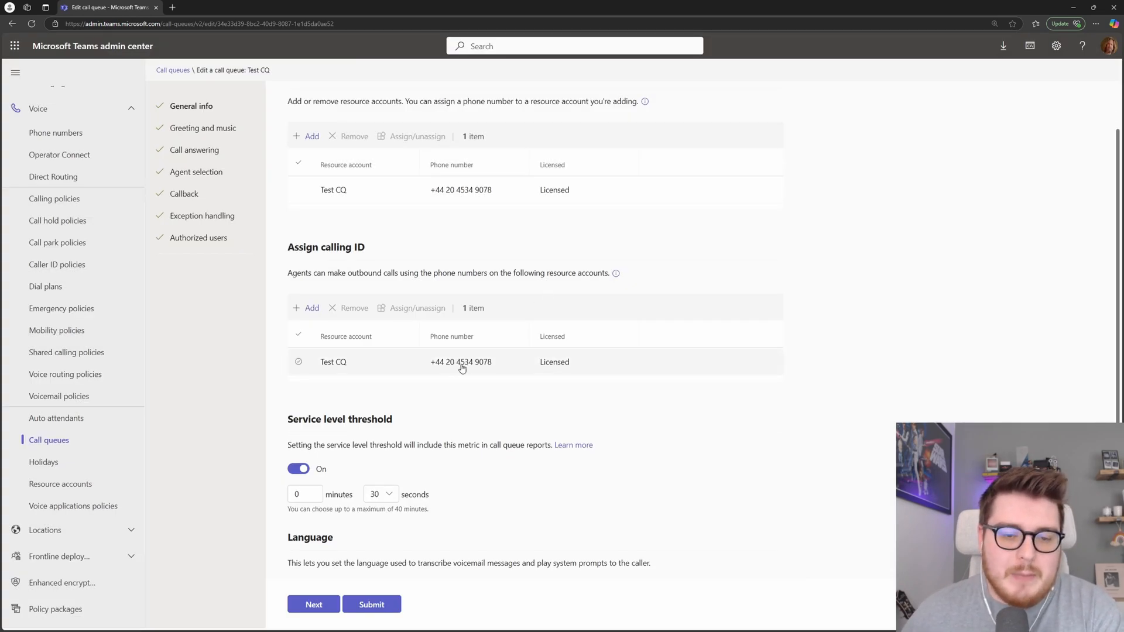
pyautogui.moveTo(454, 362)
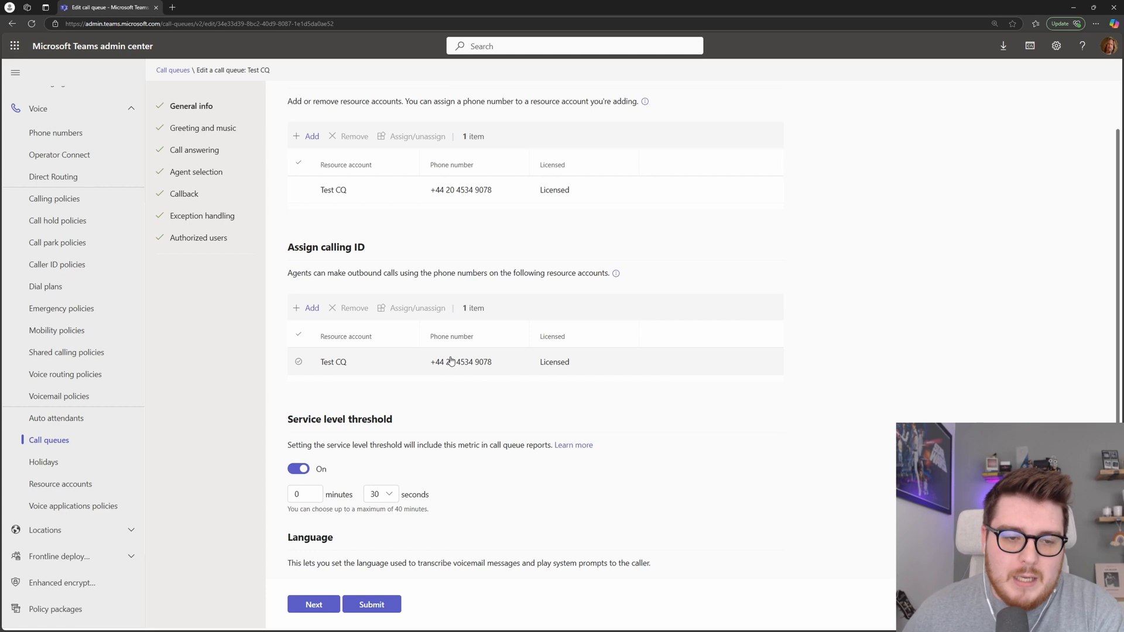
# - Review the 0 min 30 s service level threshold and its seconds choices
pyautogui.scroll(-3)
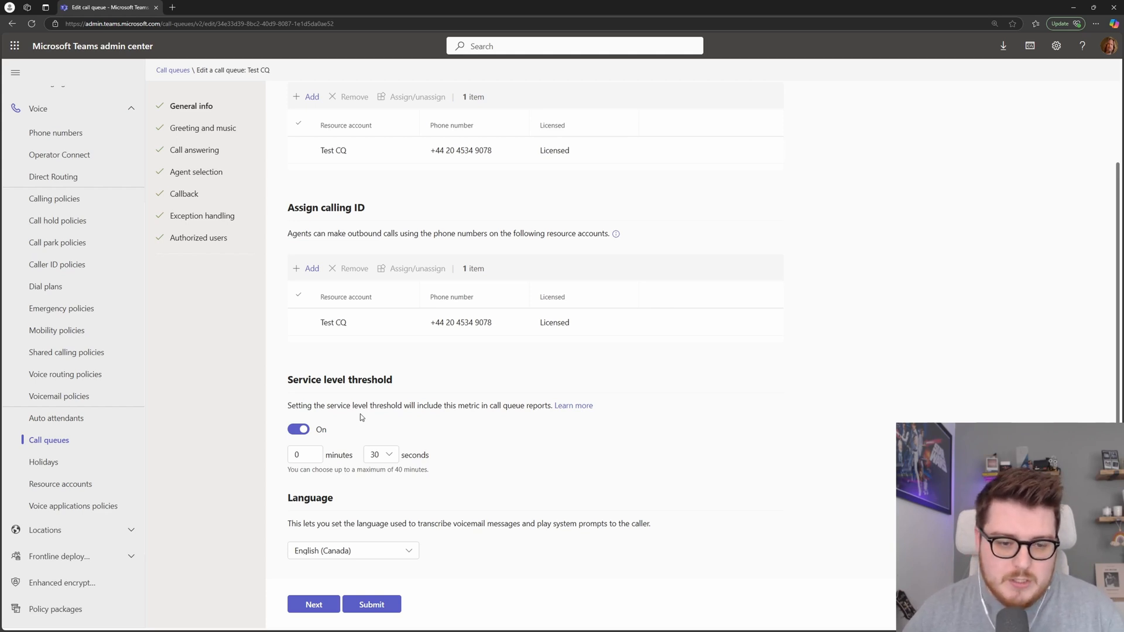
pyautogui.moveTo(398, 419)
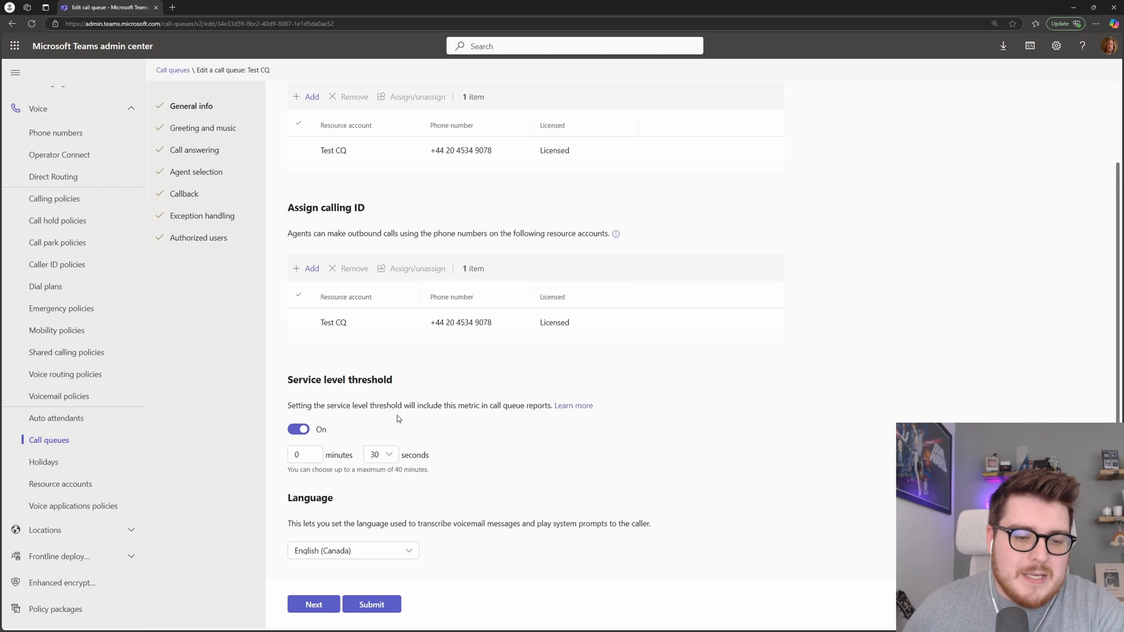
pyautogui.moveTo(467, 425)
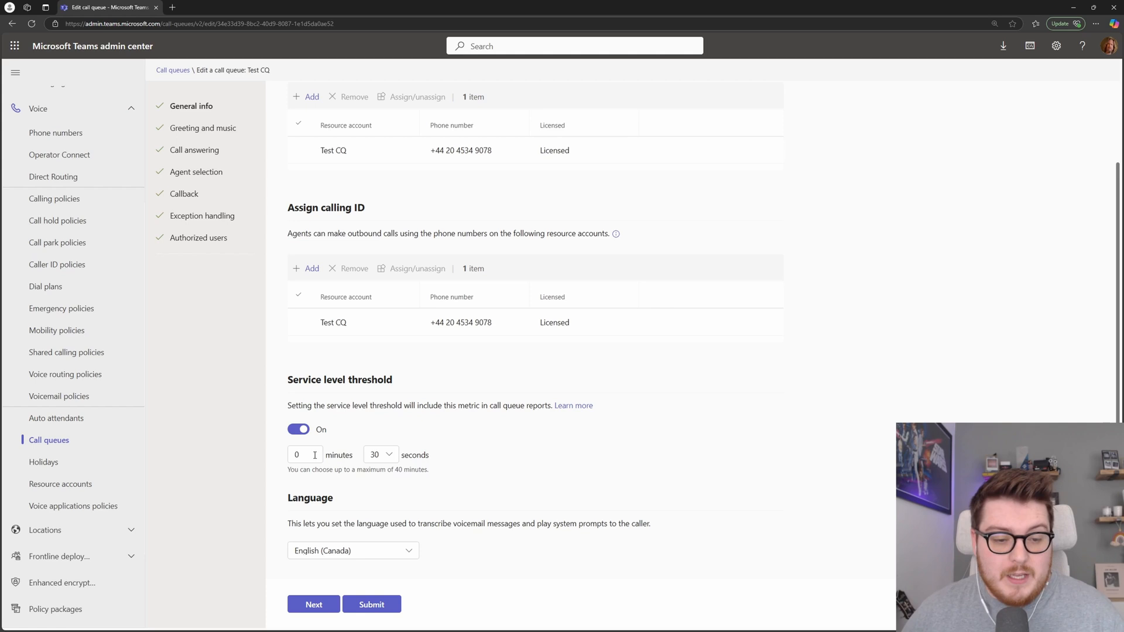
pyautogui.click(381, 455)
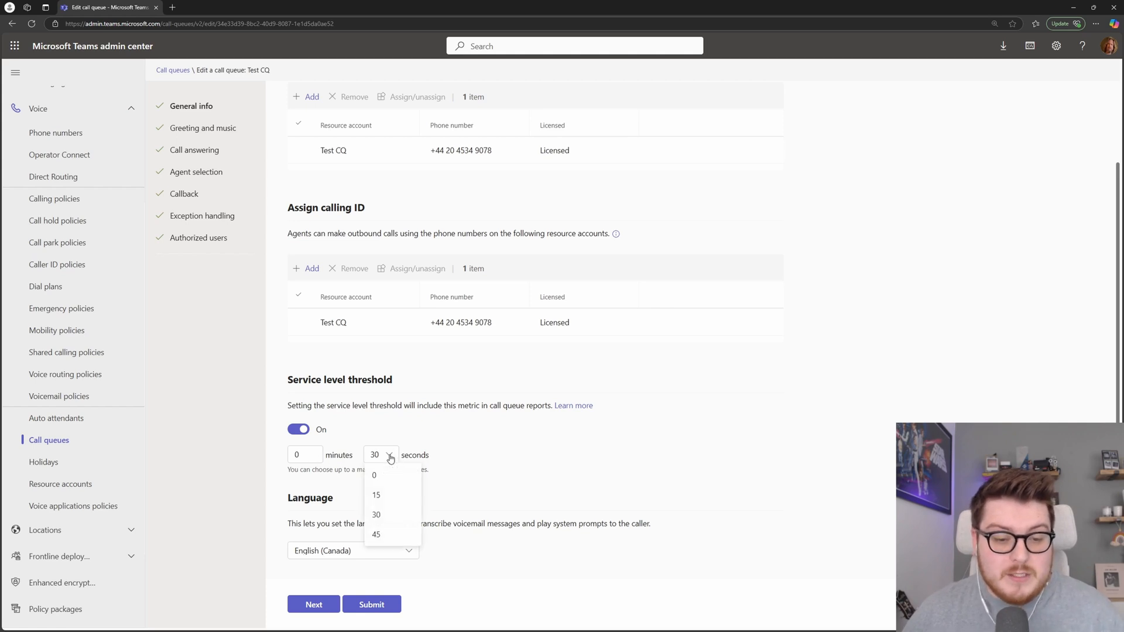
pyautogui.moveTo(391, 496)
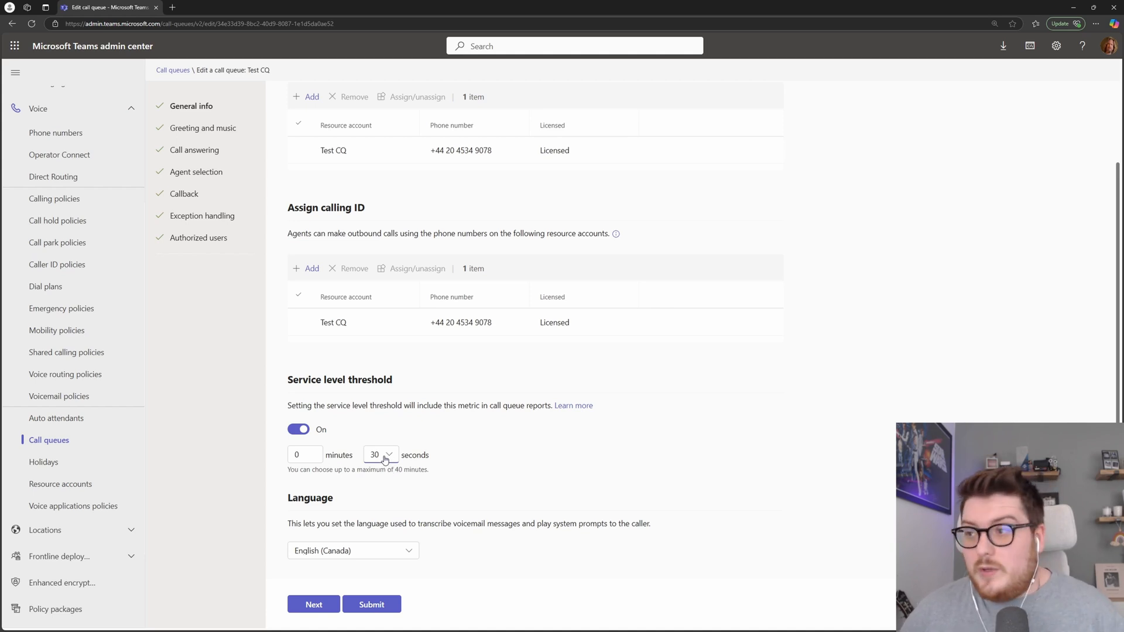
pyautogui.moveTo(385, 466)
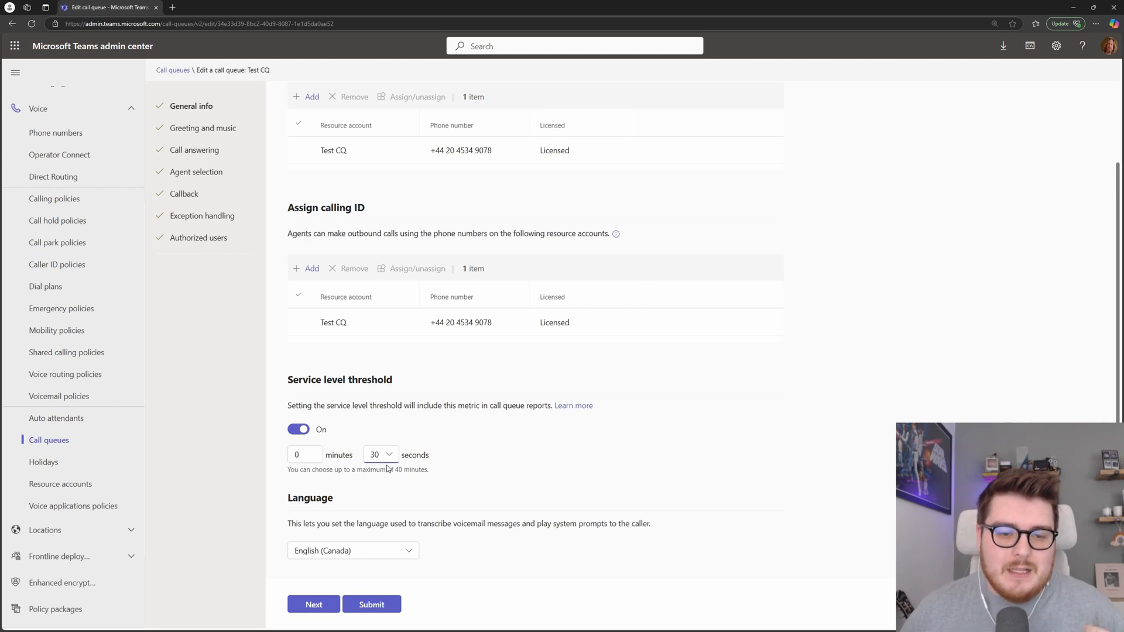
pyautogui.moveTo(390, 468)
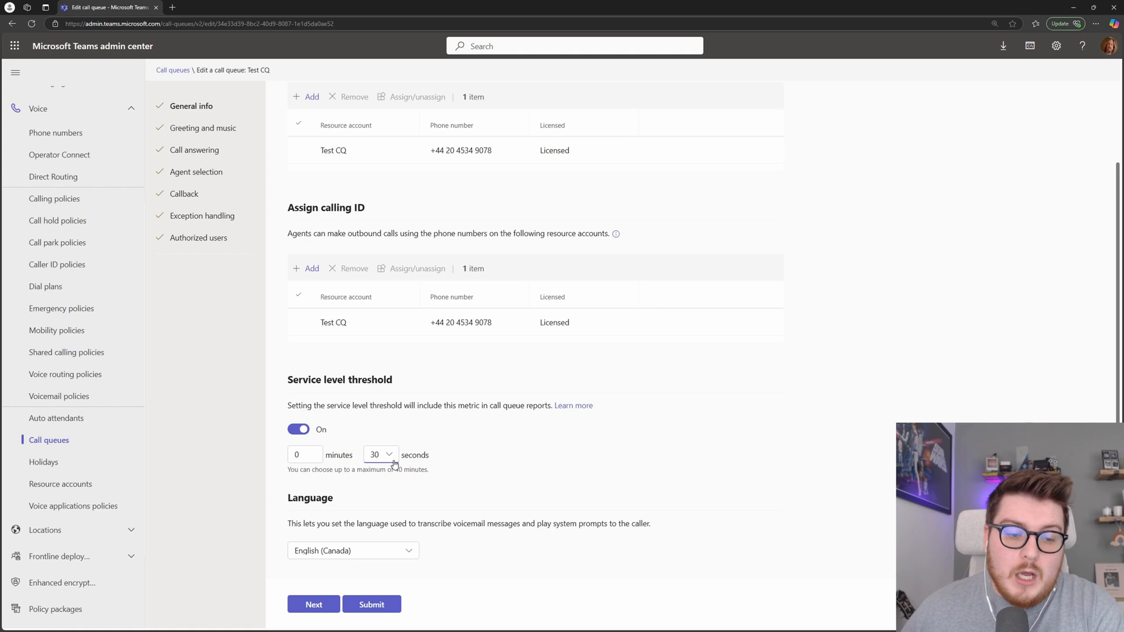
pyautogui.moveTo(388, 462)
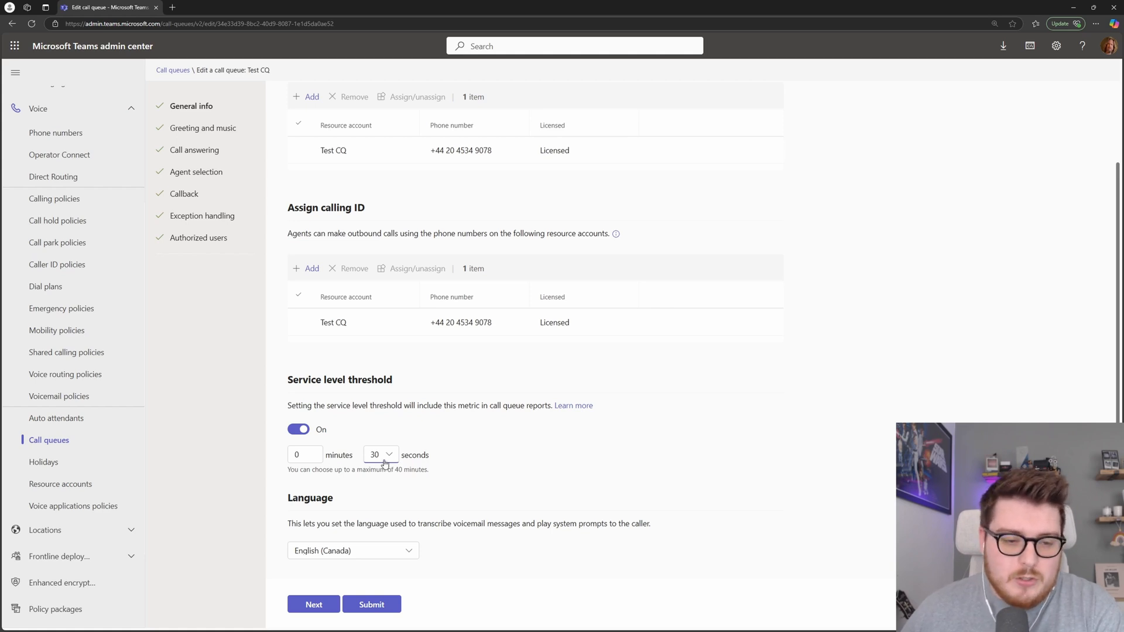
pyautogui.moveTo(315, 504)
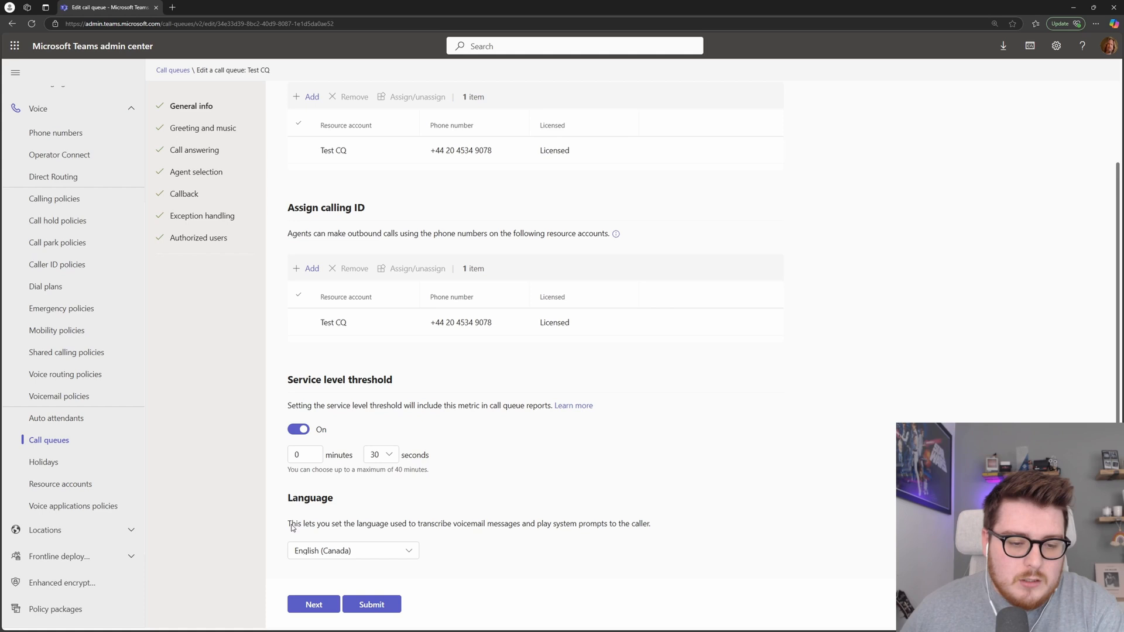
pyautogui.click(352, 550)
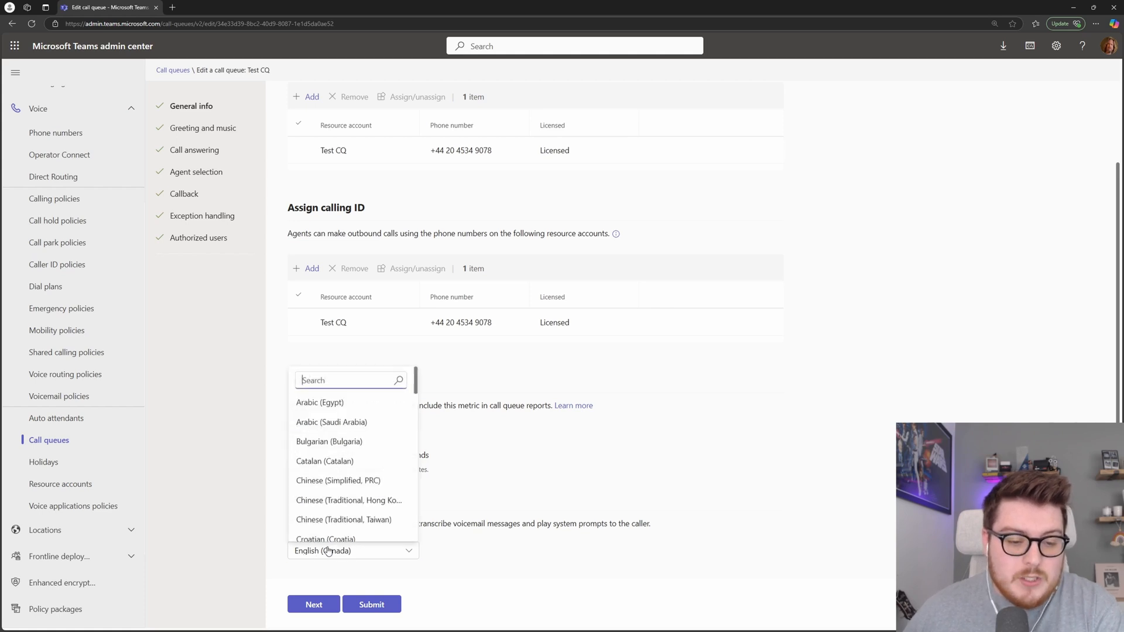
pyautogui.write('E')
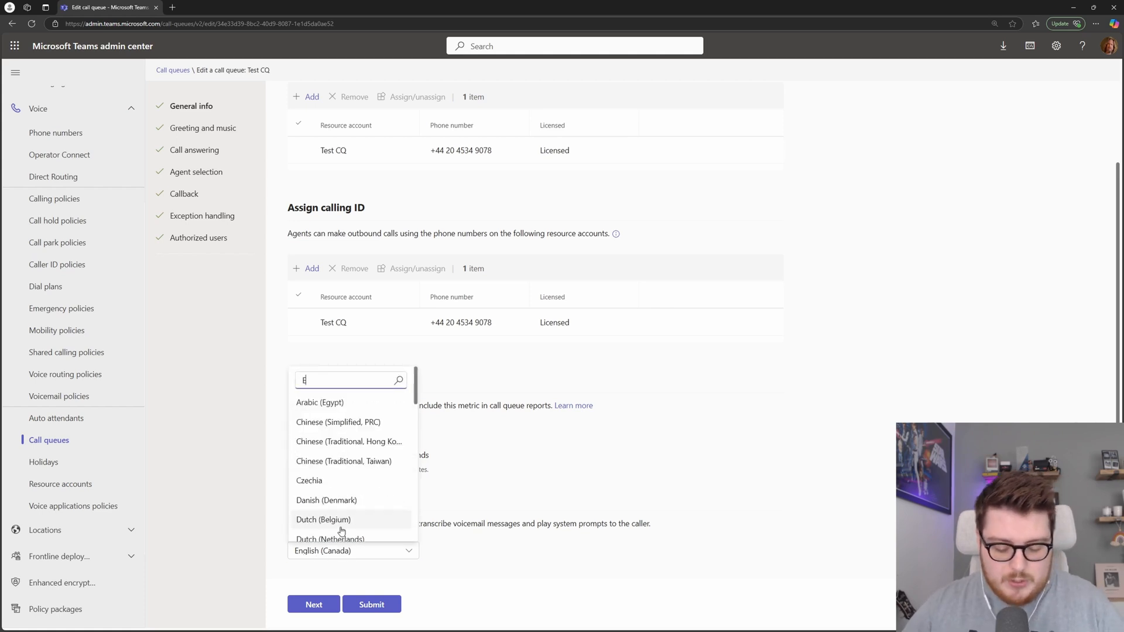
pyautogui.write('nglish')
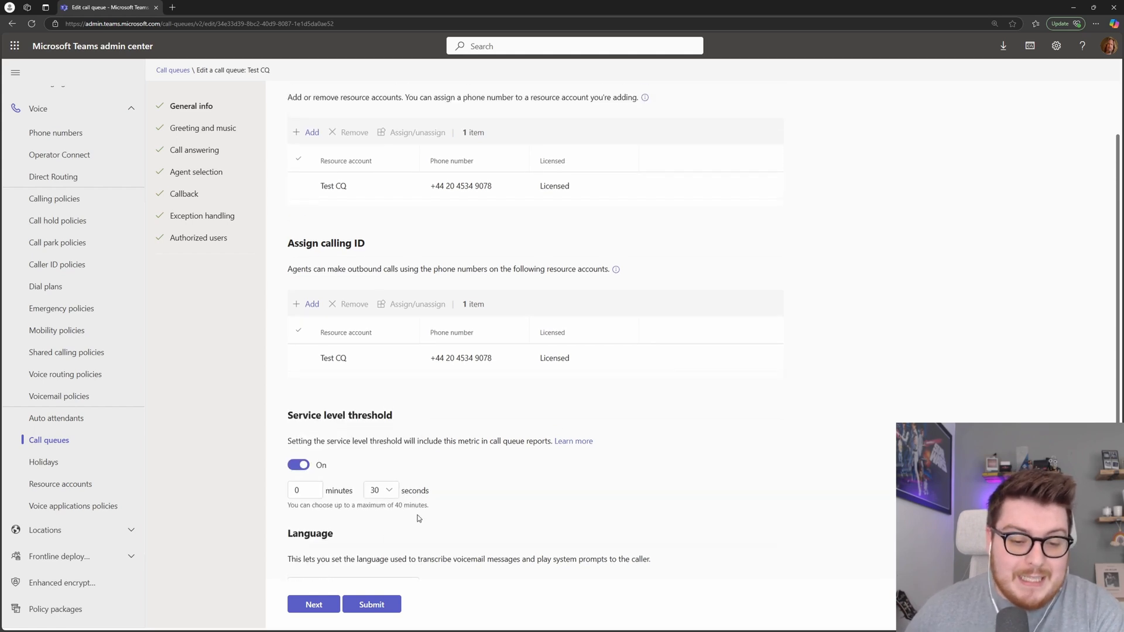
pyautogui.scroll(-3)
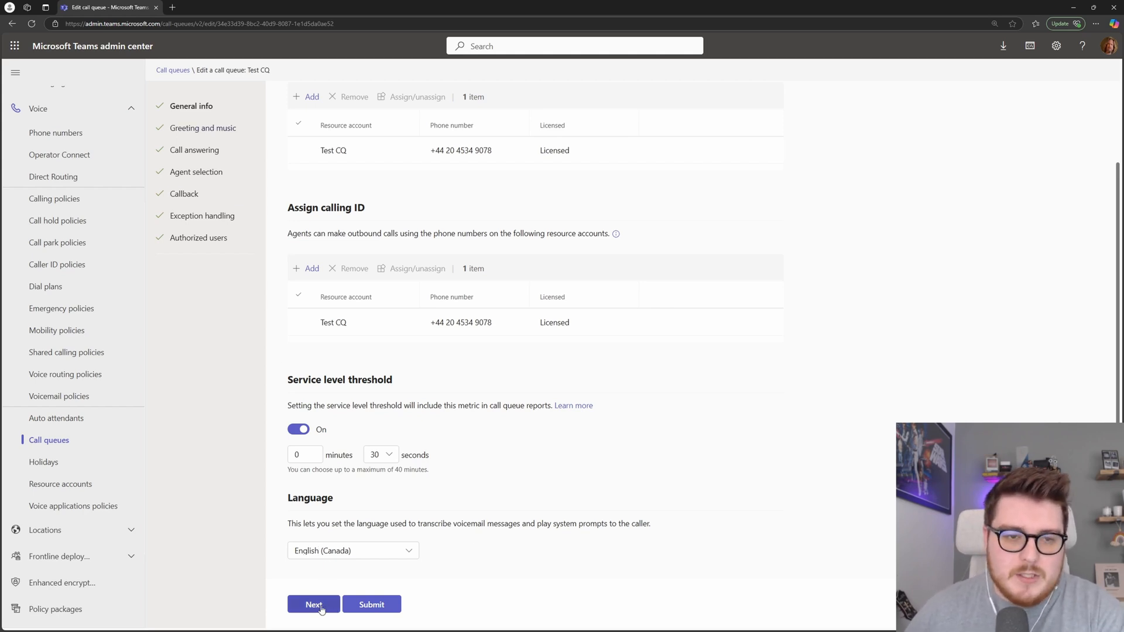
# - Review the greeting message and set music on hold to play an audio file
pyautogui.click(314, 604)
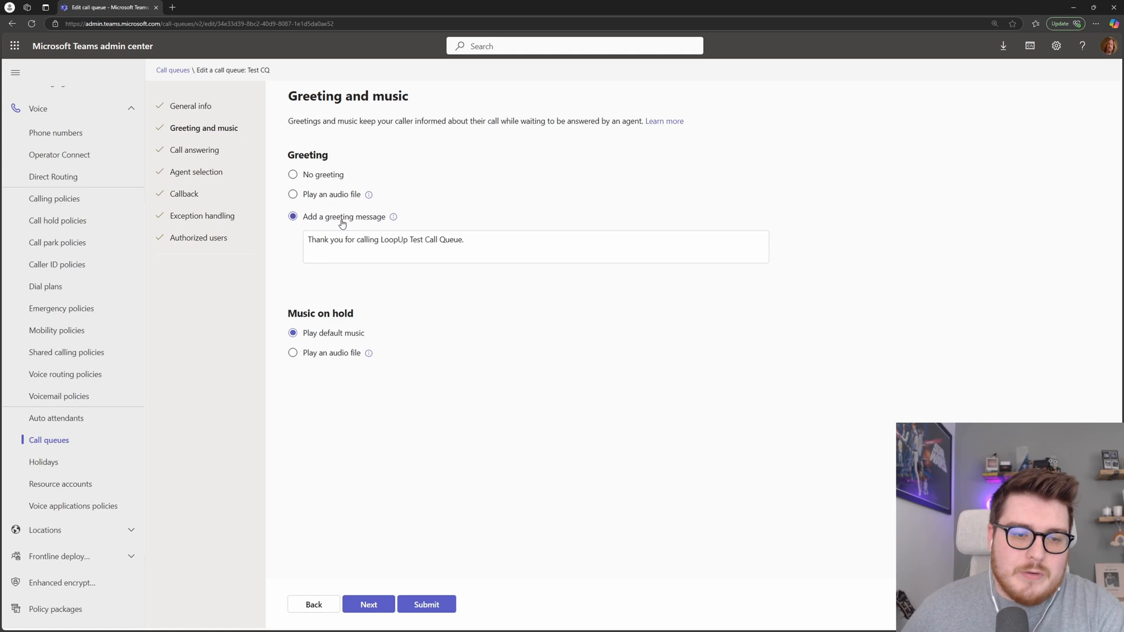
pyautogui.click(485, 247)
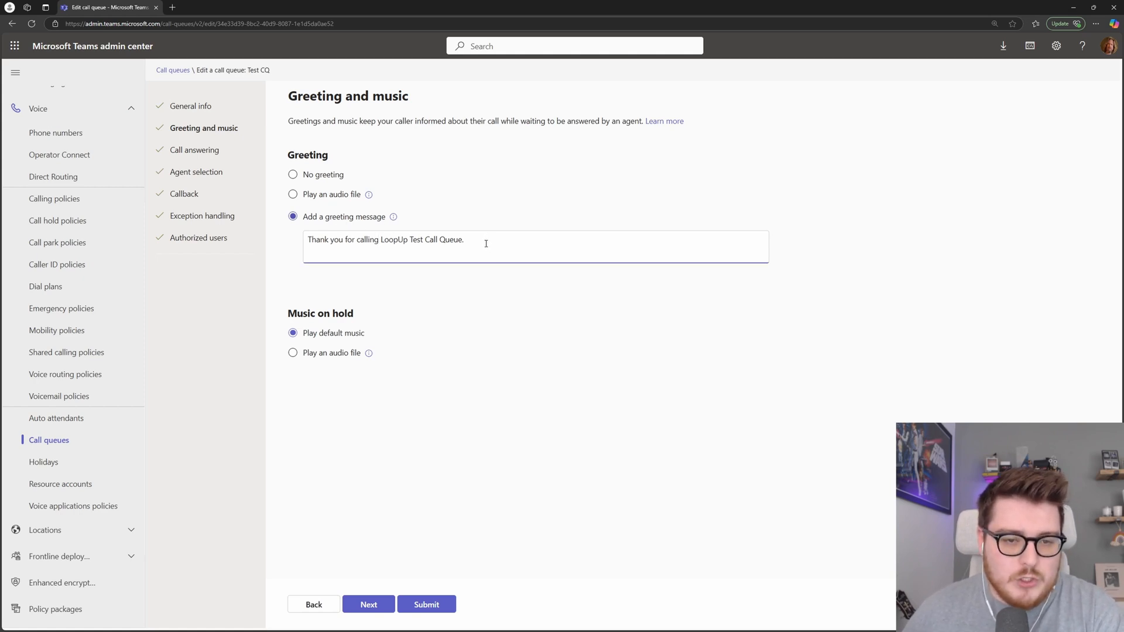
pyautogui.moveTo(379, 344)
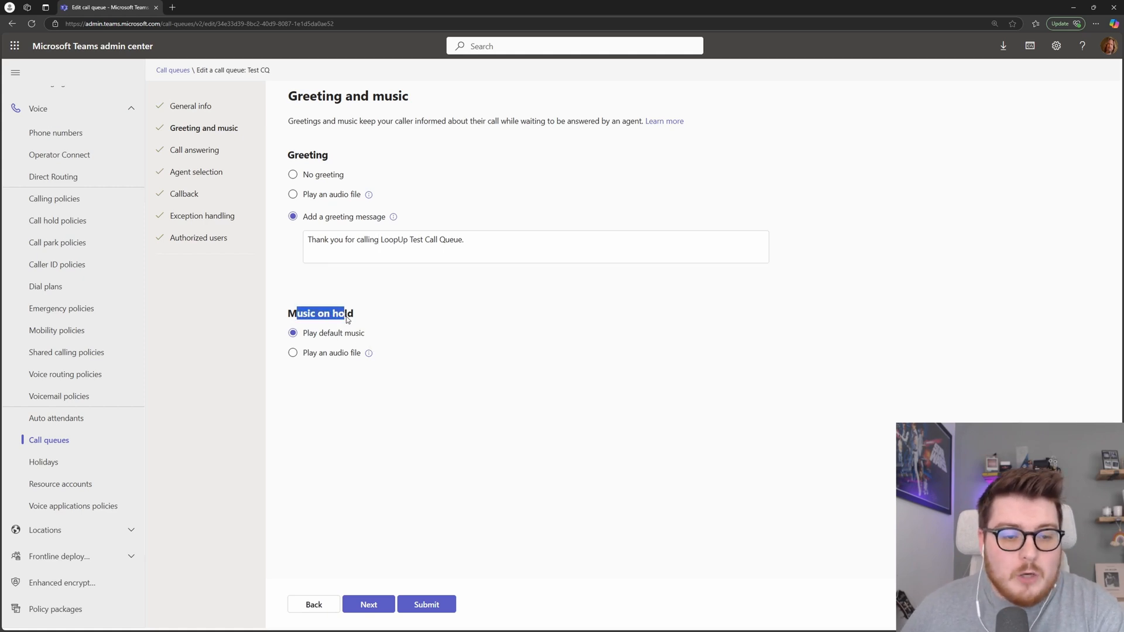
pyautogui.moveTo(330, 339)
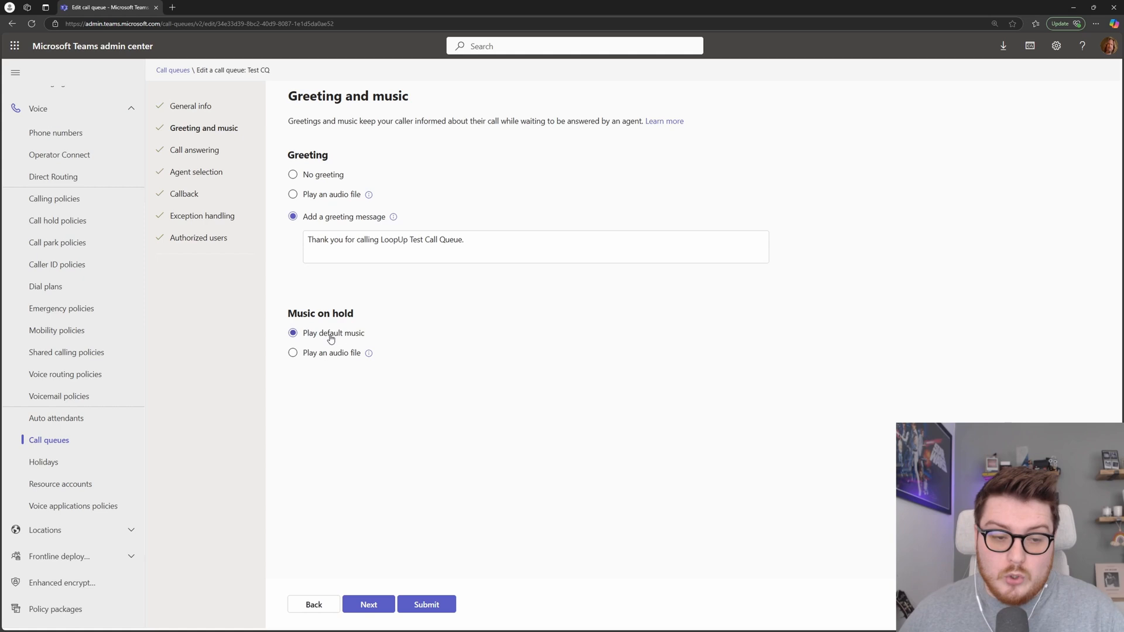
pyautogui.moveTo(322, 338)
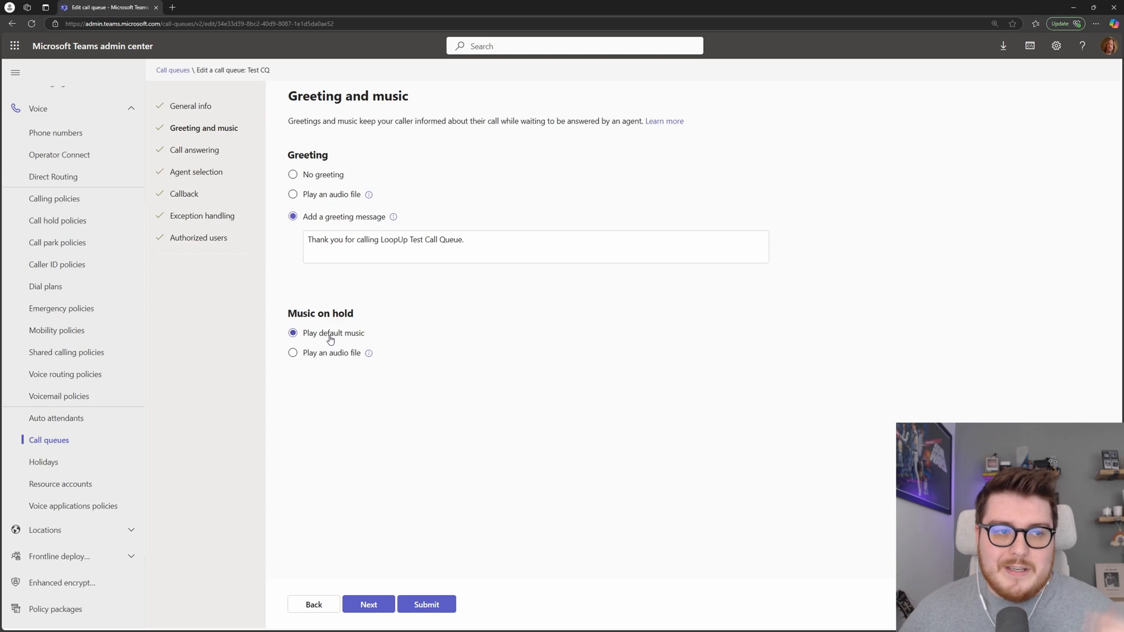
pyautogui.moveTo(327, 358)
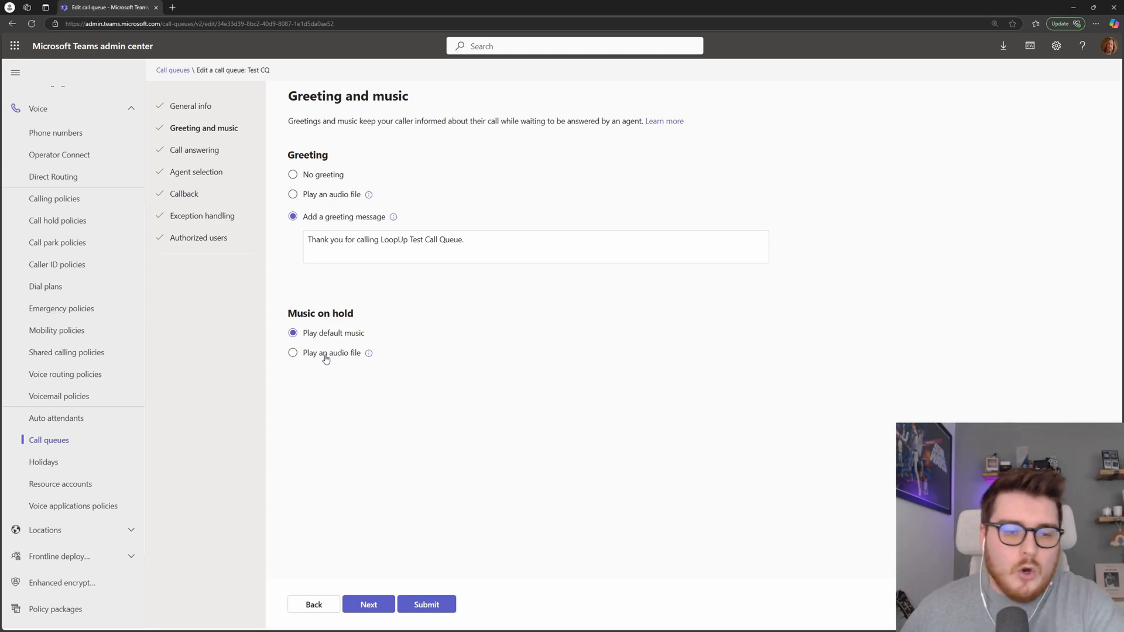
pyautogui.click(293, 353)
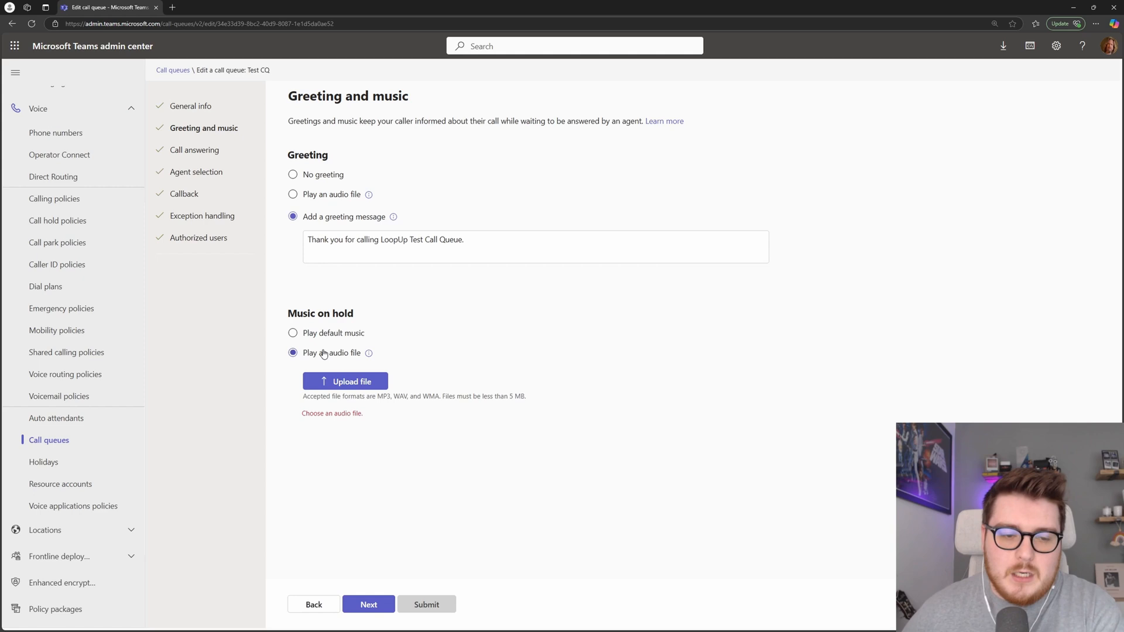
pyautogui.moveTo(322, 339)
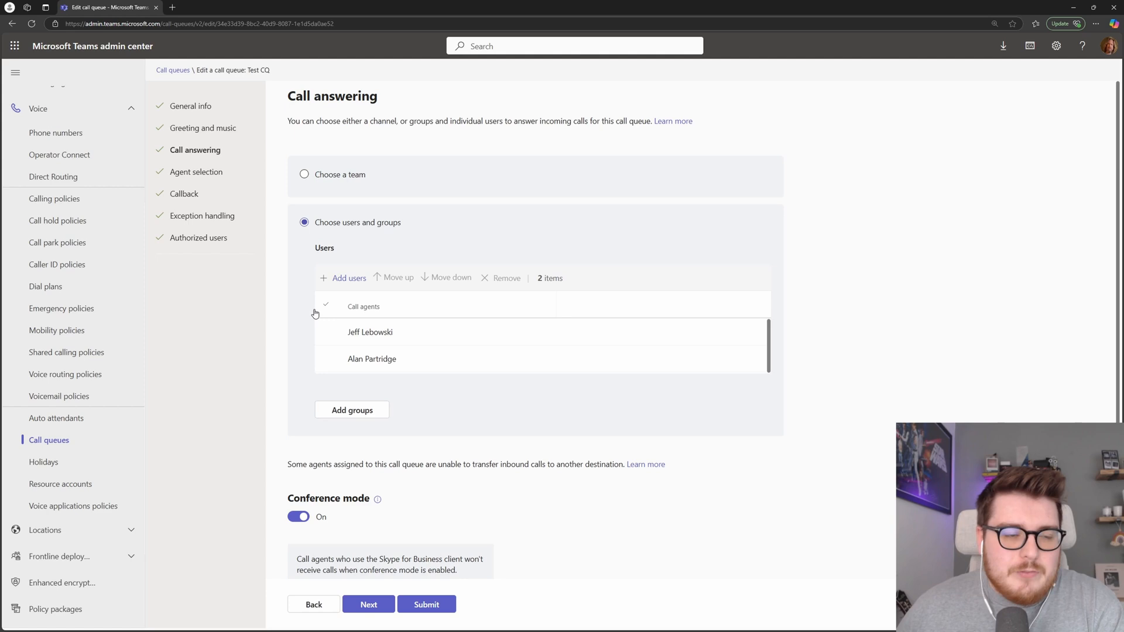
pyautogui.moveTo(290, 255)
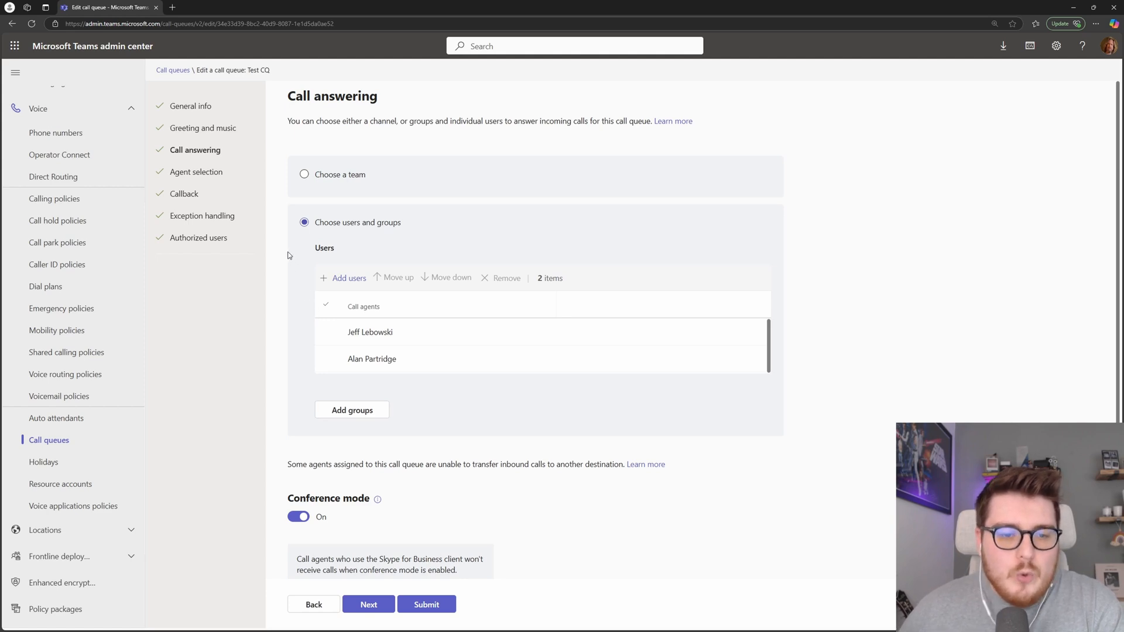
pyautogui.moveTo(317, 313)
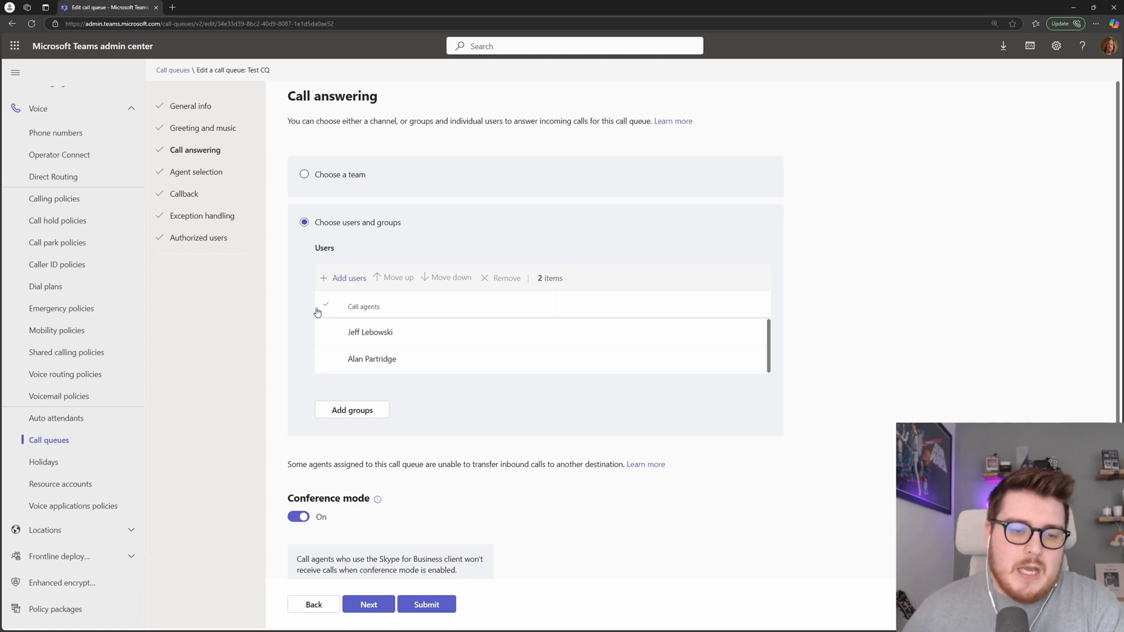
pyautogui.moveTo(464, 256)
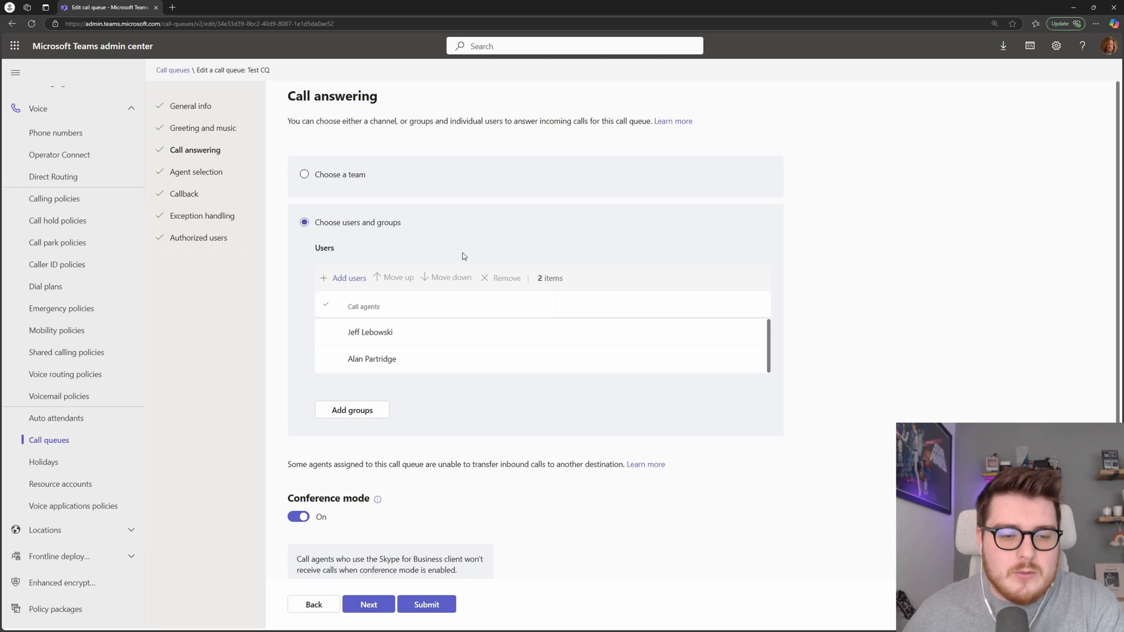
pyautogui.moveTo(366, 344)
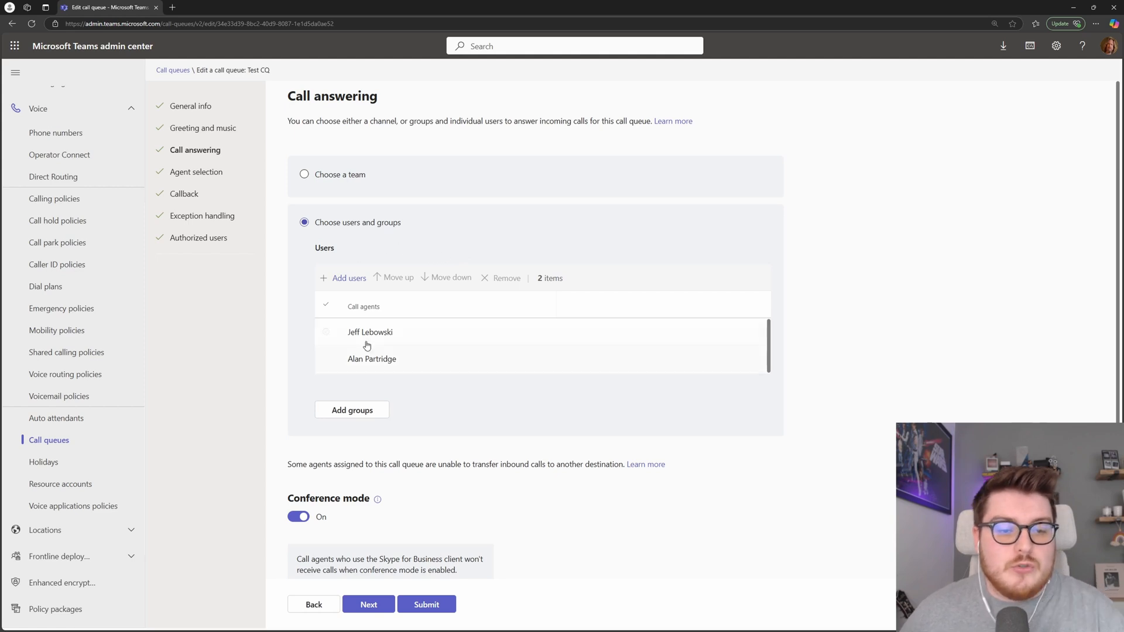
pyautogui.click(326, 332)
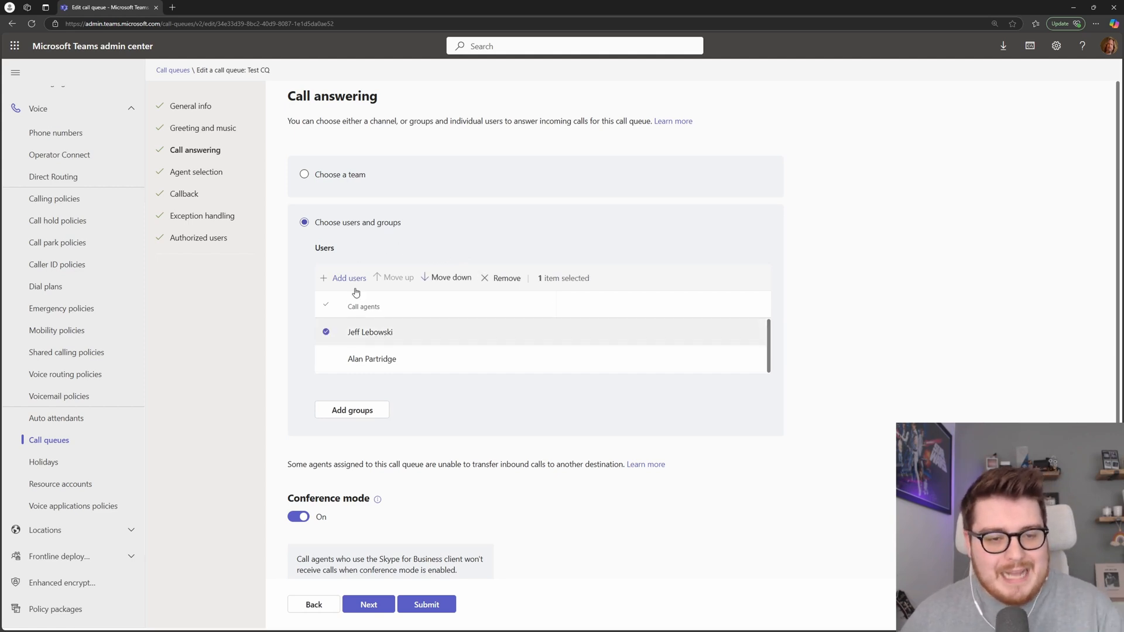
pyautogui.moveTo(371, 385)
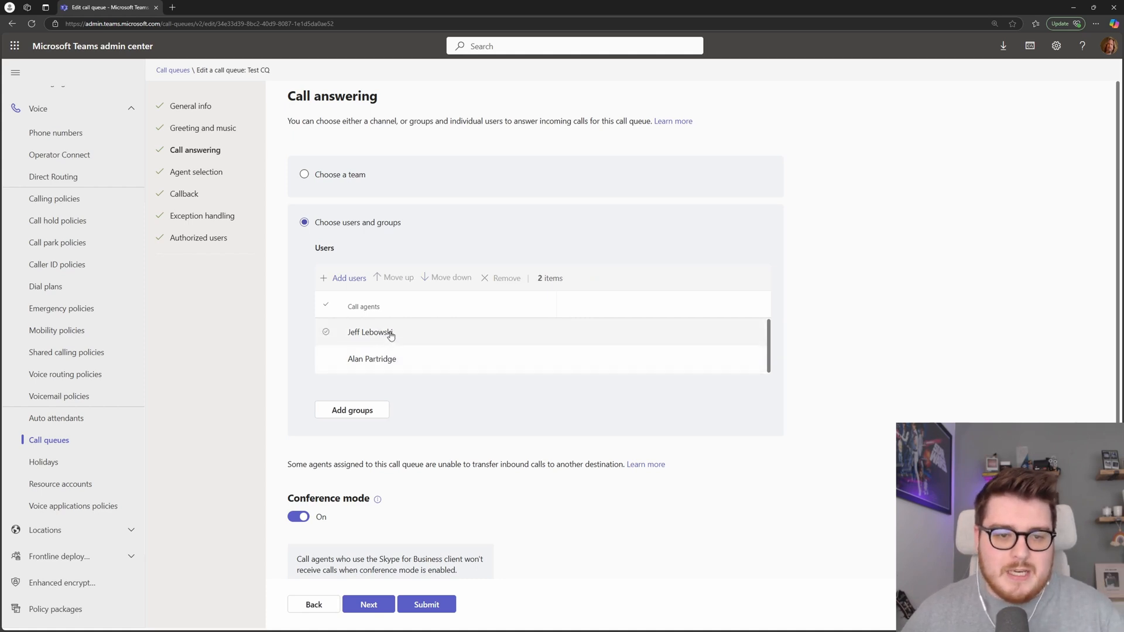
pyautogui.moveTo(361, 261)
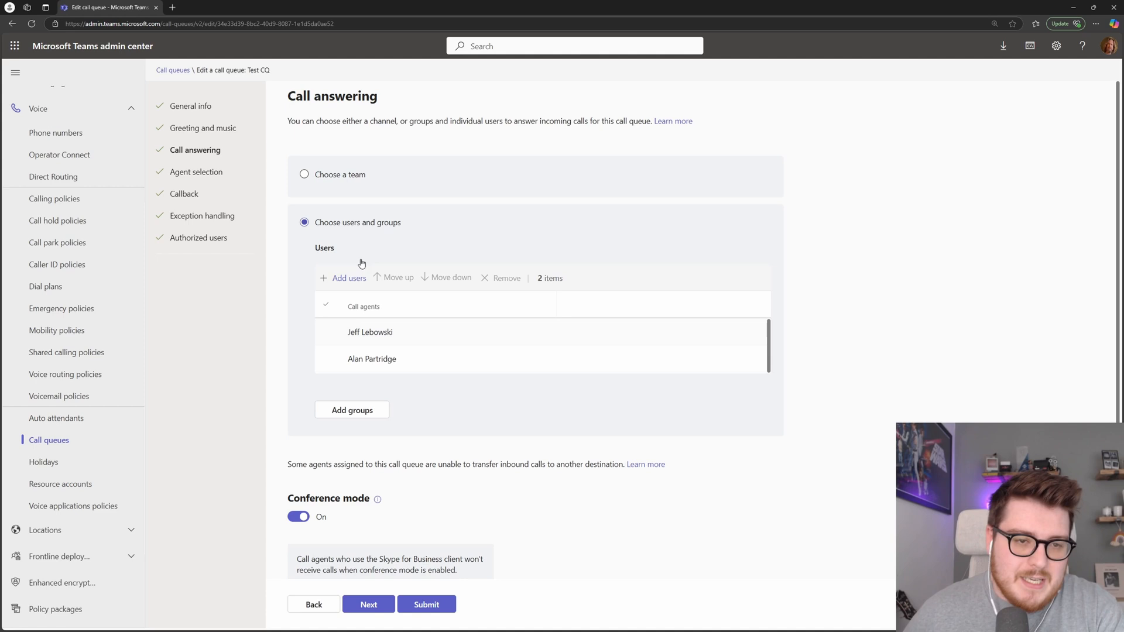
# - Have the Sales USA team's General channel answer calls instead of individual users
pyautogui.click(304, 175)
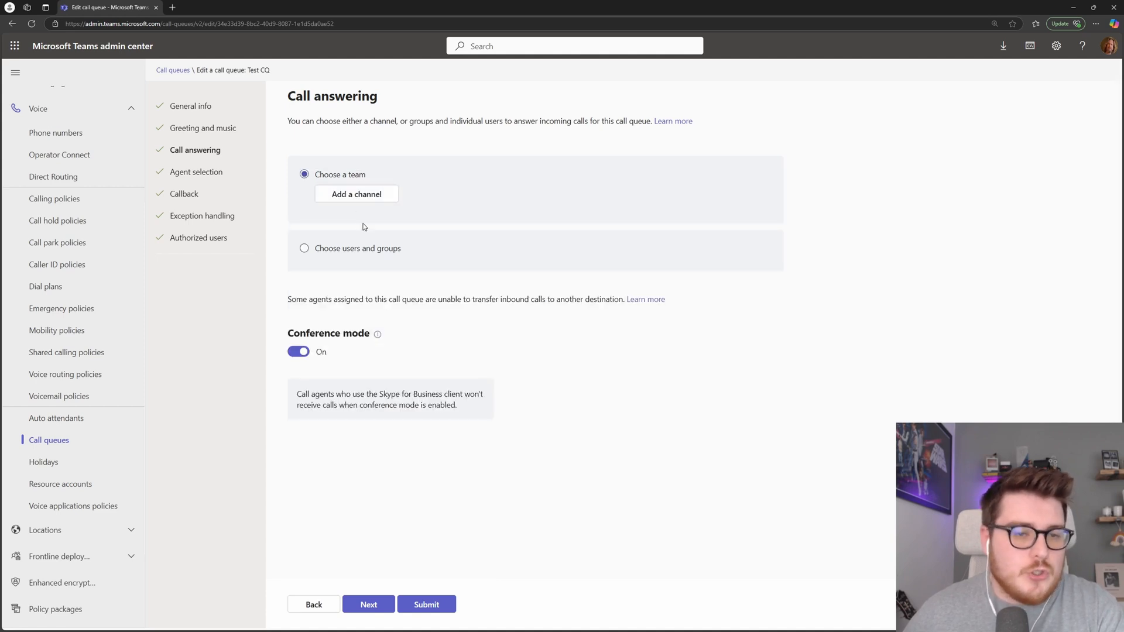
pyautogui.moveTo(348, 203)
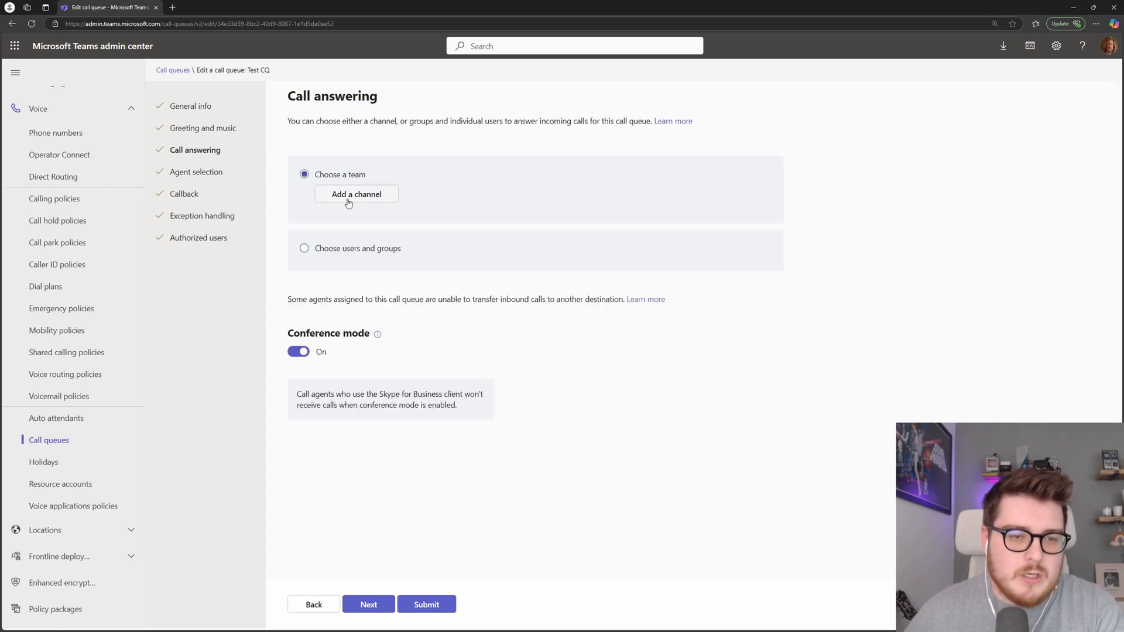
pyautogui.click(356, 193)
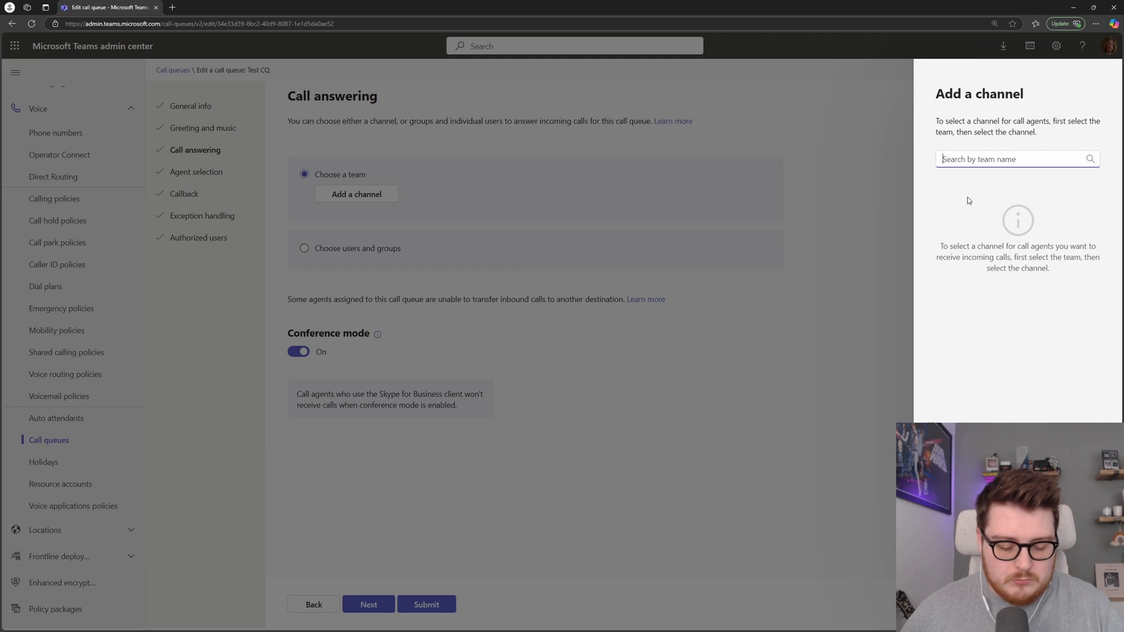
pyautogui.write('Sales')
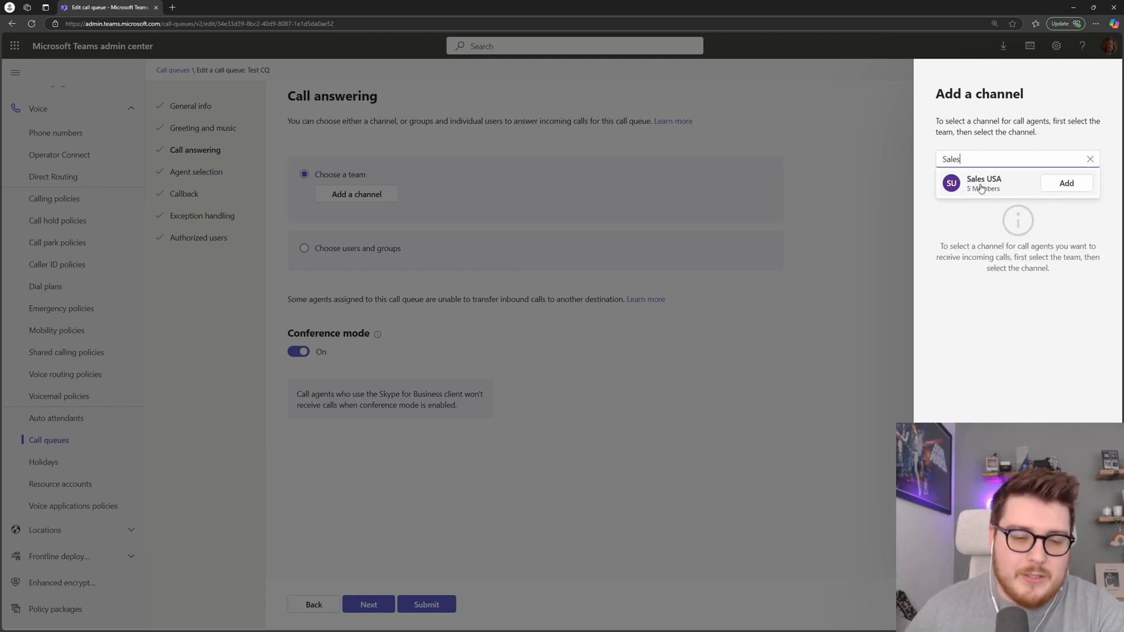
pyautogui.click(1065, 182)
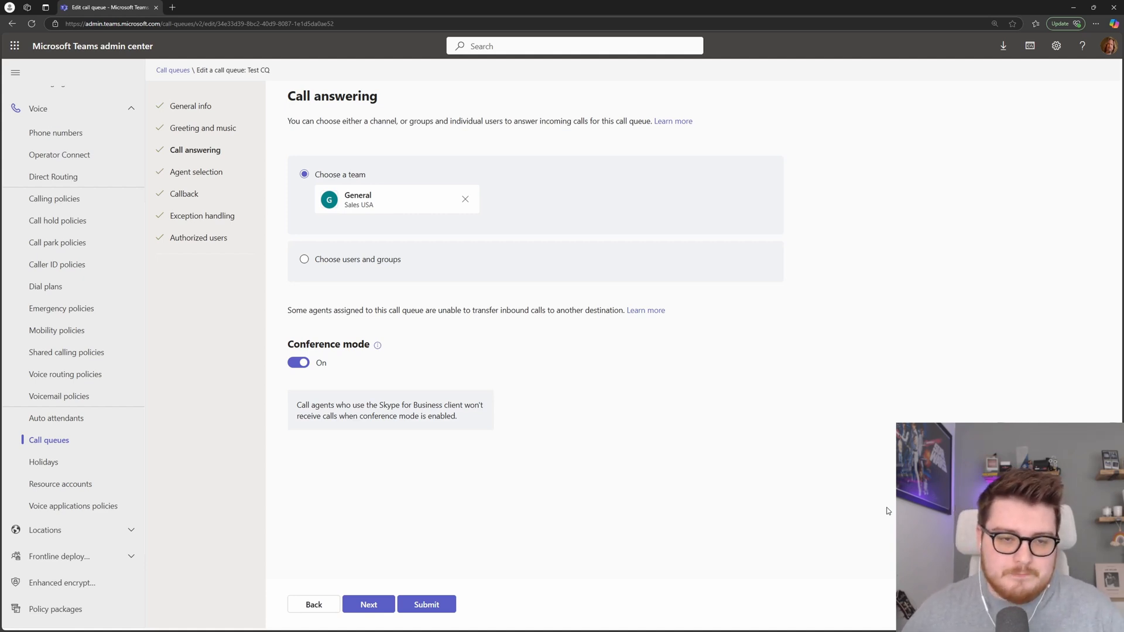
pyautogui.click(369, 604)
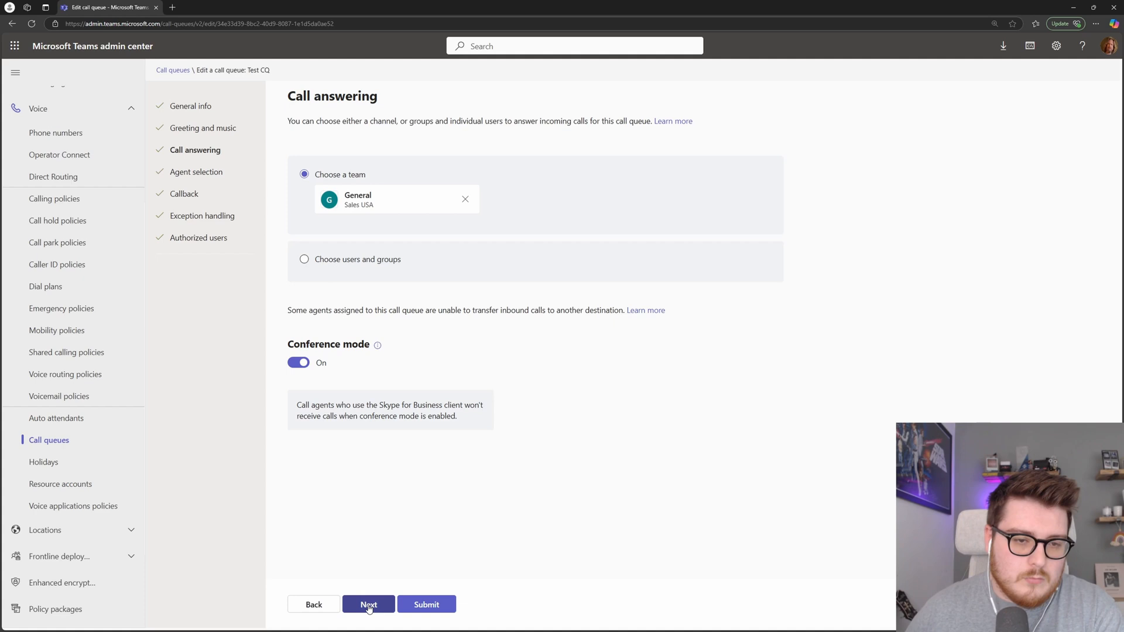
# - On Agent selection, switch Test CQ's routing method to serial routing
pyautogui.click(368, 604)
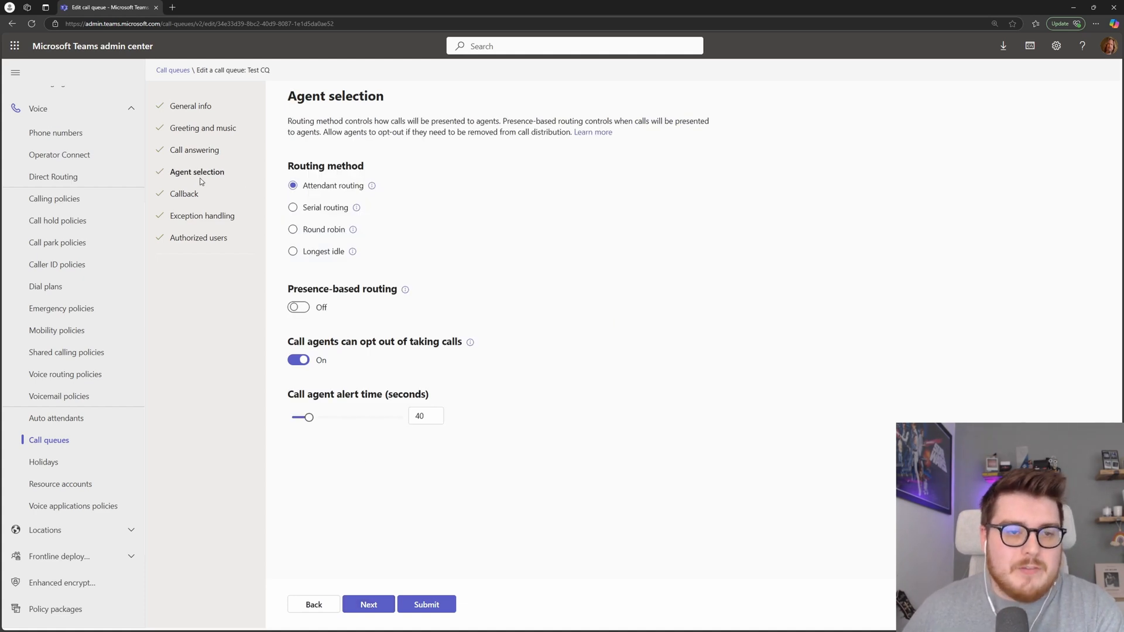
pyautogui.moveTo(204, 180)
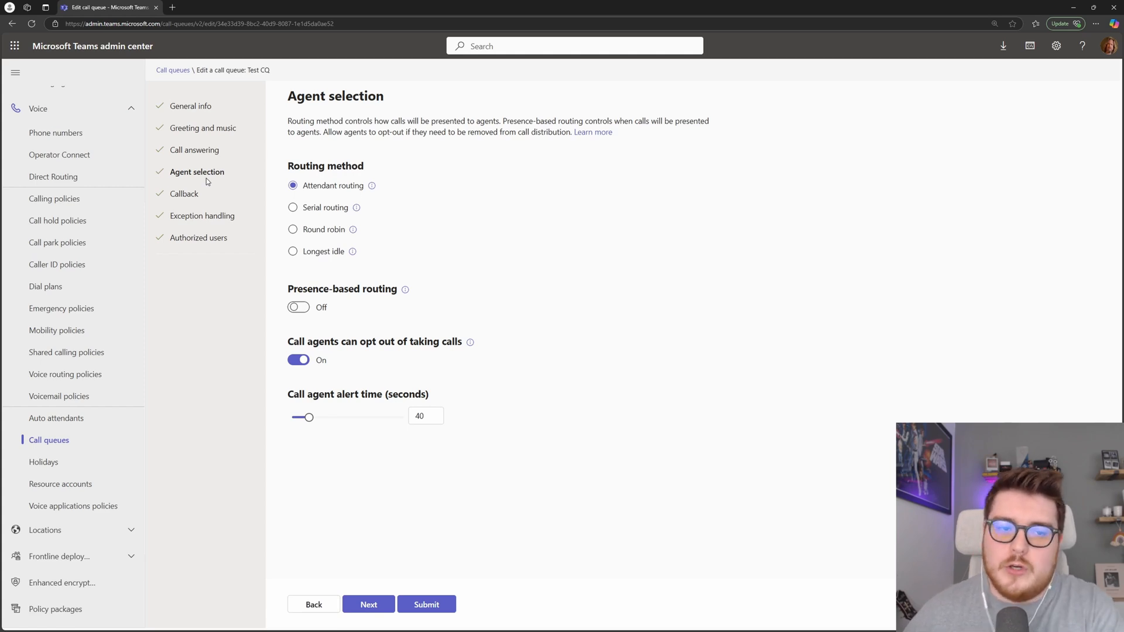
pyautogui.moveTo(319, 145)
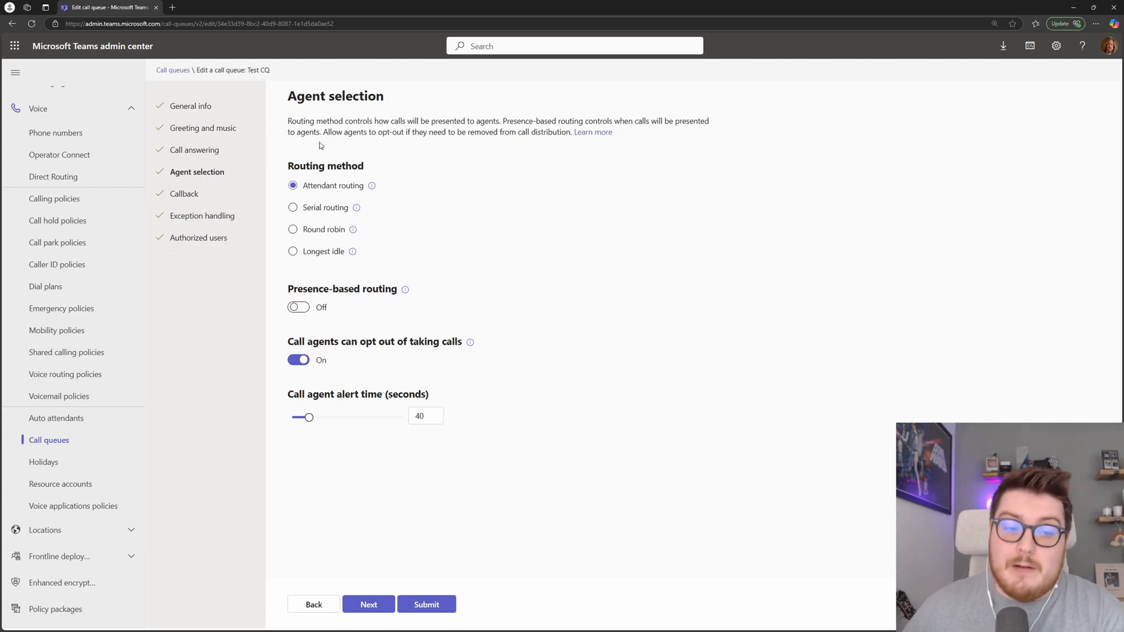
pyautogui.moveTo(371, 186)
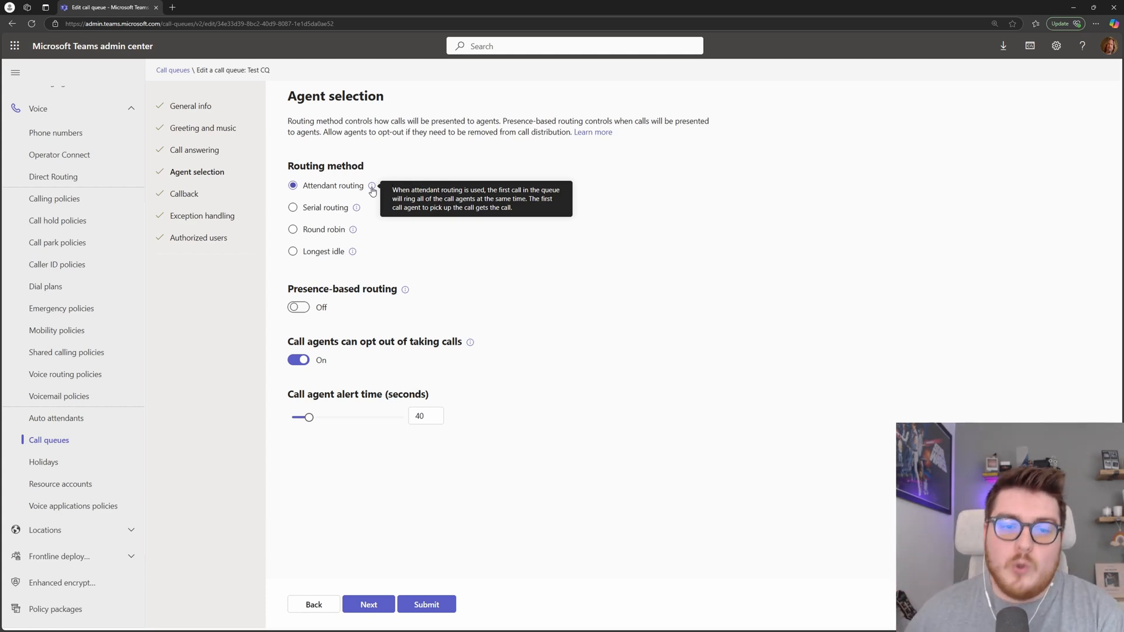
pyautogui.moveTo(359, 213)
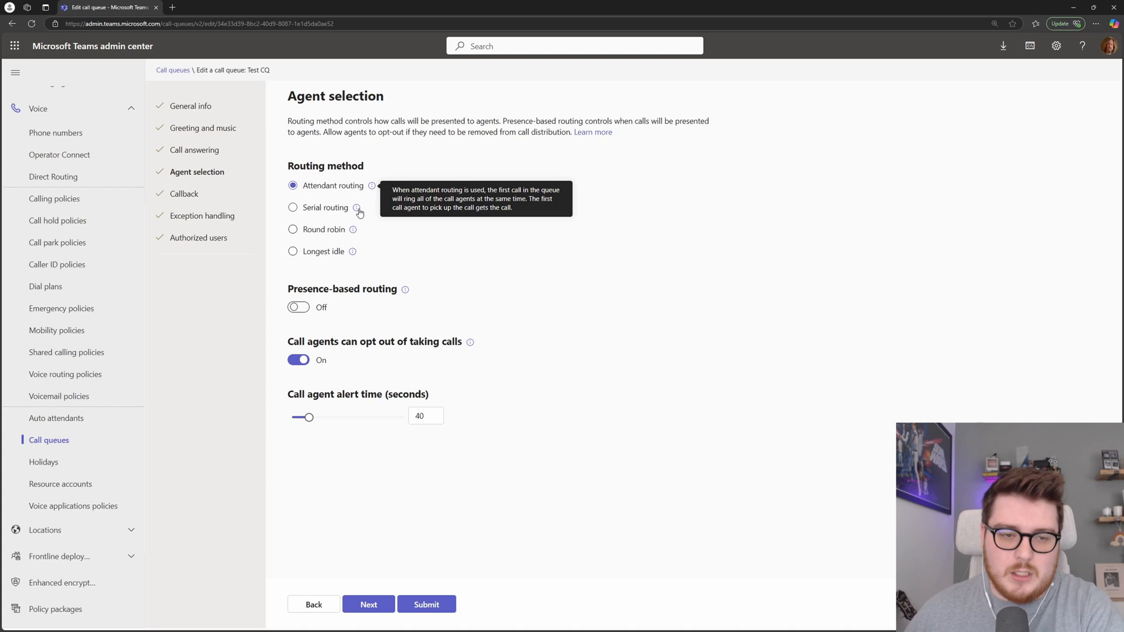
pyautogui.click(293, 207)
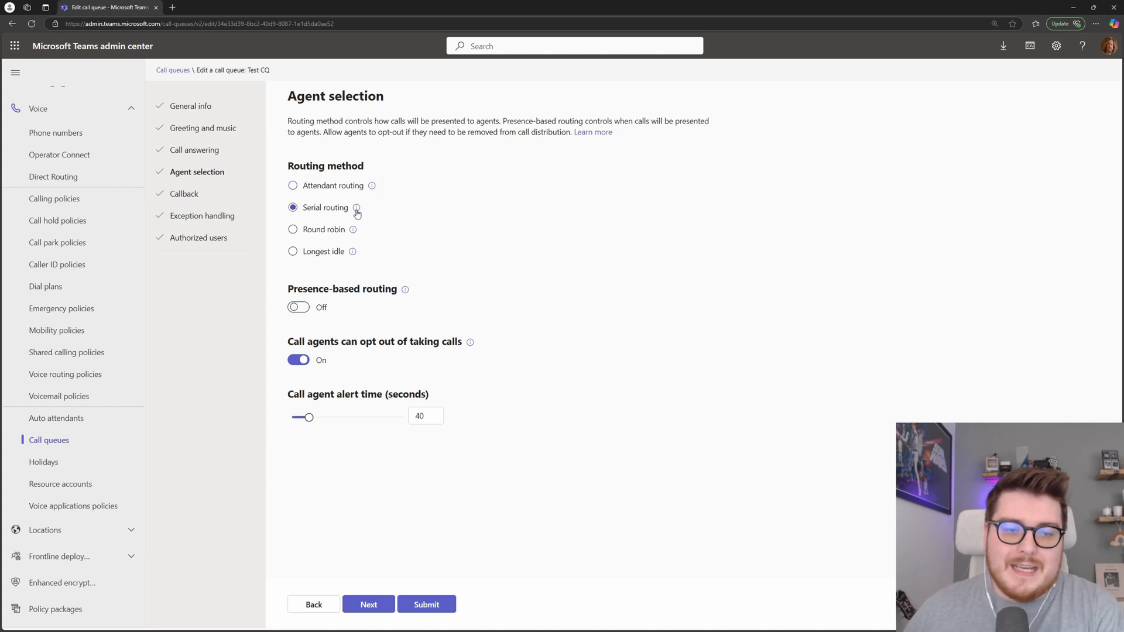
pyautogui.moveTo(356, 209)
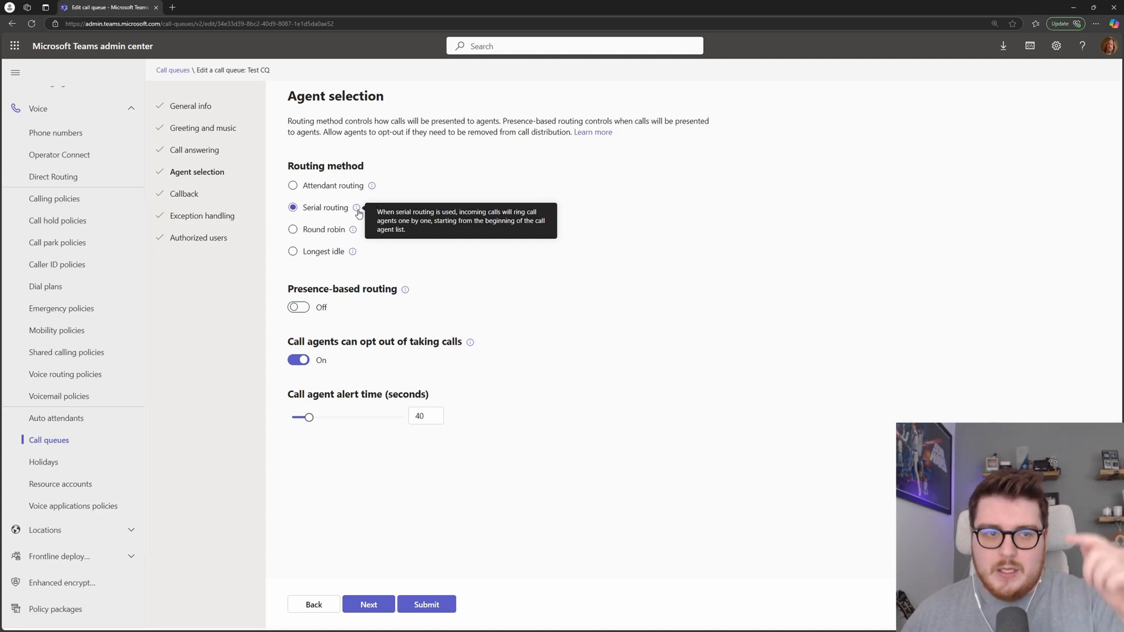
pyautogui.moveTo(360, 219)
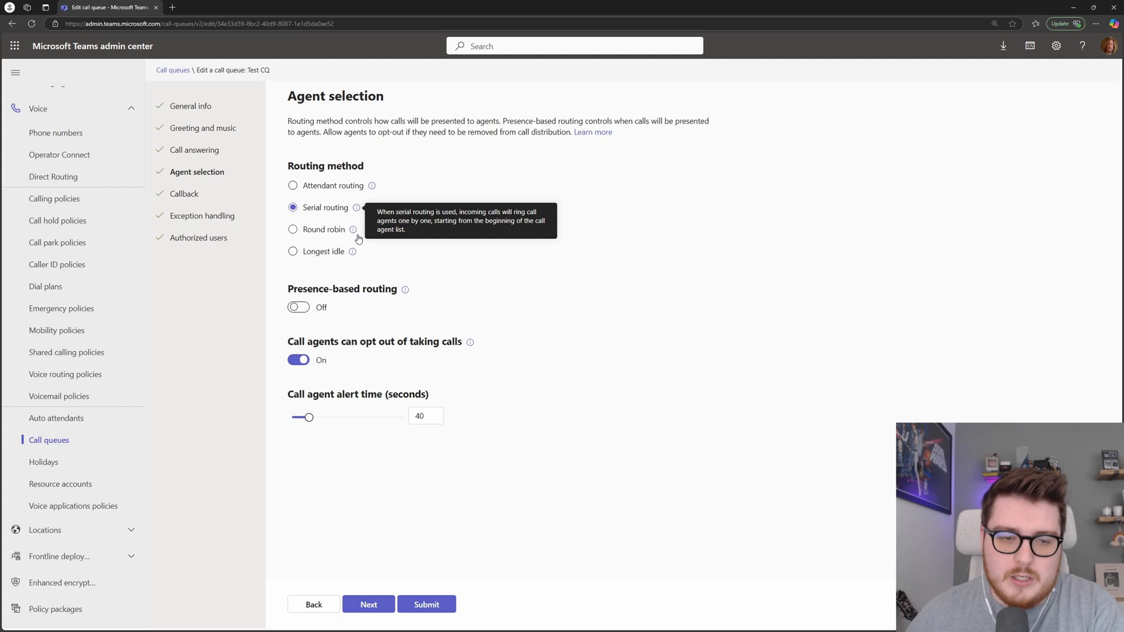
# - Switch Test CQ's routing method to round robin
pyautogui.click(293, 230)
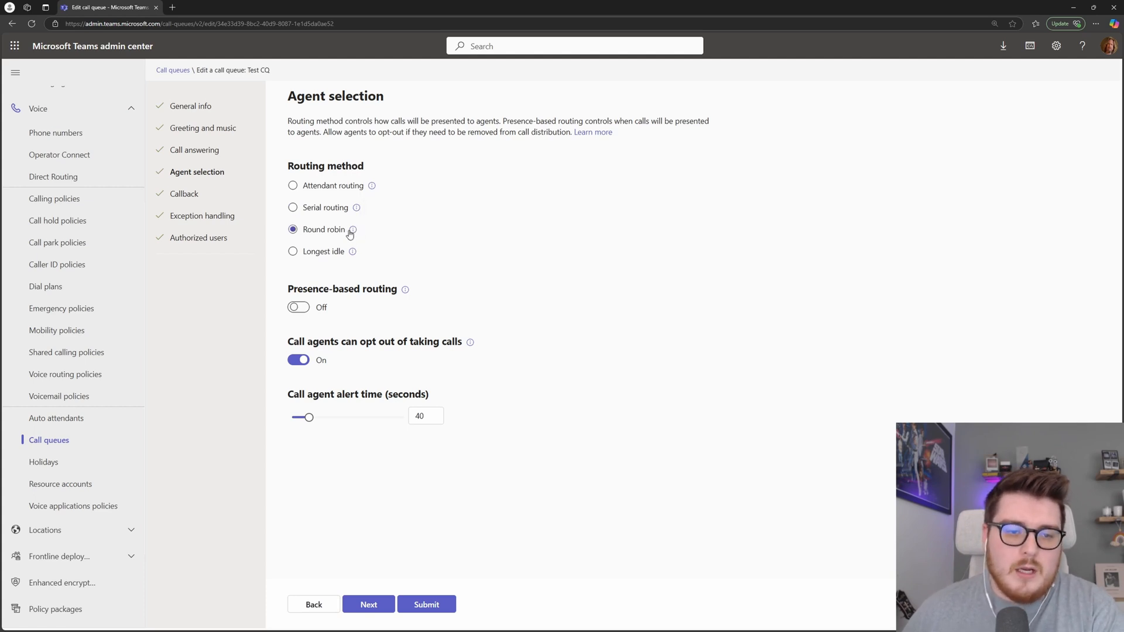
pyautogui.moveTo(352, 229)
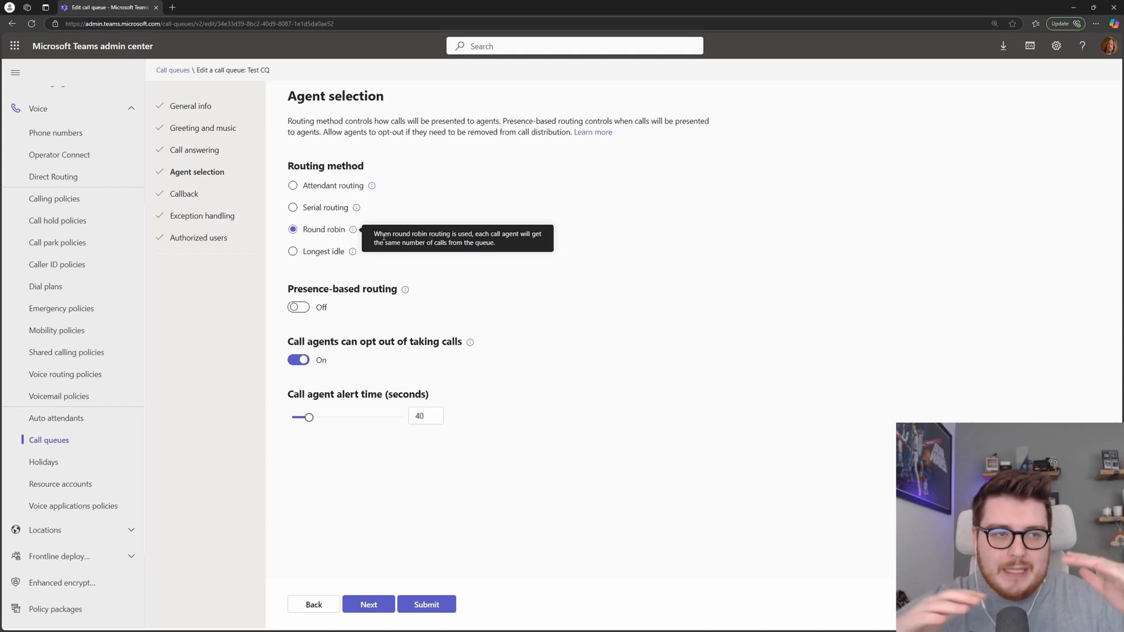
pyautogui.moveTo(277, 274)
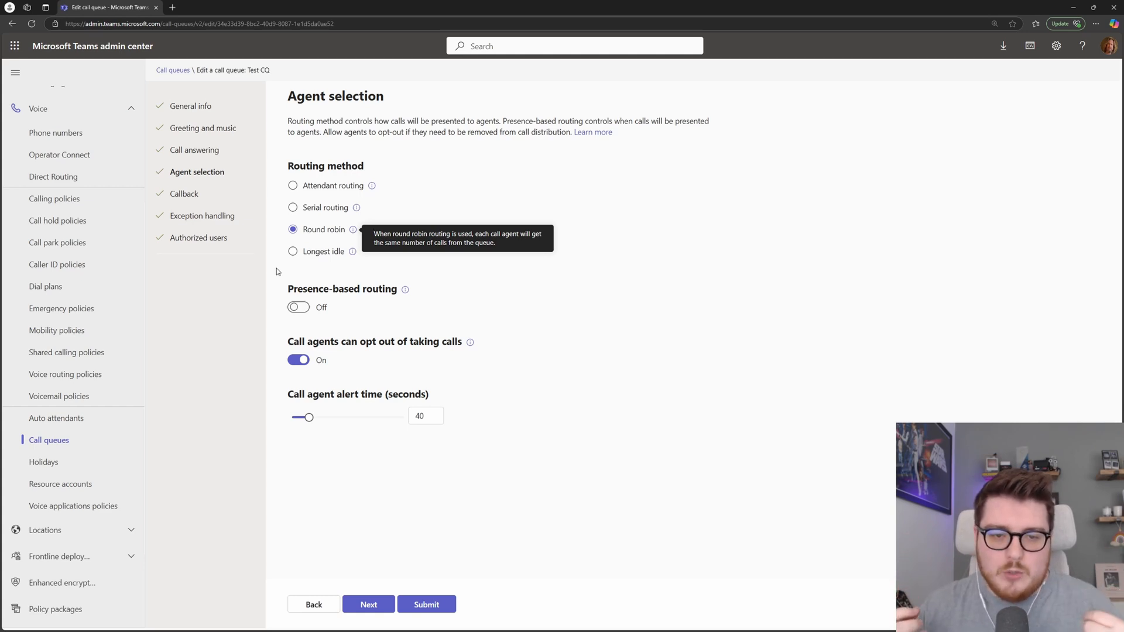
pyautogui.moveTo(329, 239)
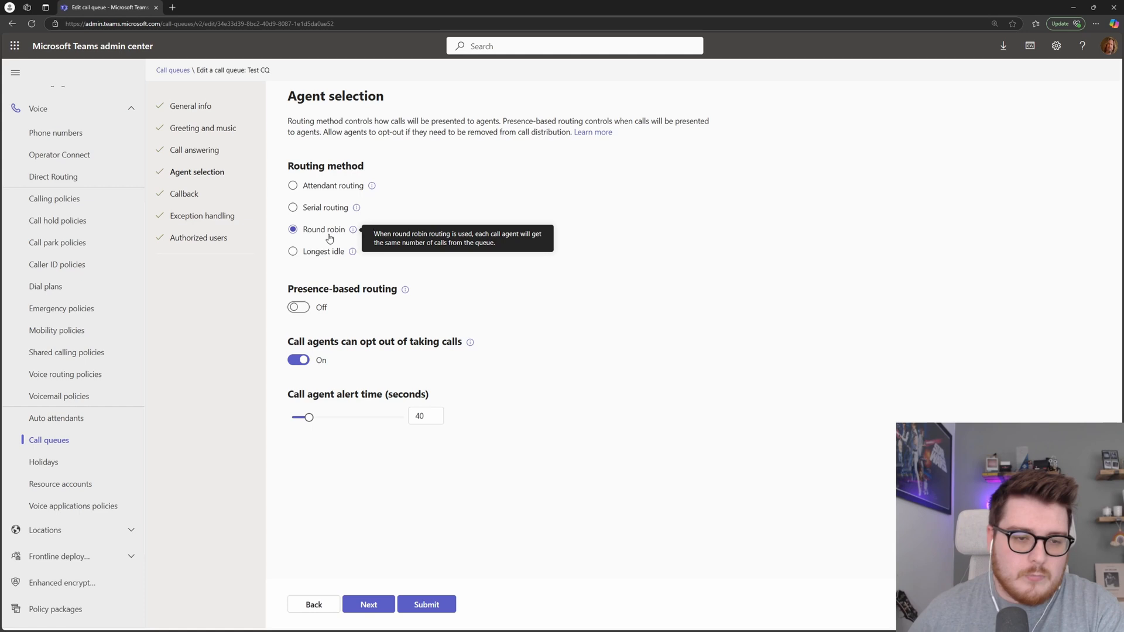
# - Switch Test CQ's routing method to longest idle
pyautogui.click(293, 250)
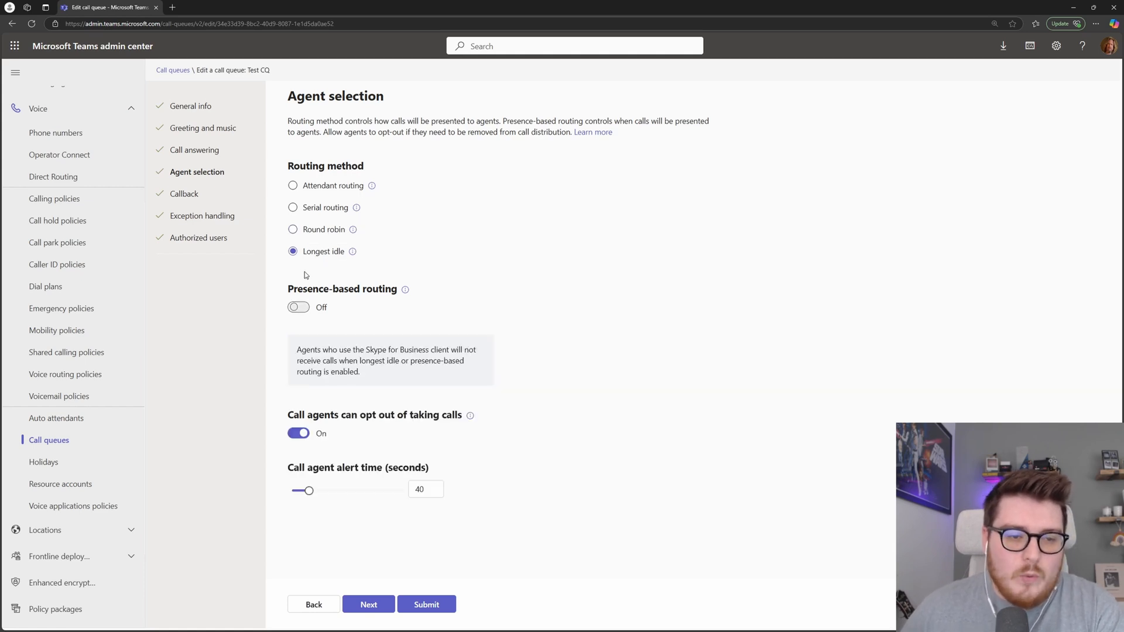
pyautogui.moveTo(375, 257)
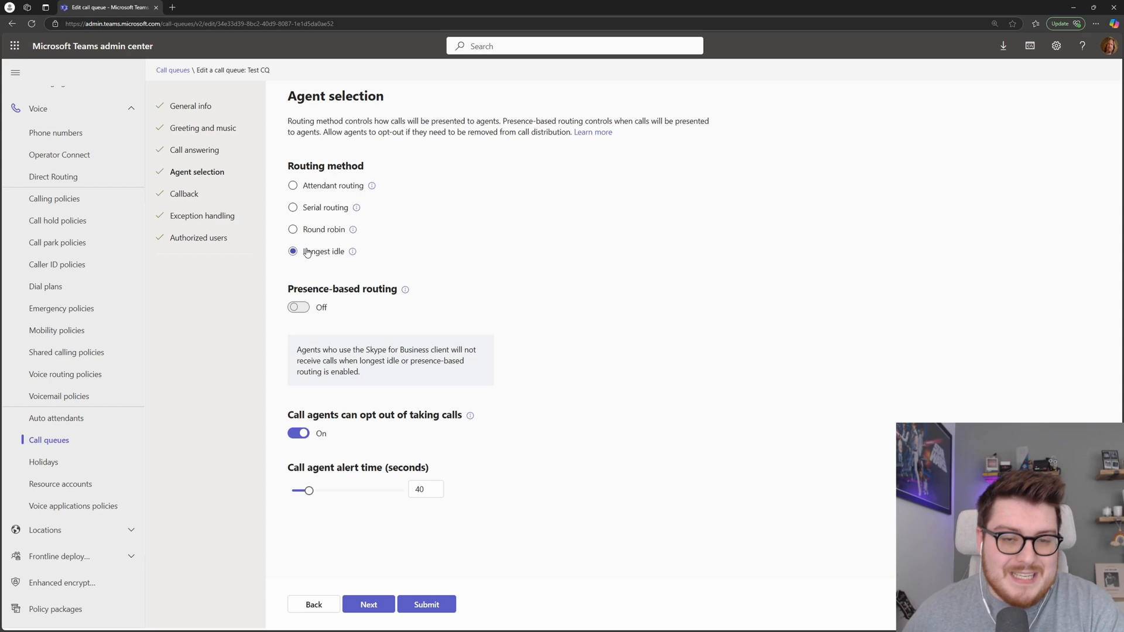
pyautogui.moveTo(293, 257)
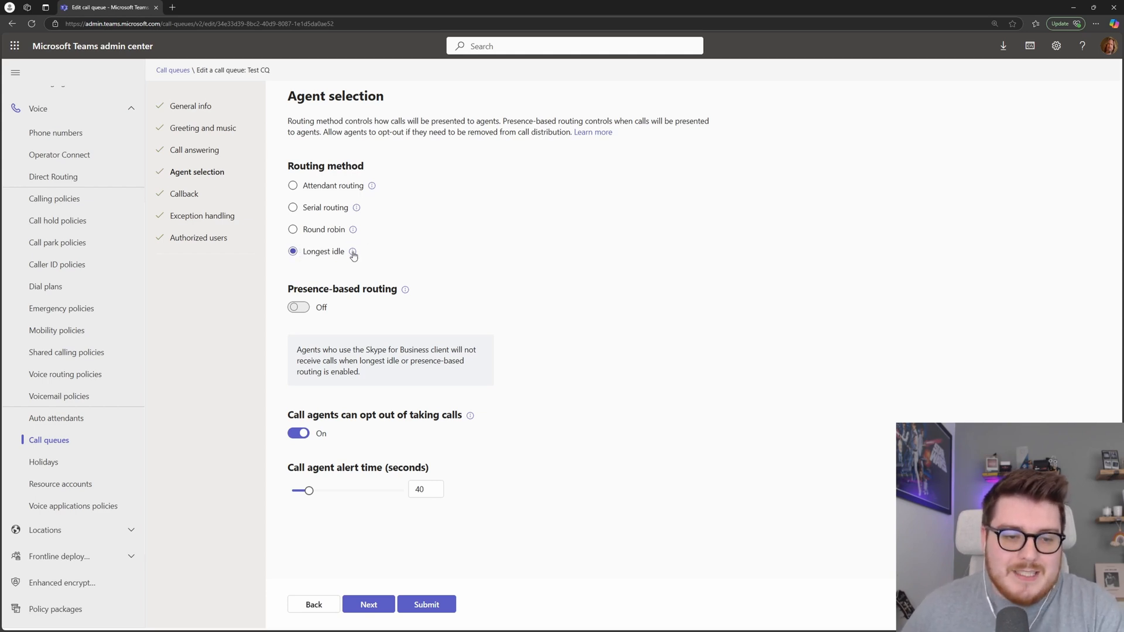
pyautogui.moveTo(352, 253)
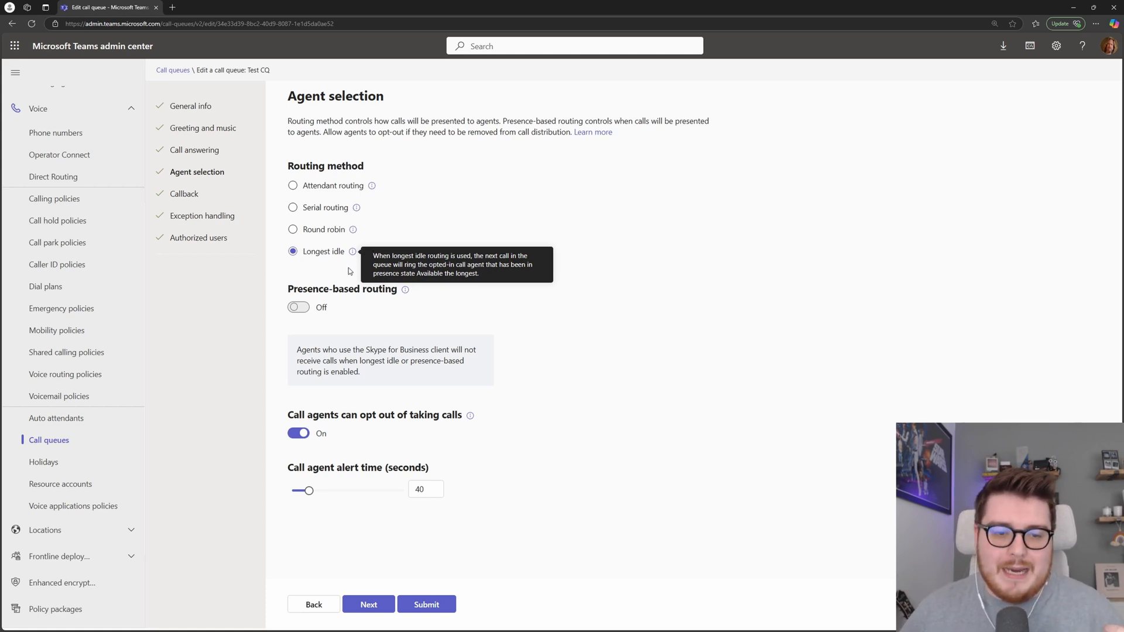
pyautogui.moveTo(334, 243)
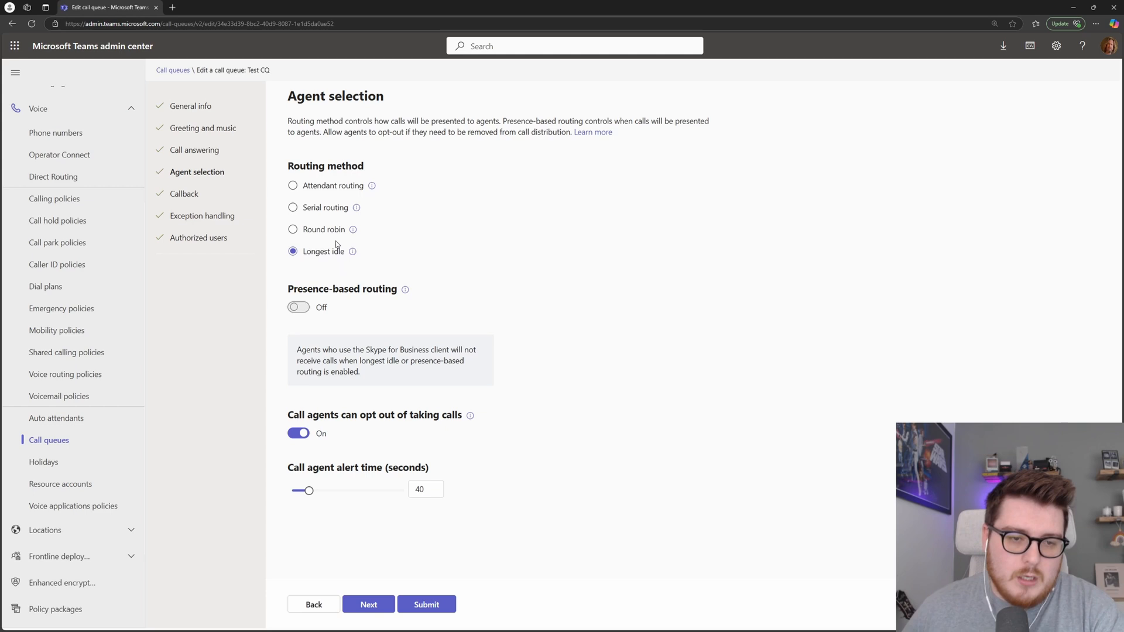
pyautogui.moveTo(318, 229)
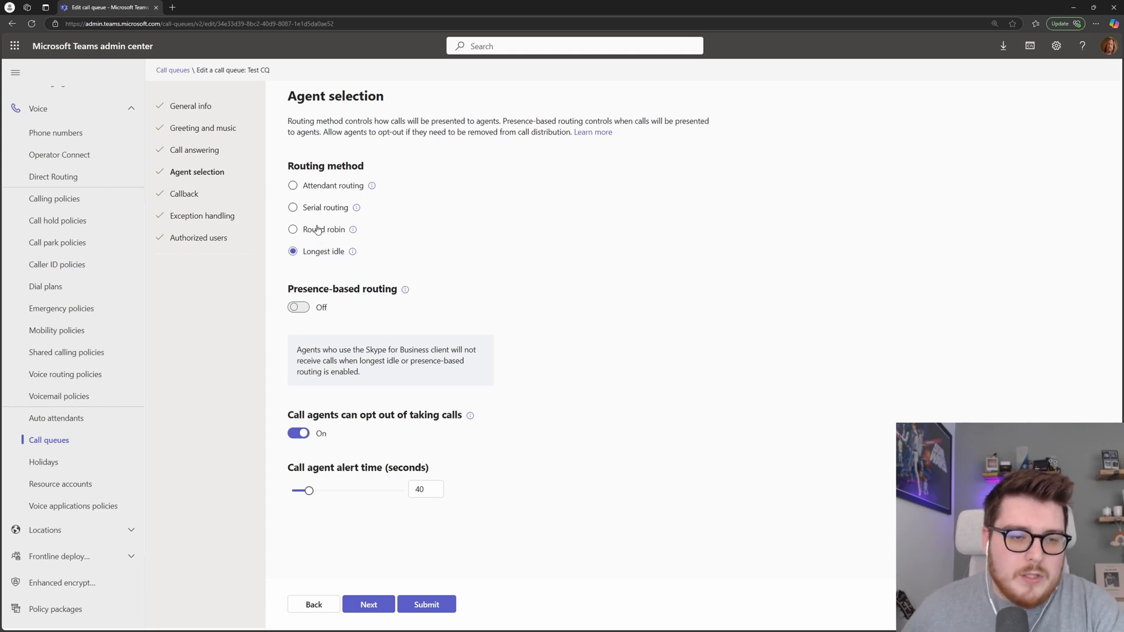
# - Return to attendant routing and toggle presence-based routing on, then back off
pyautogui.click(292, 186)
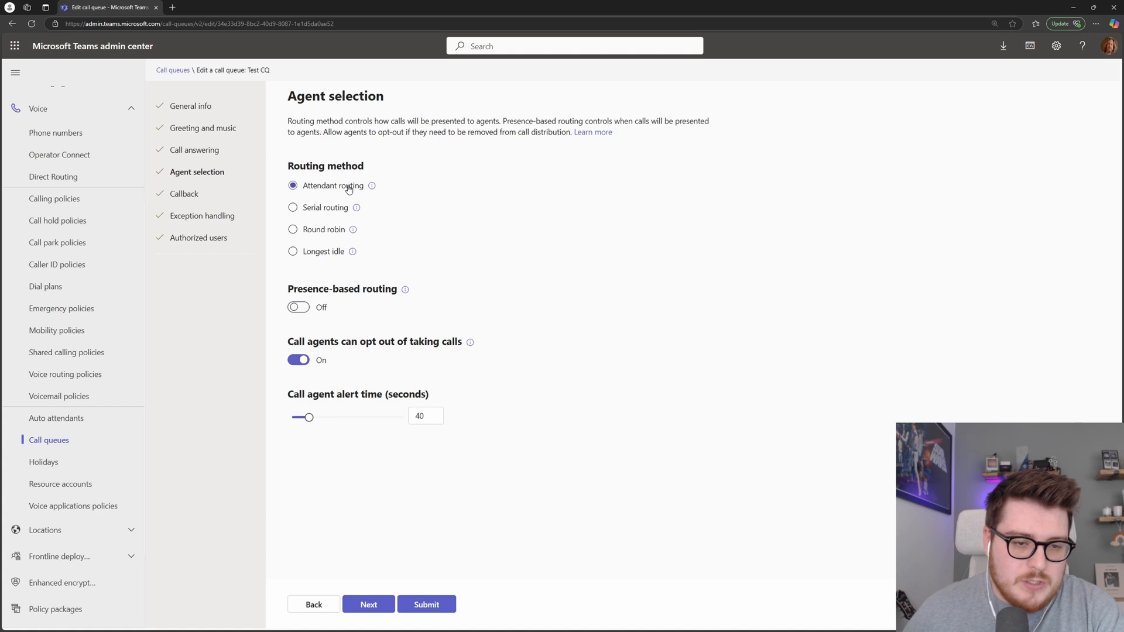
pyautogui.click(298, 307)
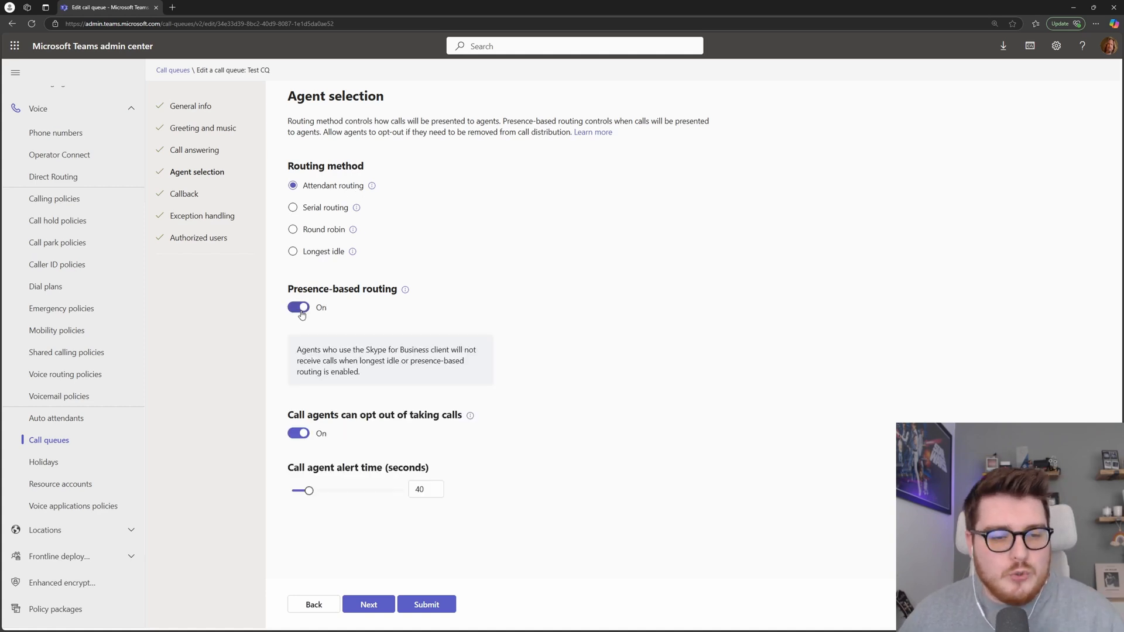
pyautogui.moveTo(340, 196)
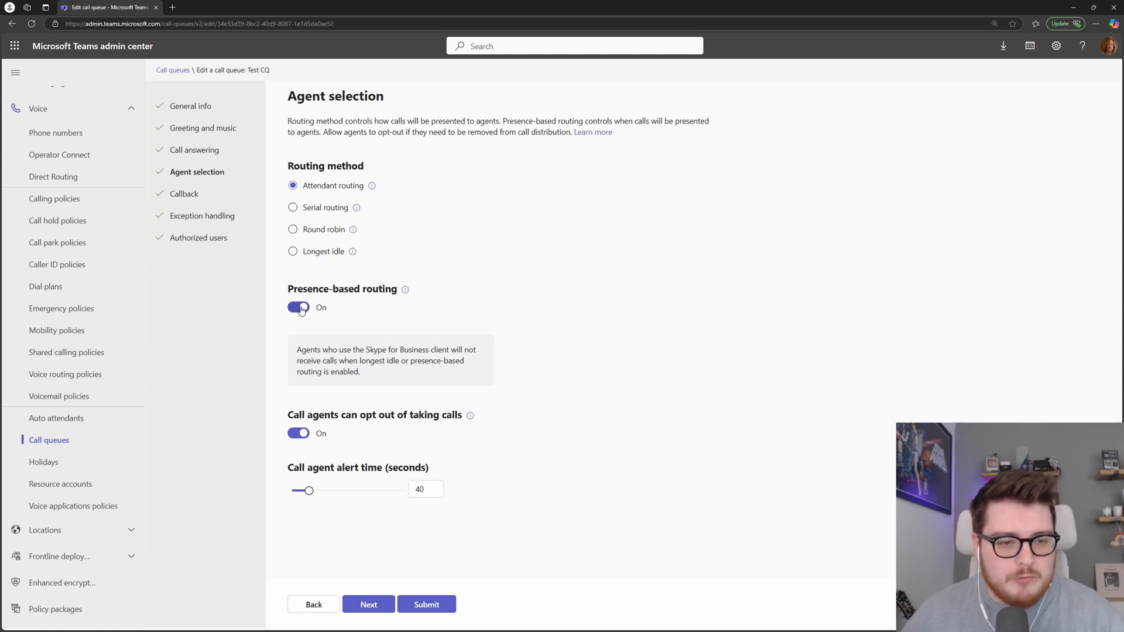
pyautogui.click(298, 308)
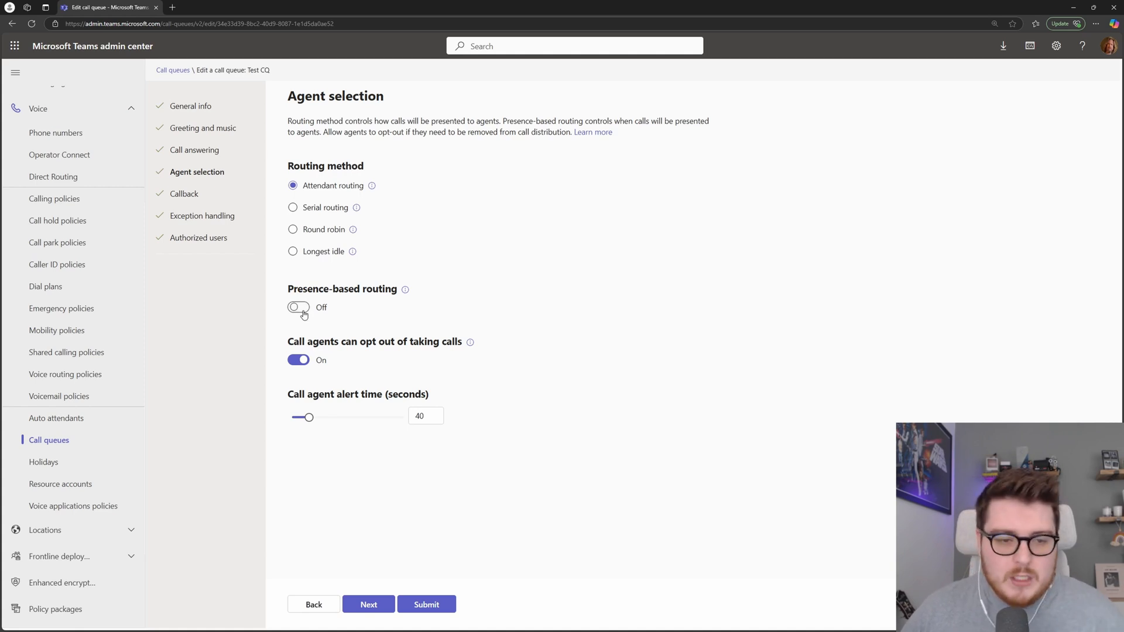
pyautogui.moveTo(379, 260)
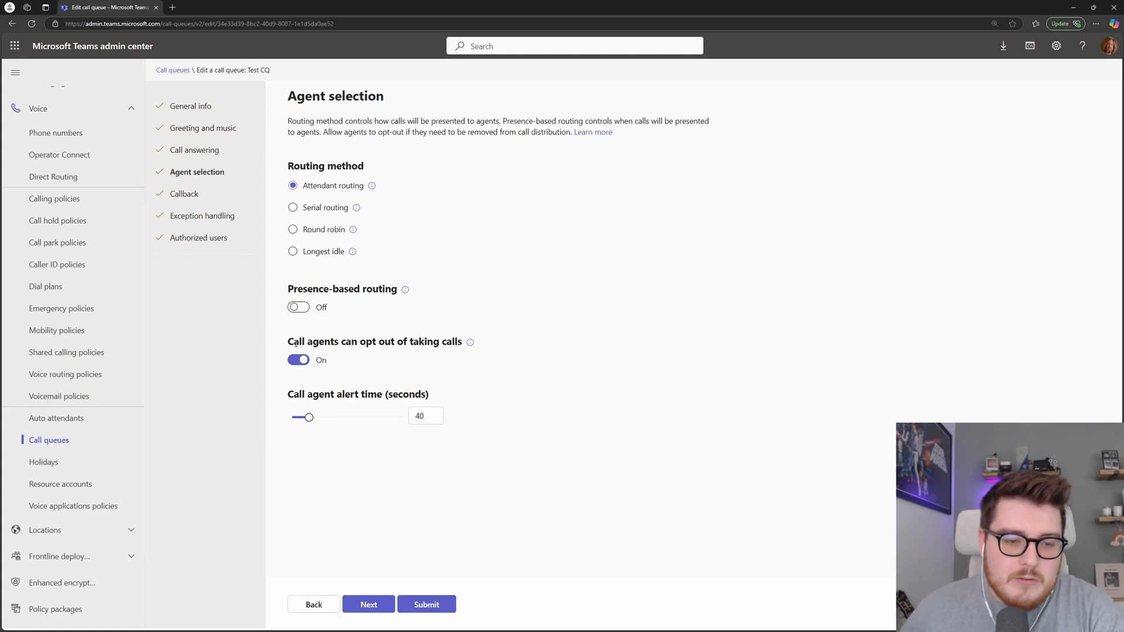
pyautogui.moveTo(320, 368)
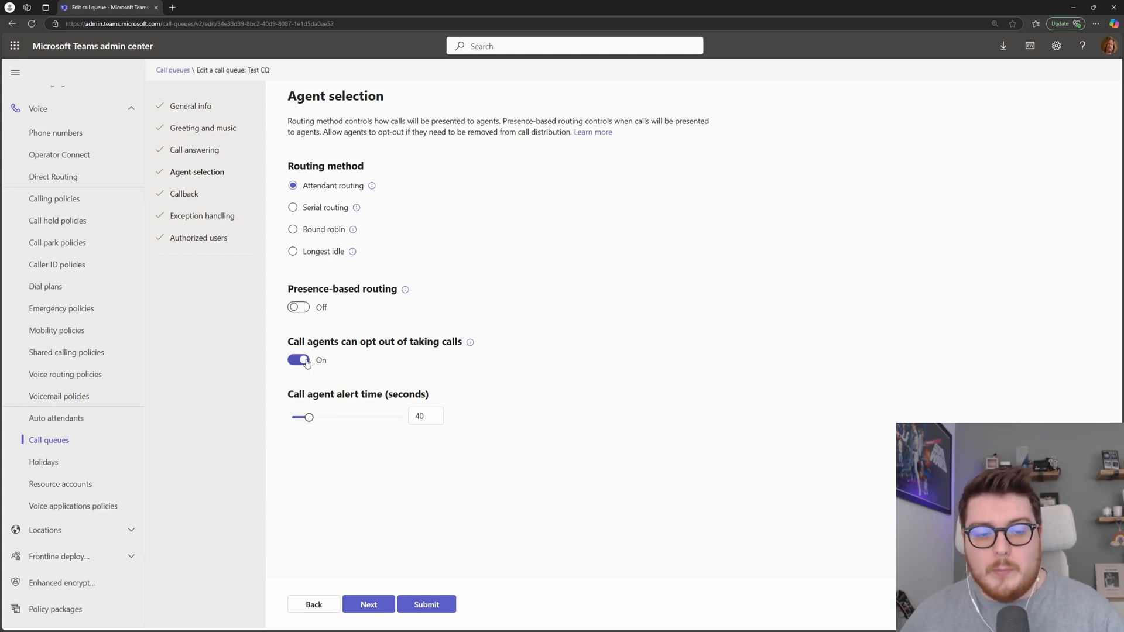
pyautogui.moveTo(305, 367)
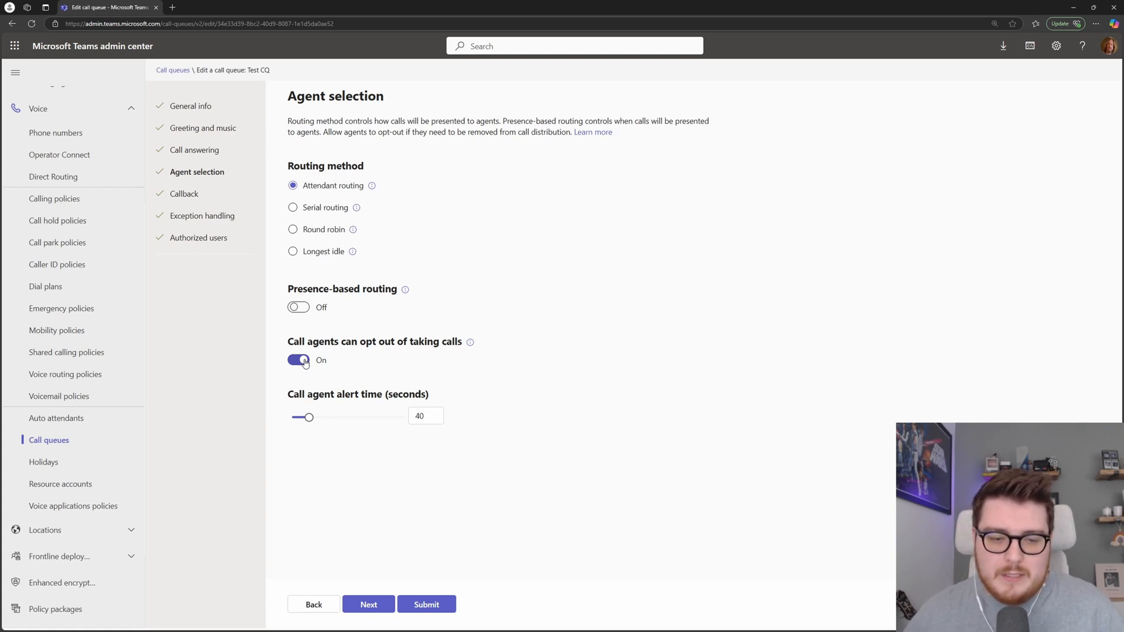
# - Stop call agents from opting out of calls and continue to Callback
pyautogui.click(299, 360)
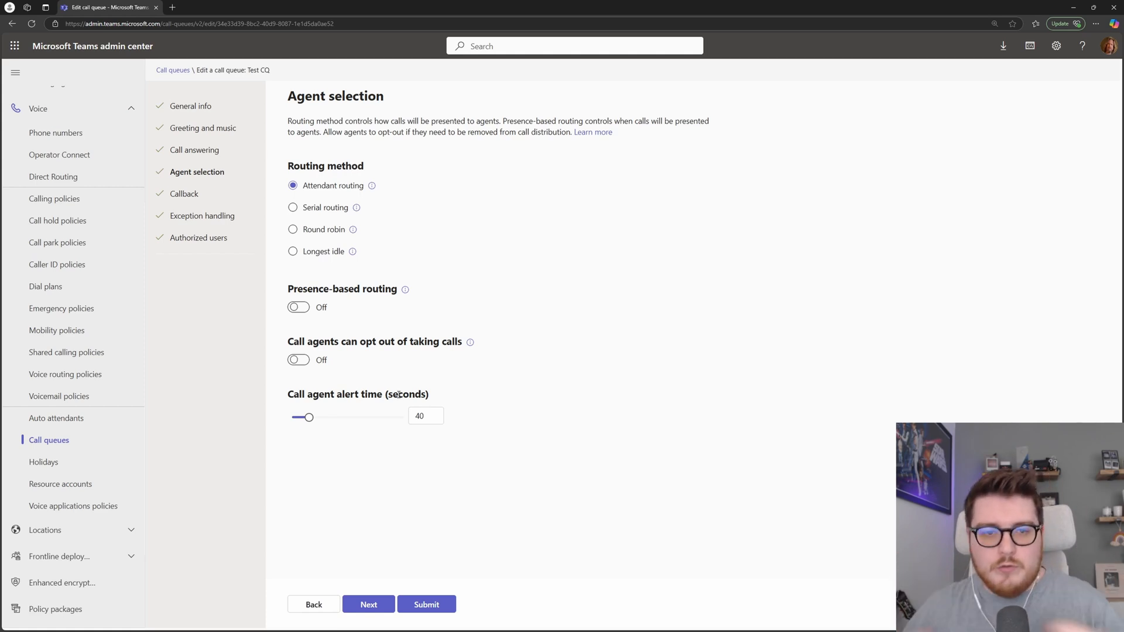
pyautogui.moveTo(374, 589)
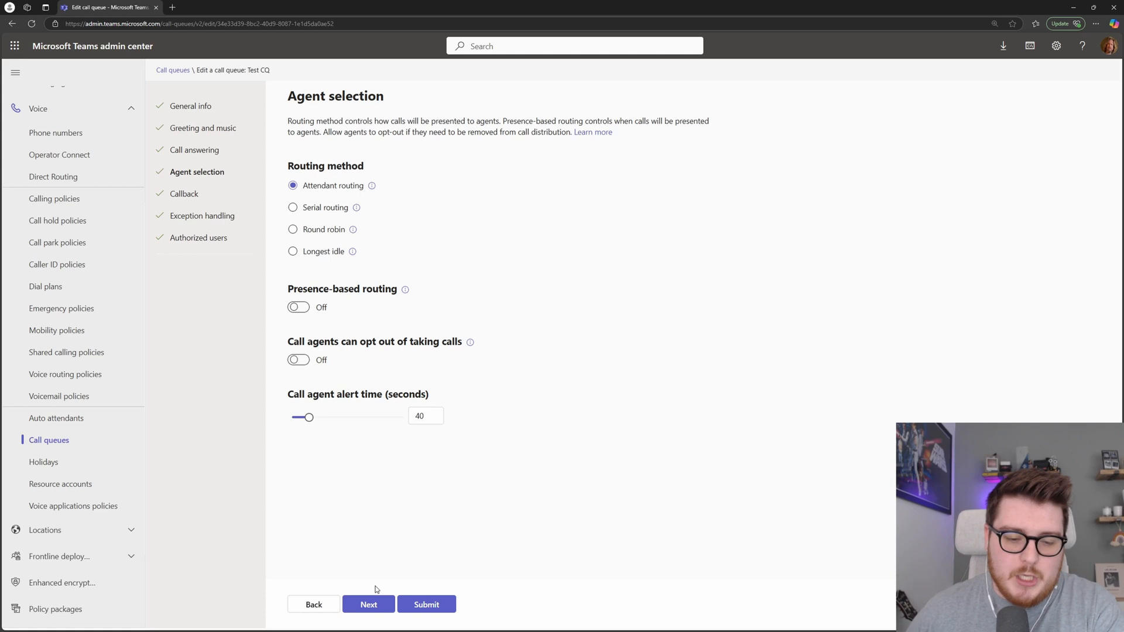
pyautogui.click(369, 604)
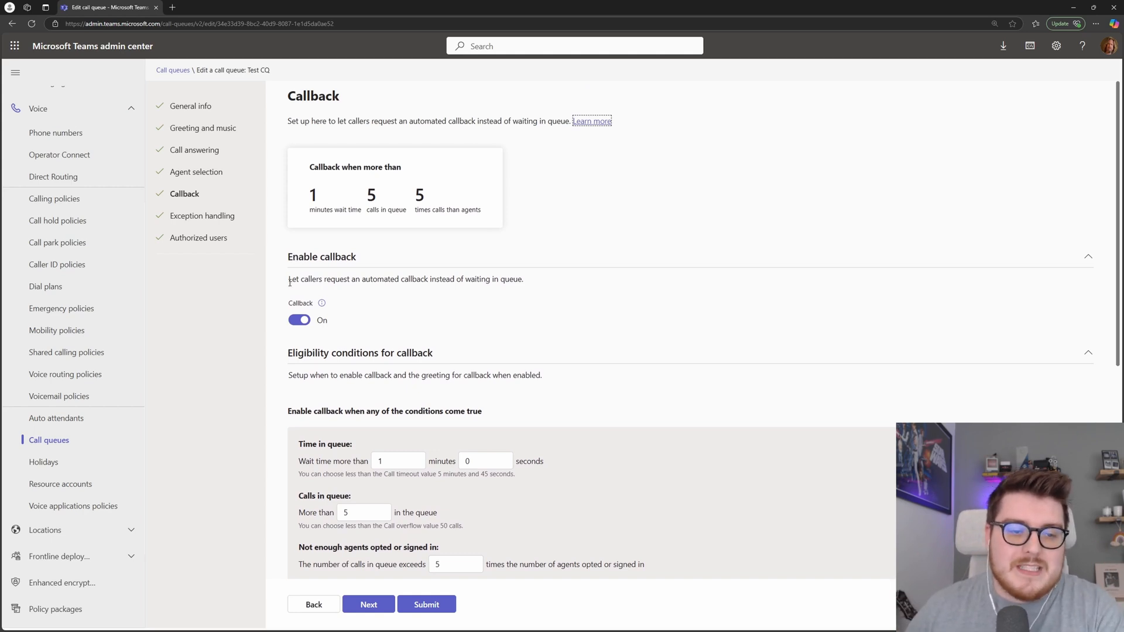
# - Review the Callback greeting, key 1 and email fallback settings, then proceed to Exception handling
pyautogui.scroll(-3)
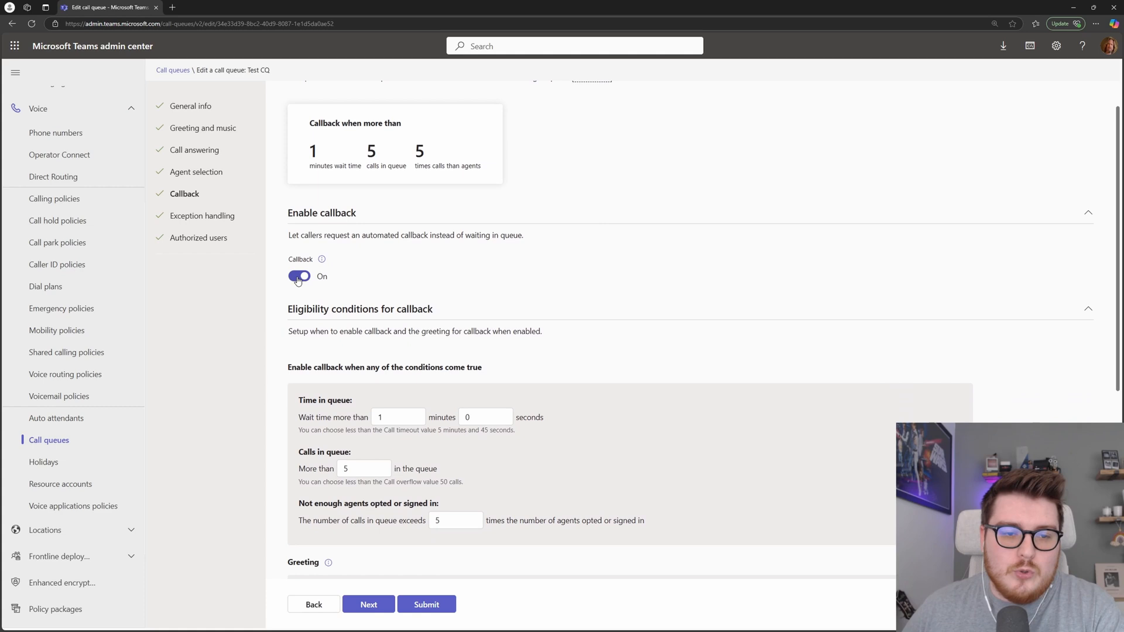
pyautogui.moveTo(330, 263)
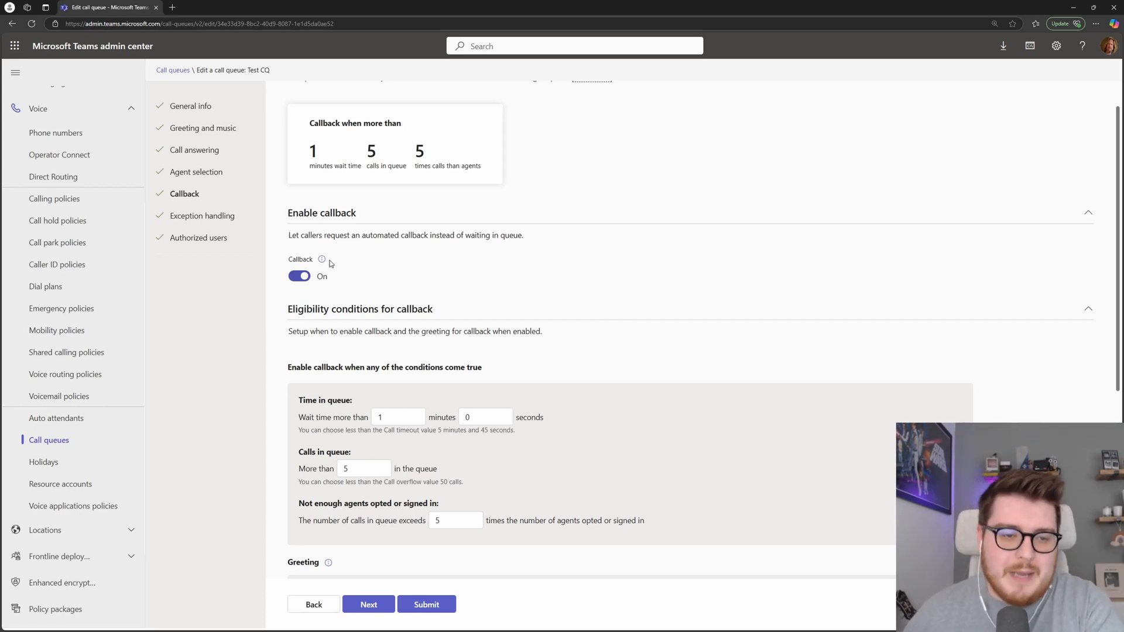
pyautogui.scroll(-3)
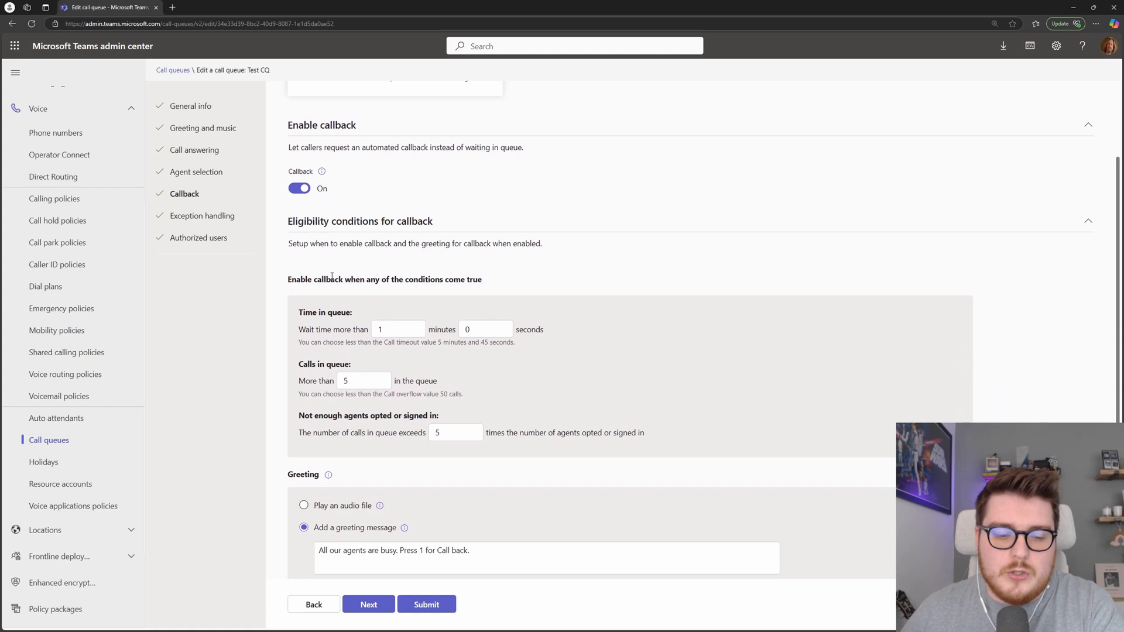
pyautogui.scroll(-3)
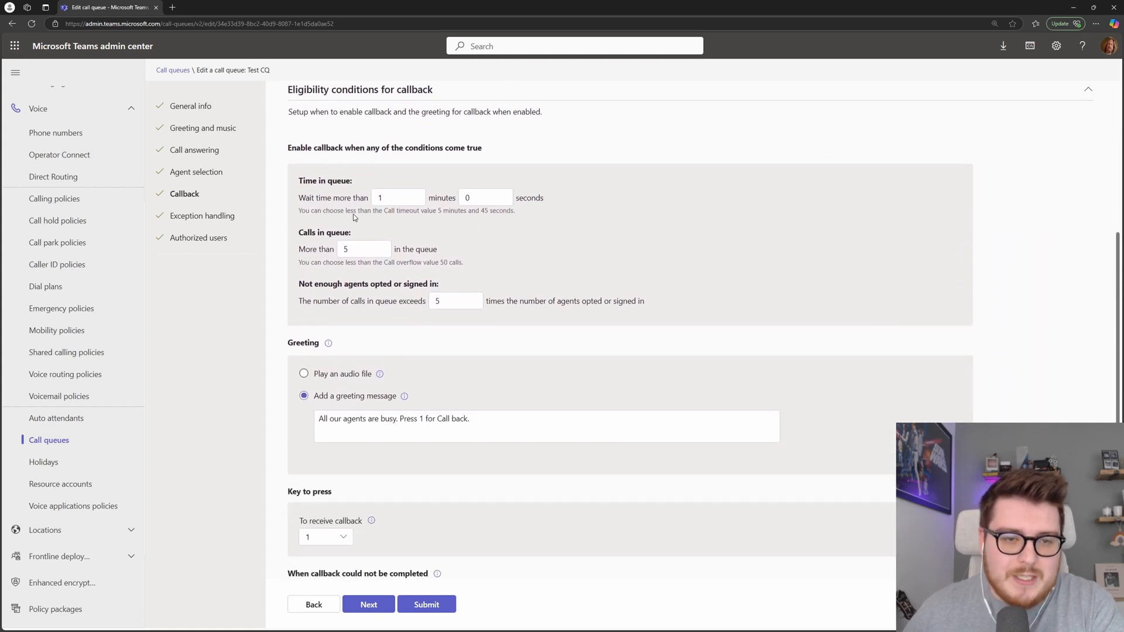
pyautogui.moveTo(327, 192)
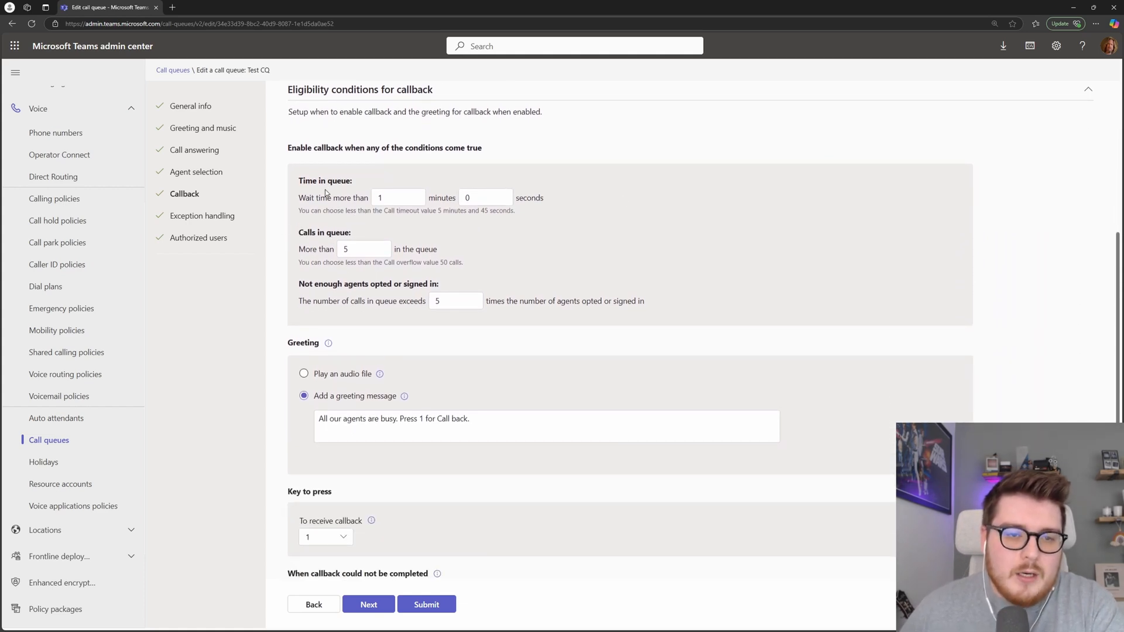
pyautogui.scroll(-3)
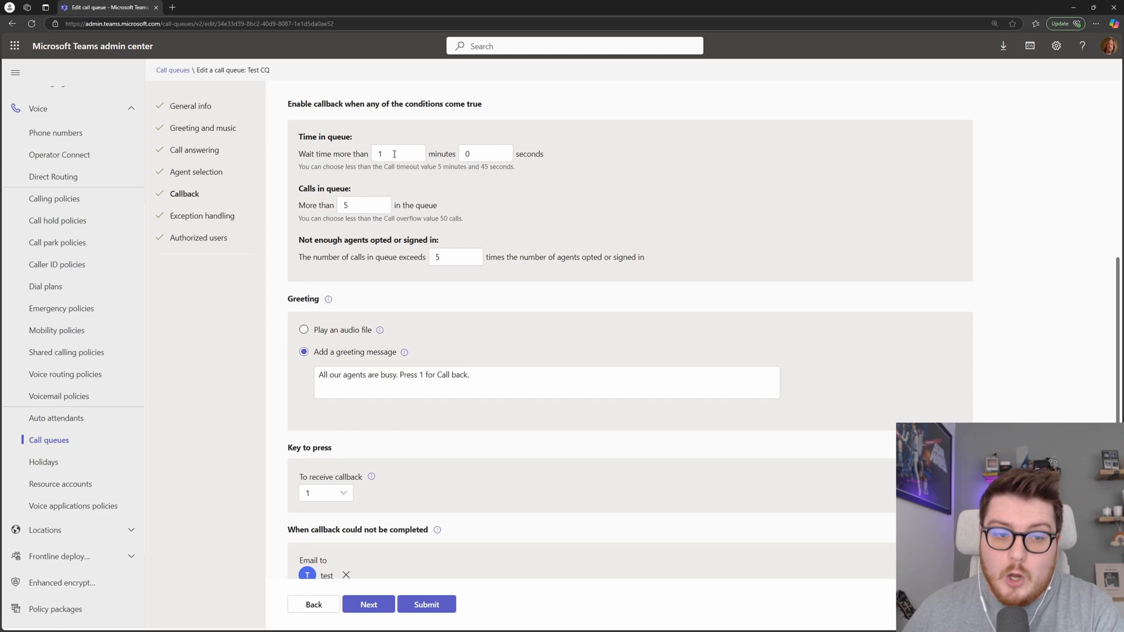
pyautogui.click(363, 205)
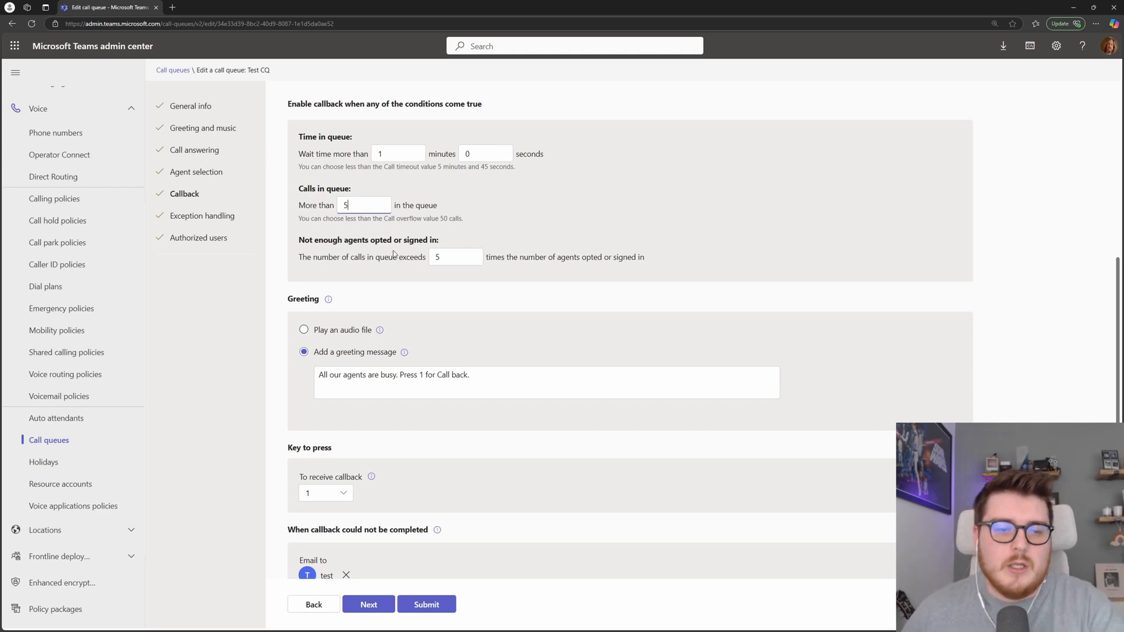
pyautogui.scroll(-3)
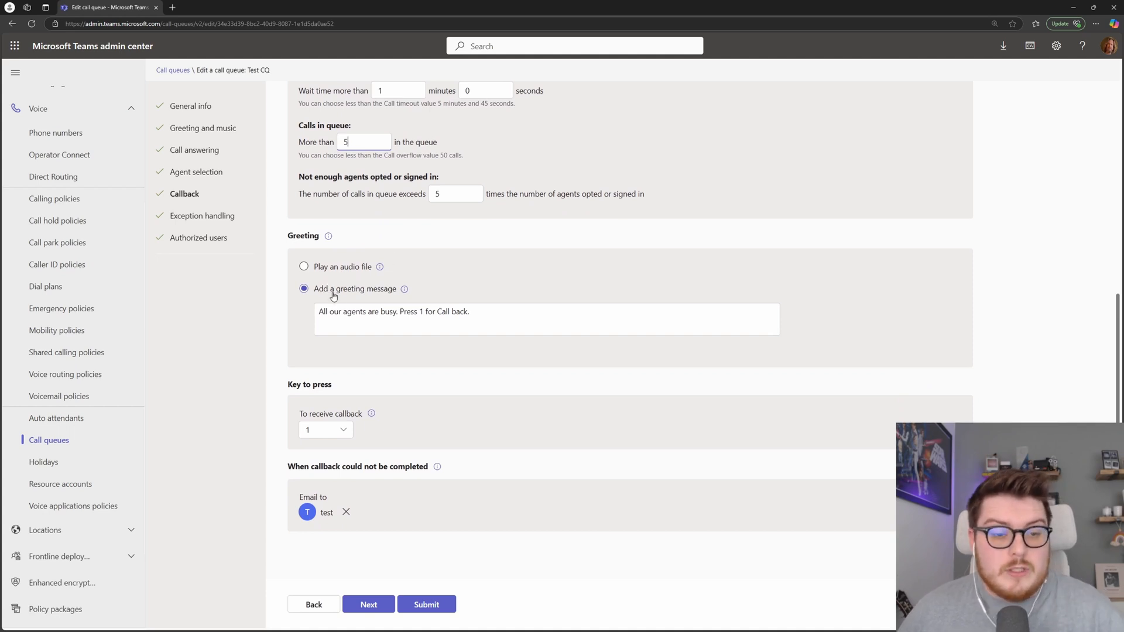
pyautogui.moveTo(340, 274)
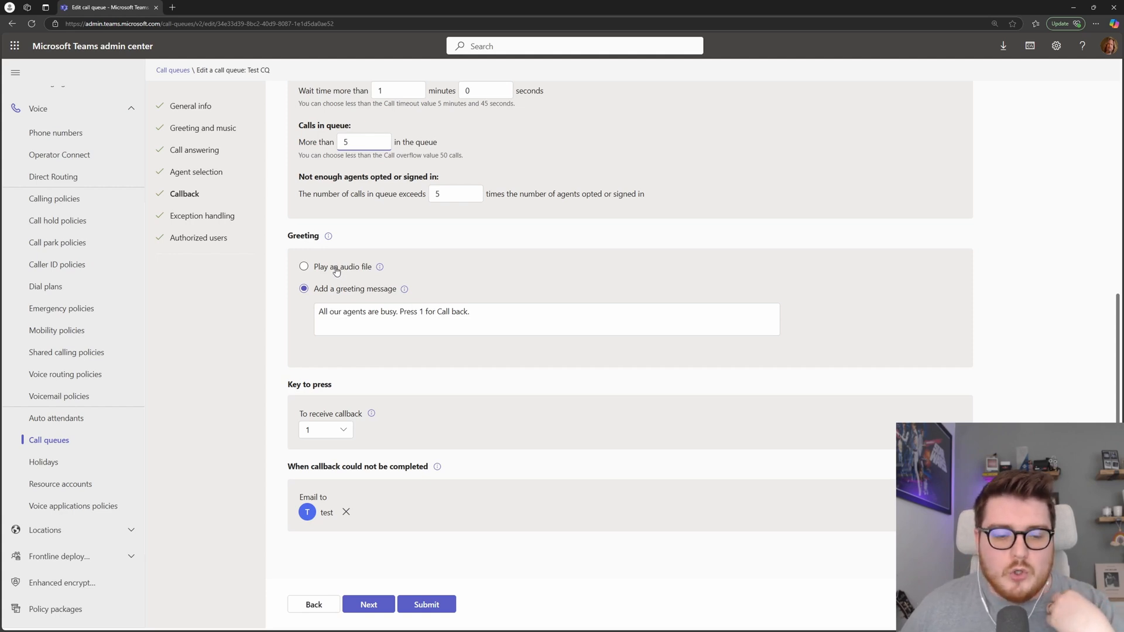
pyautogui.moveTo(398, 520)
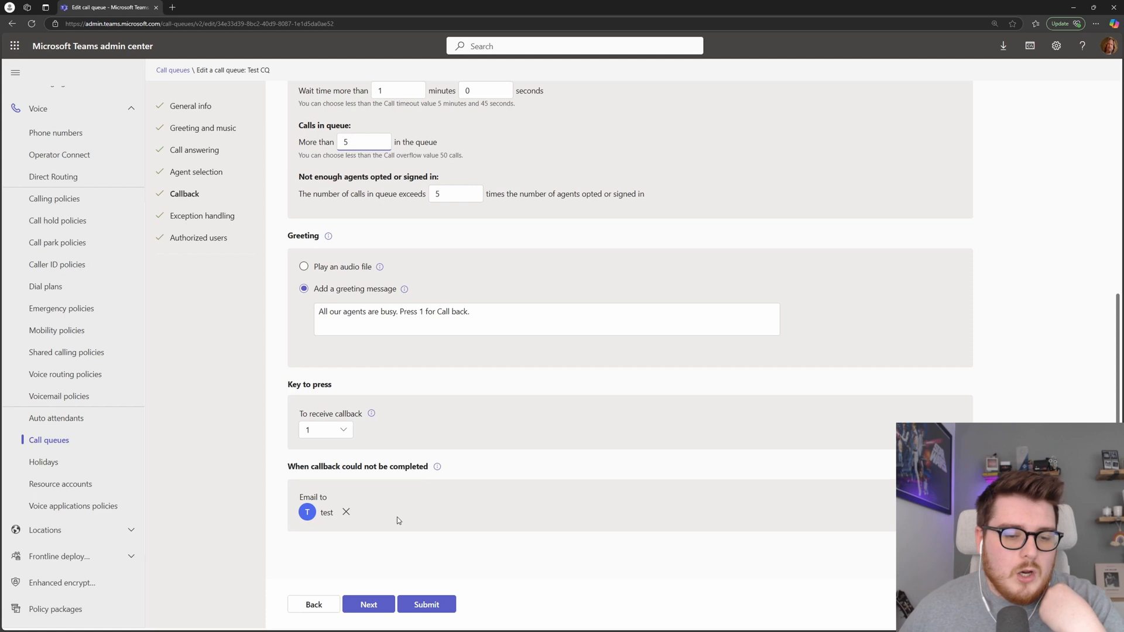
pyautogui.moveTo(313, 488)
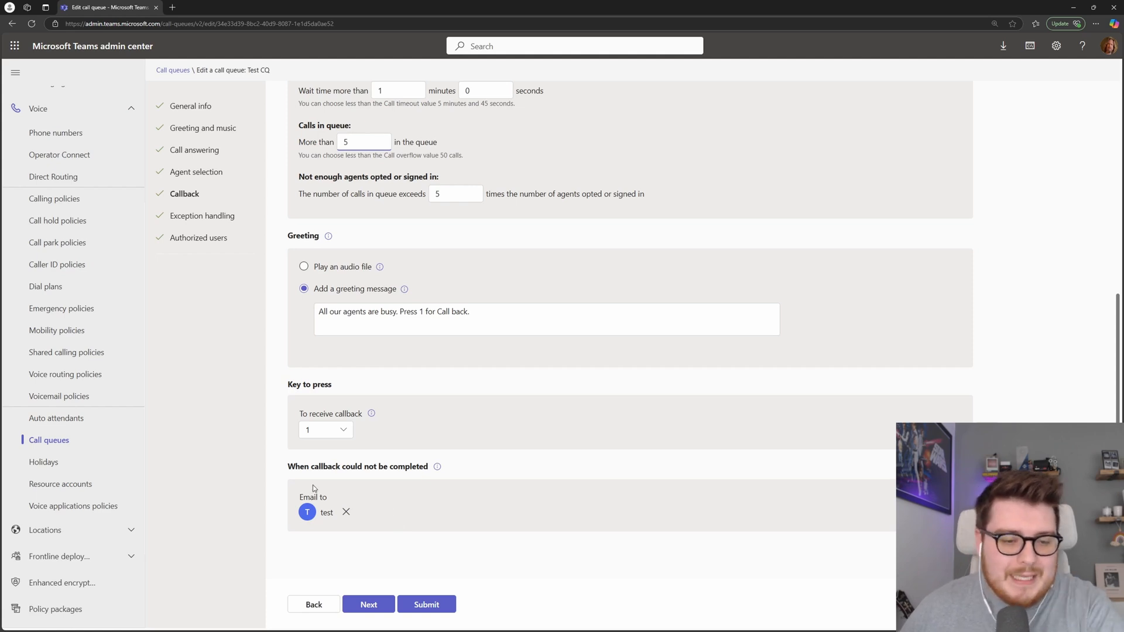
pyautogui.click(363, 142)
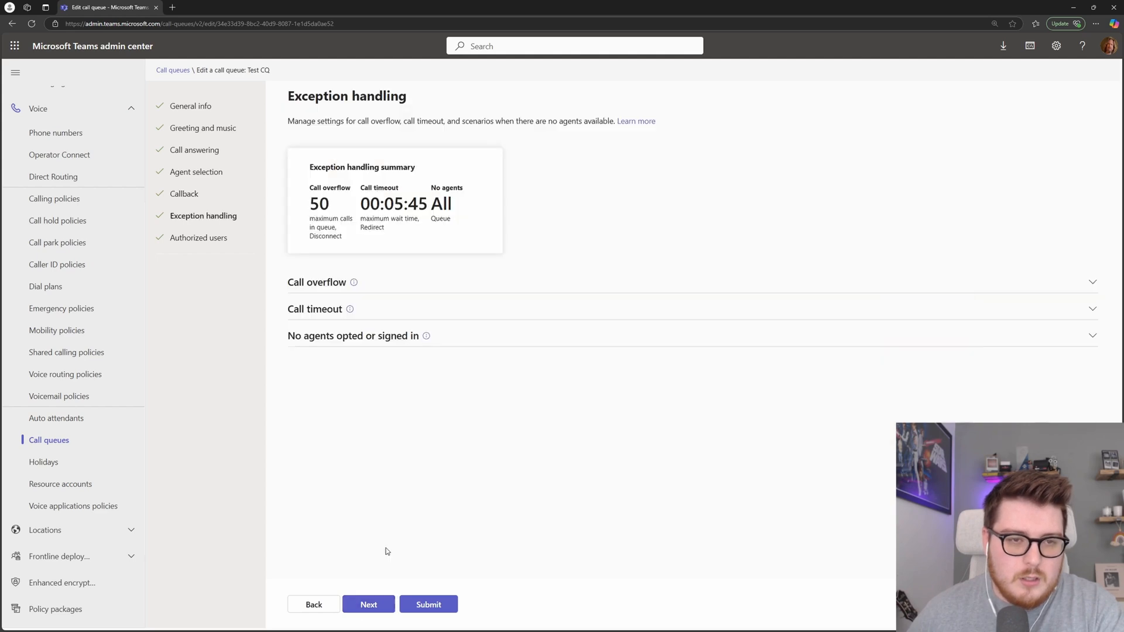
pyautogui.moveTo(331, 285)
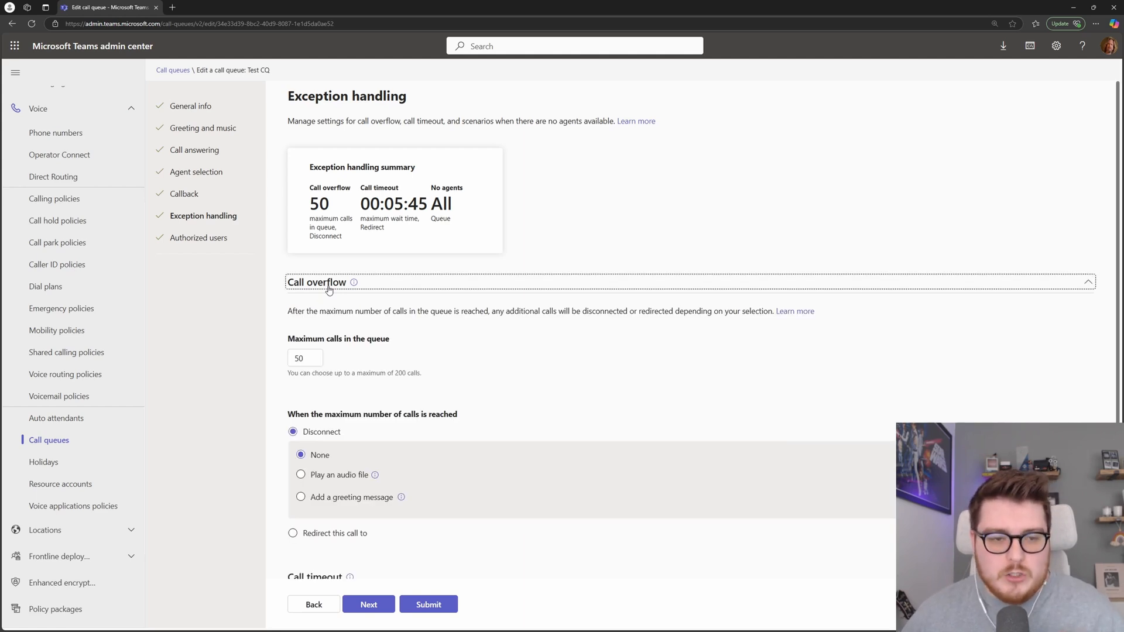
pyautogui.moveTo(315, 331)
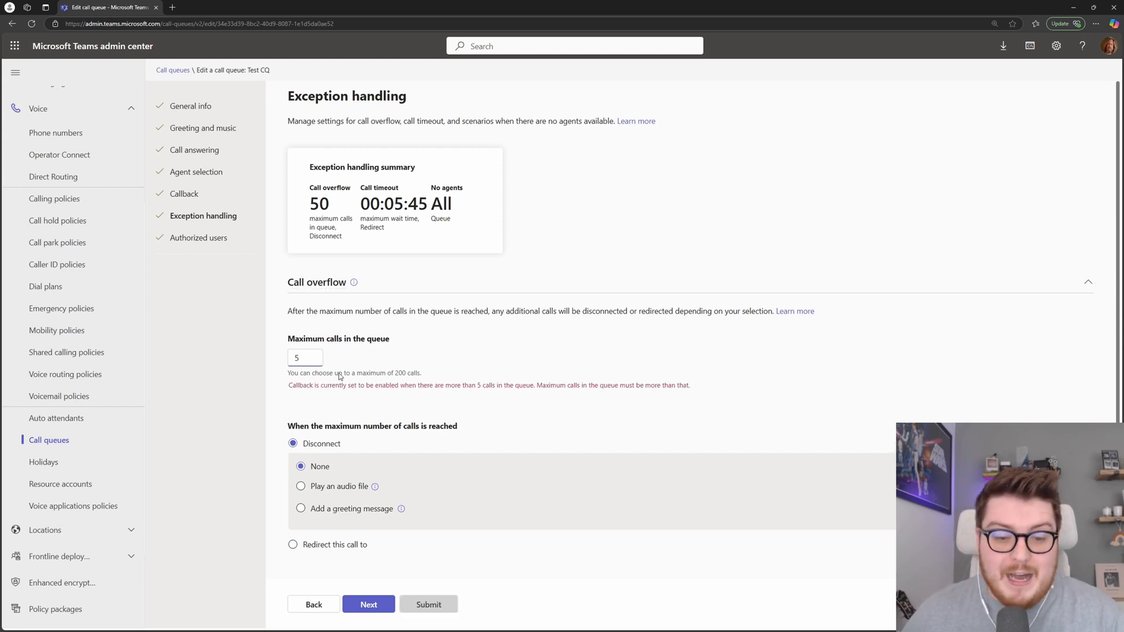
pyautogui.moveTo(307, 397)
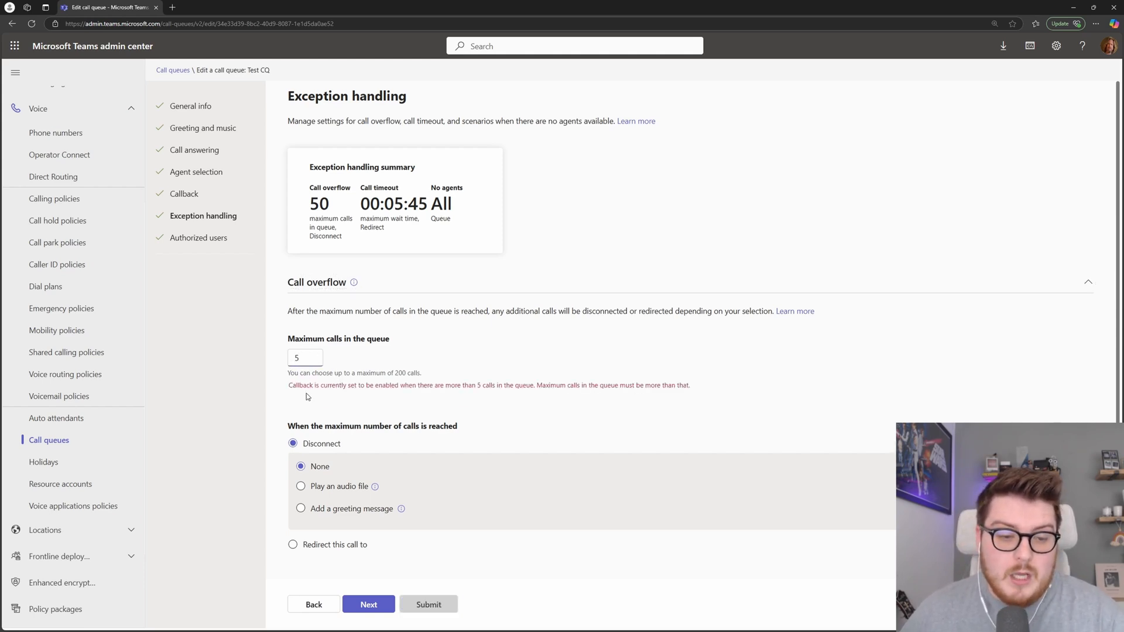
# - Set Call overflow's Maximum calls in the queue to 5, noting the callback threshold warning
pyautogui.click(304, 357)
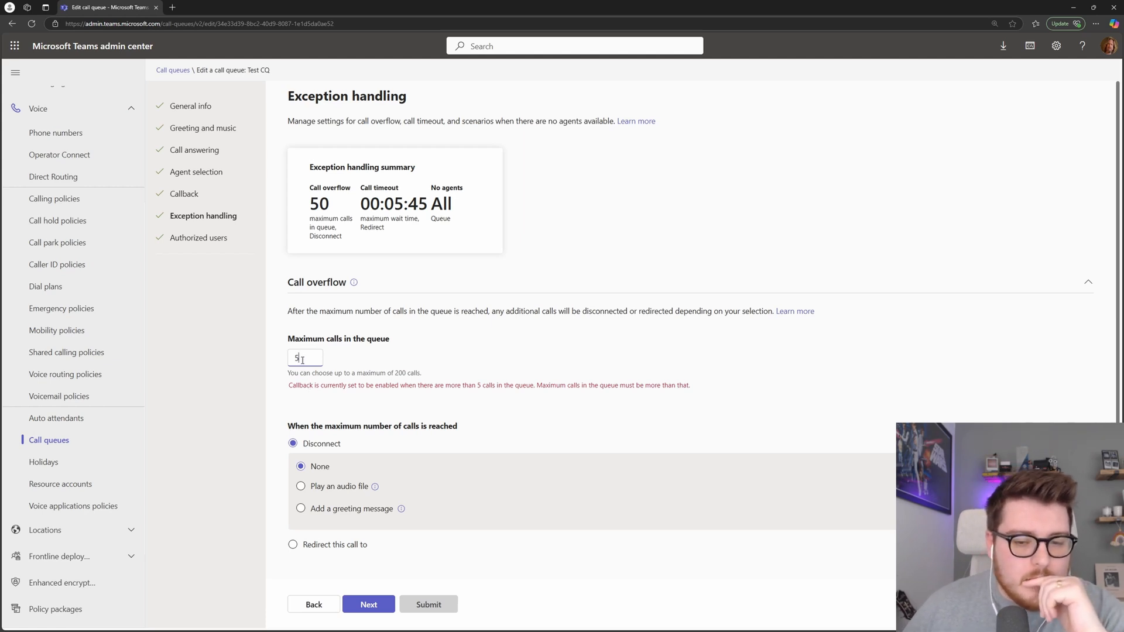
pyautogui.scroll(-3)
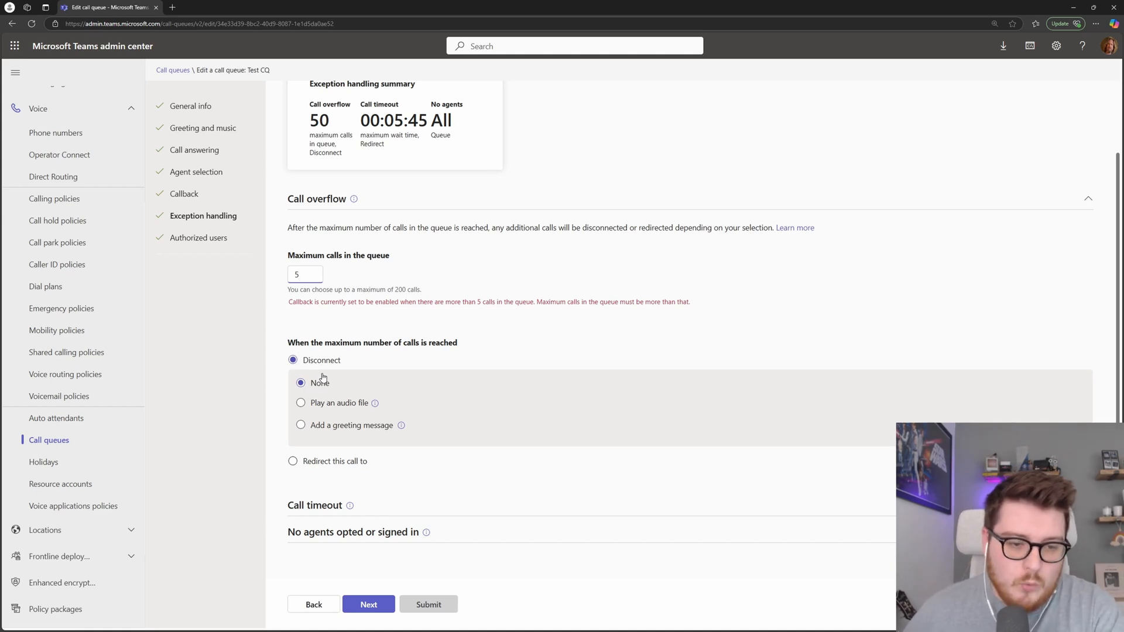
# - Try Play an audio file and Add a greeting message for overflow, then choose Redirect this call to
pyautogui.click(304, 274)
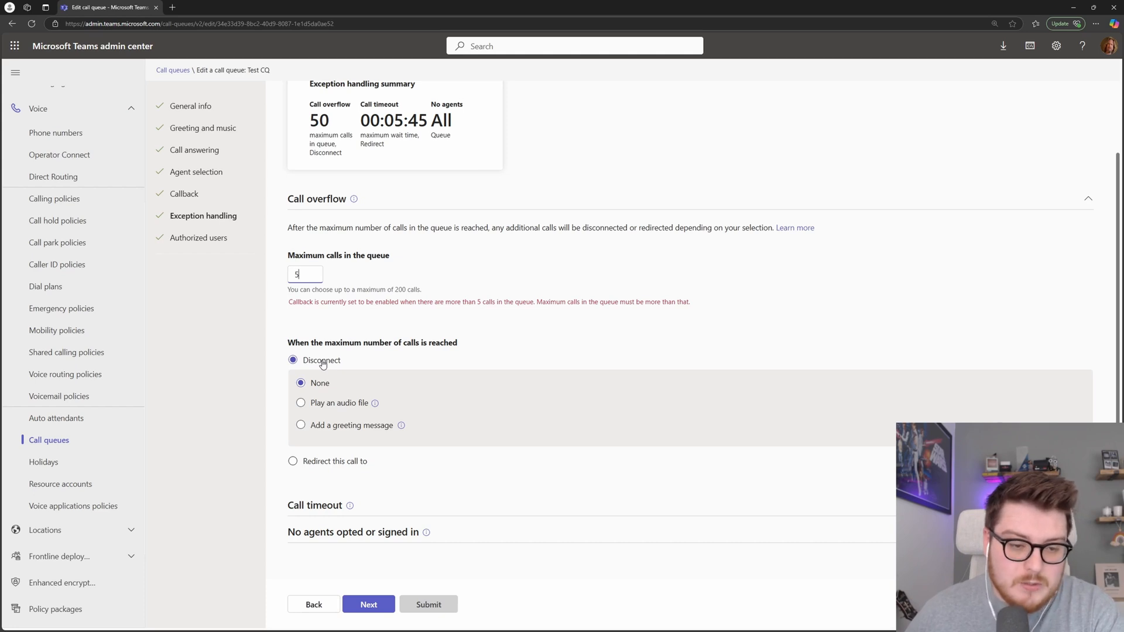
pyautogui.click(301, 402)
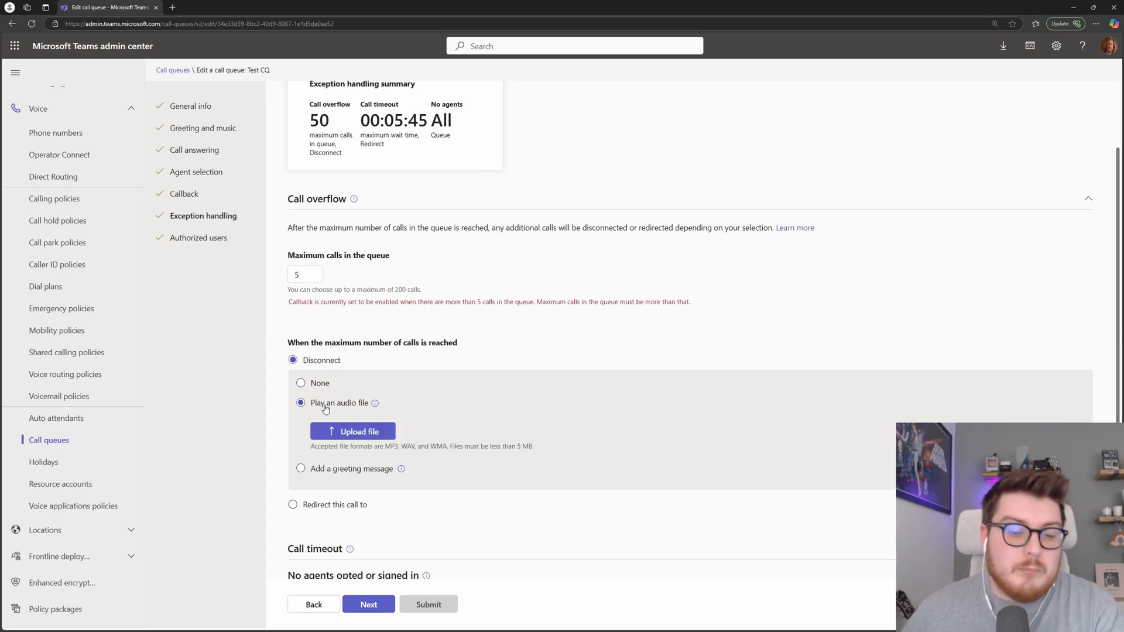
pyautogui.moveTo(337, 468)
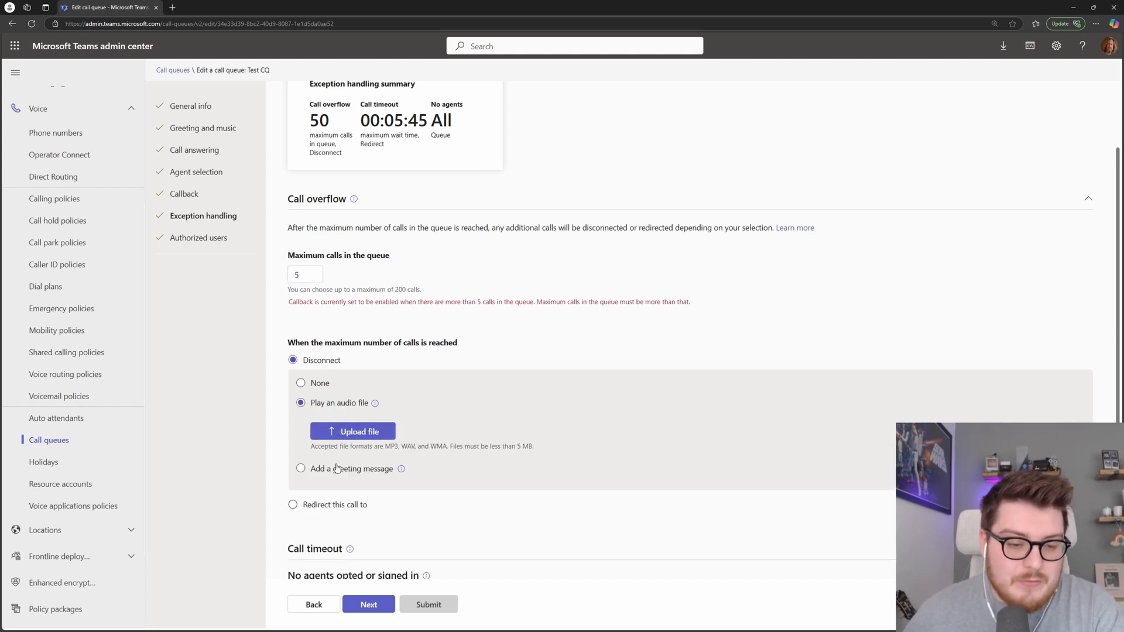
pyautogui.click(300, 468)
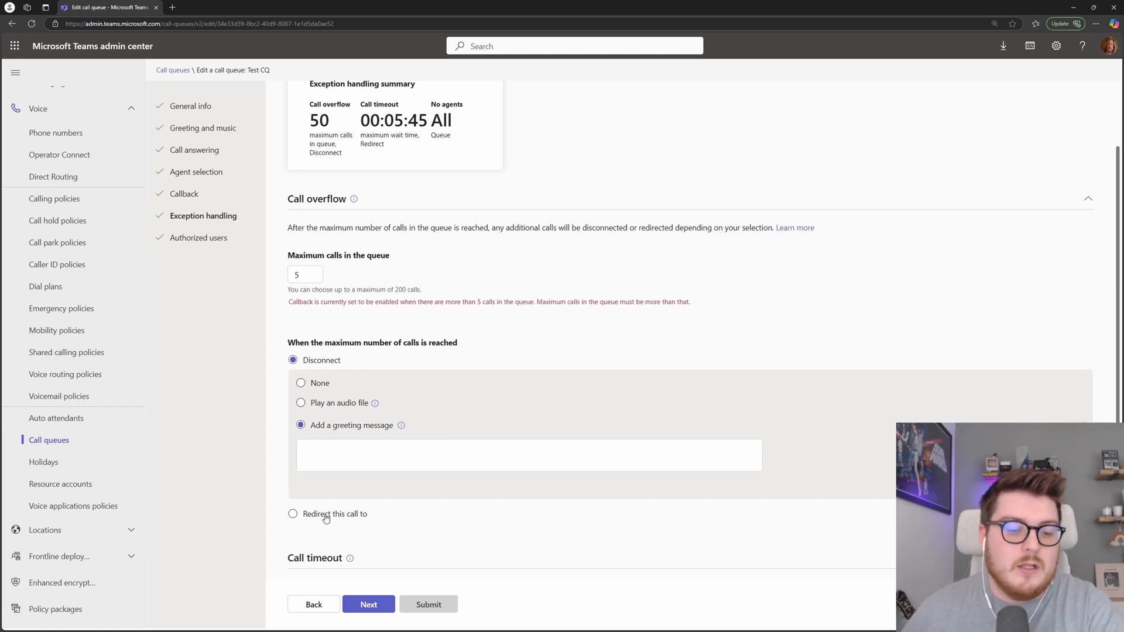
pyautogui.click(293, 513)
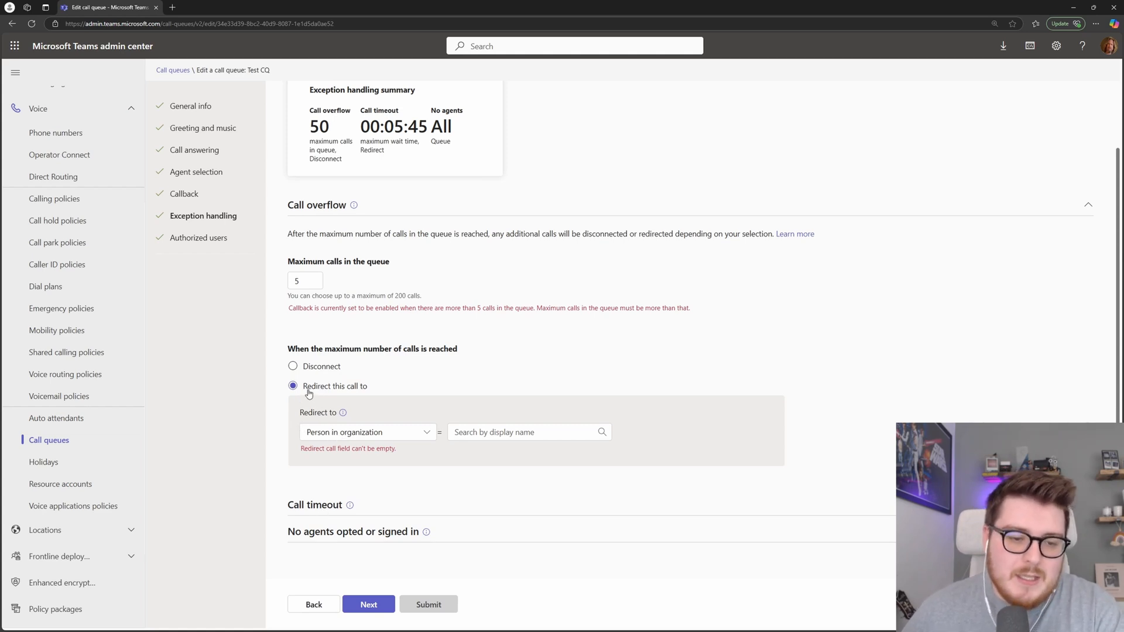
# - Trial a Voice app redirect with greeting 'We are transferin', then revert overflow to Disconnect
pyautogui.click(365, 432)
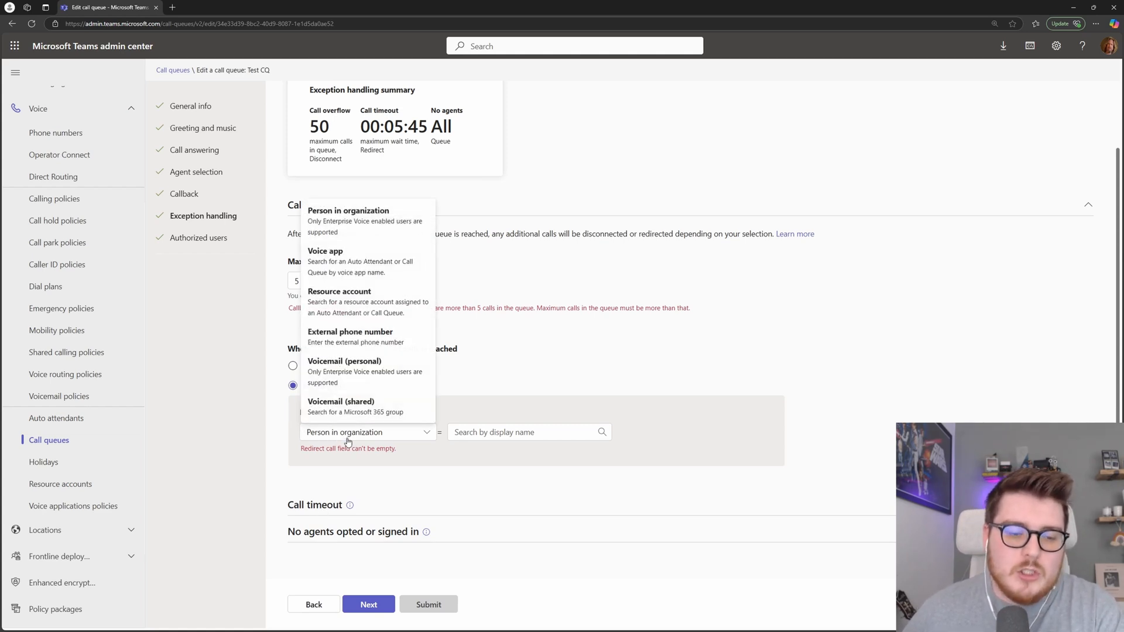
pyautogui.moveTo(506, 359)
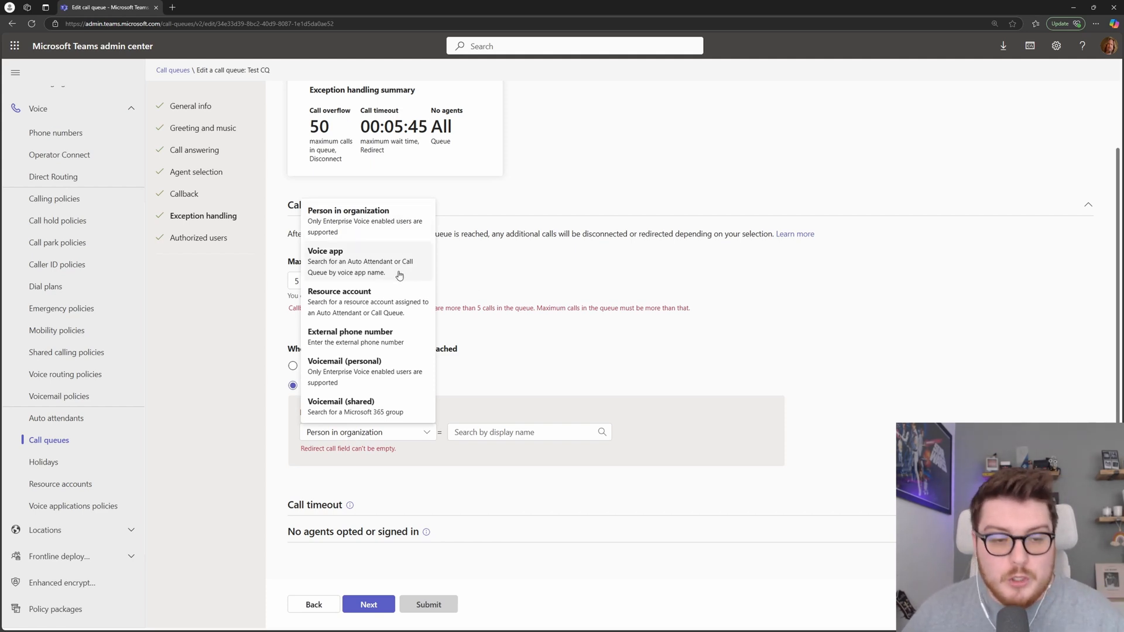
pyautogui.moveTo(394, 337)
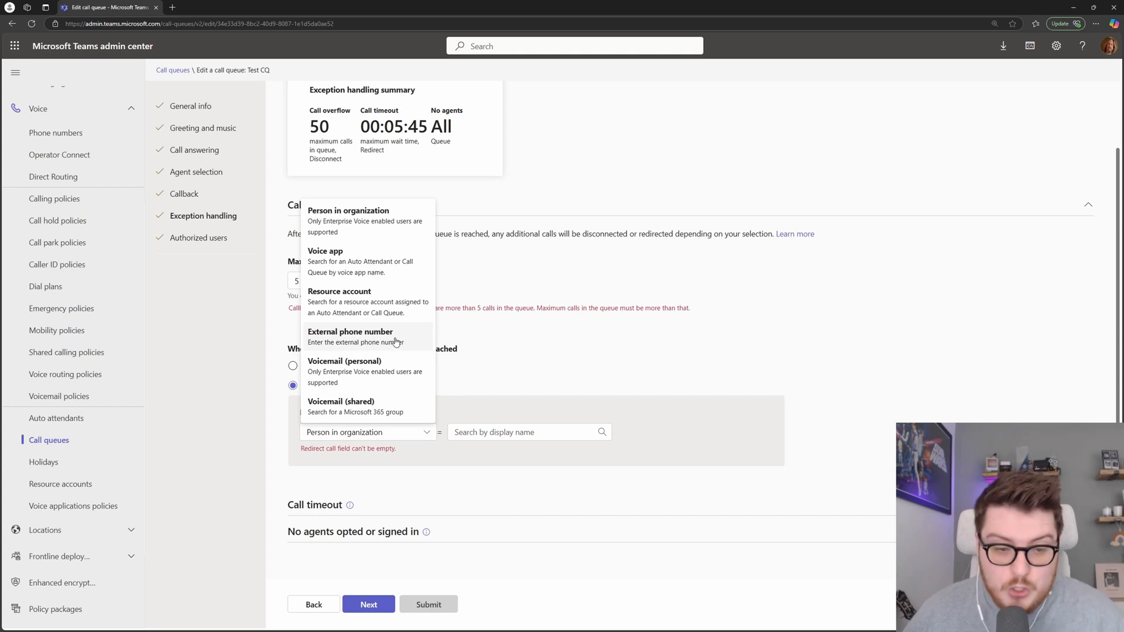
pyautogui.moveTo(369, 402)
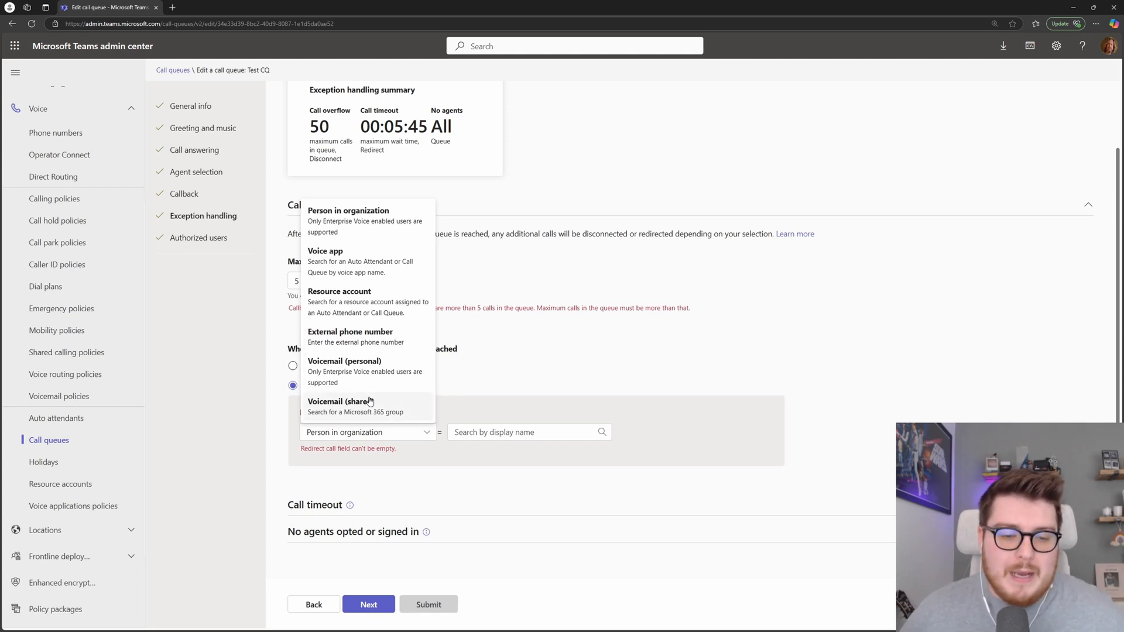
pyautogui.moveTo(371, 378)
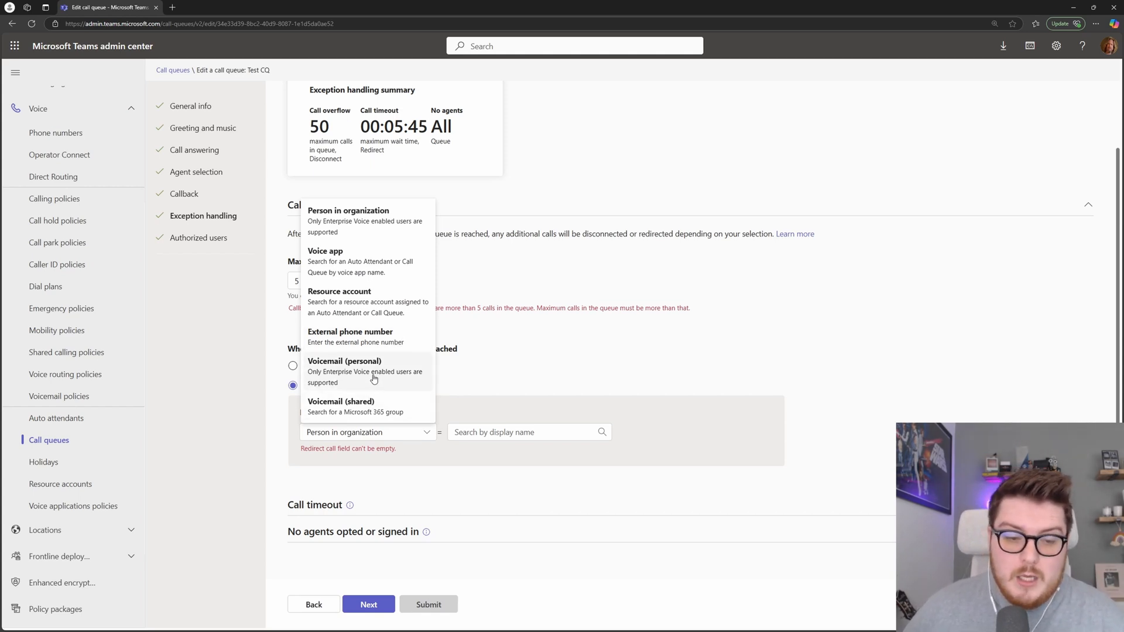
pyautogui.moveTo(359, 409)
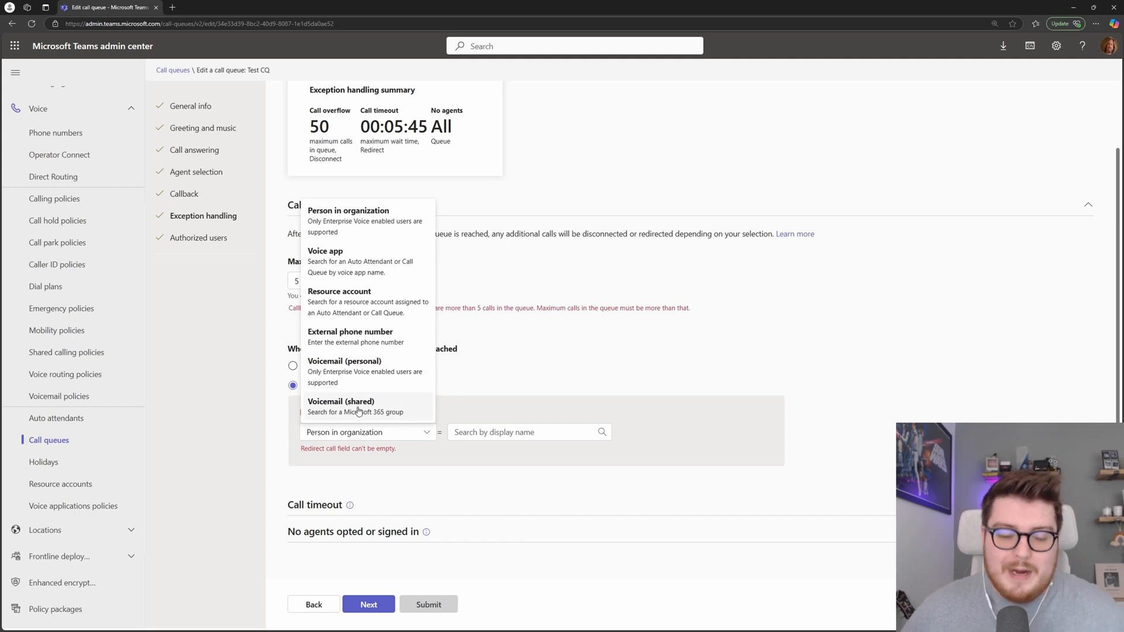
pyautogui.moveTo(356, 261)
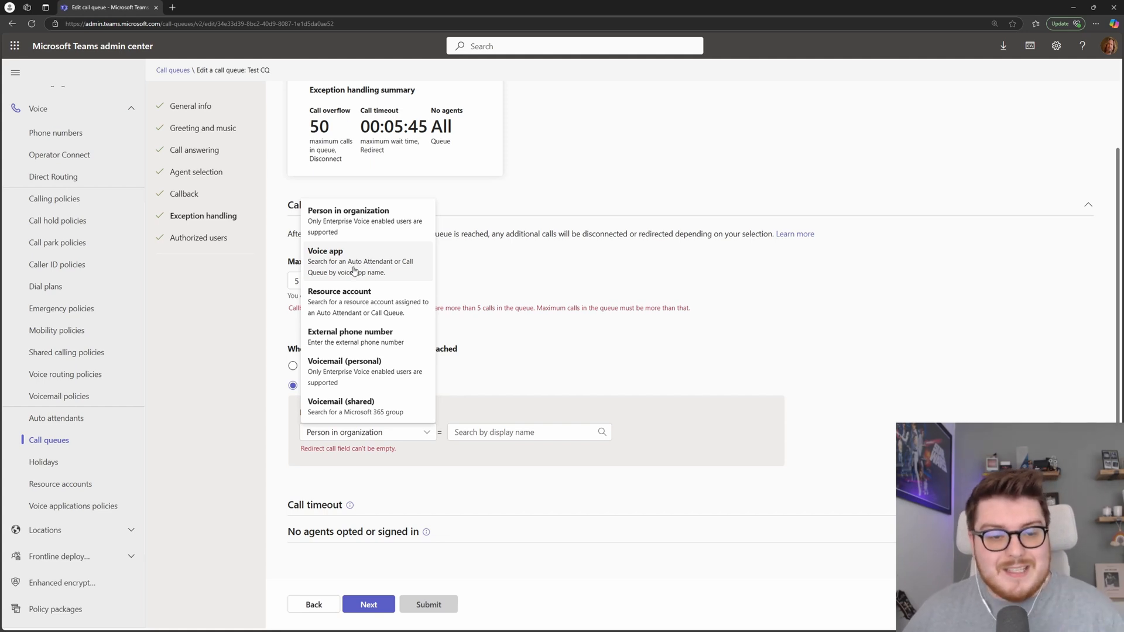
pyautogui.moveTo(361, 273)
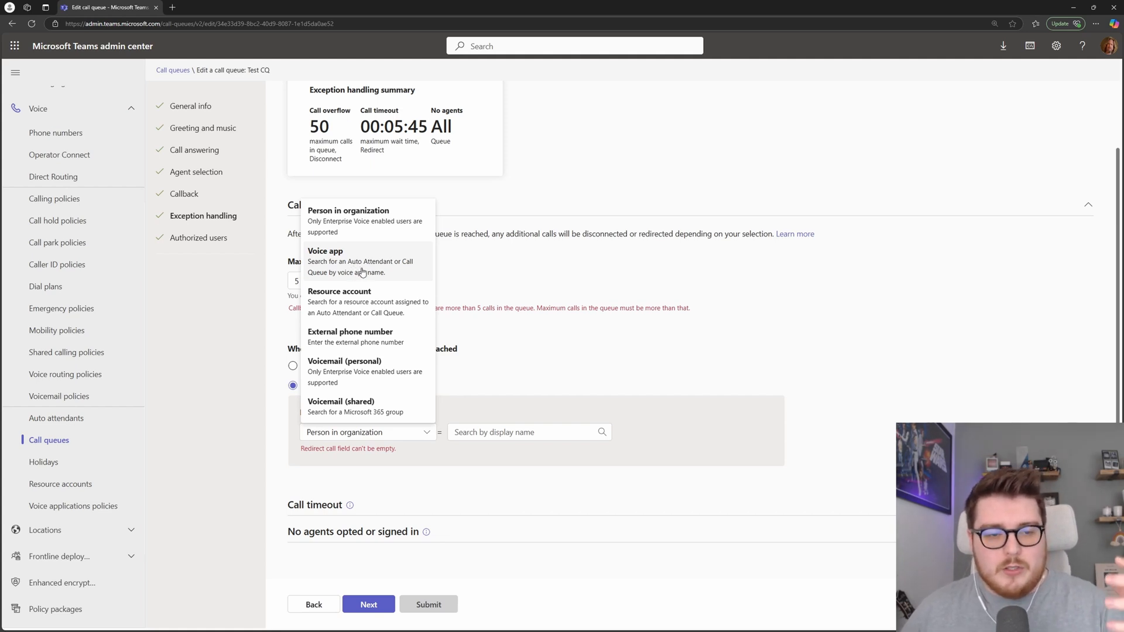
pyautogui.moveTo(361, 270)
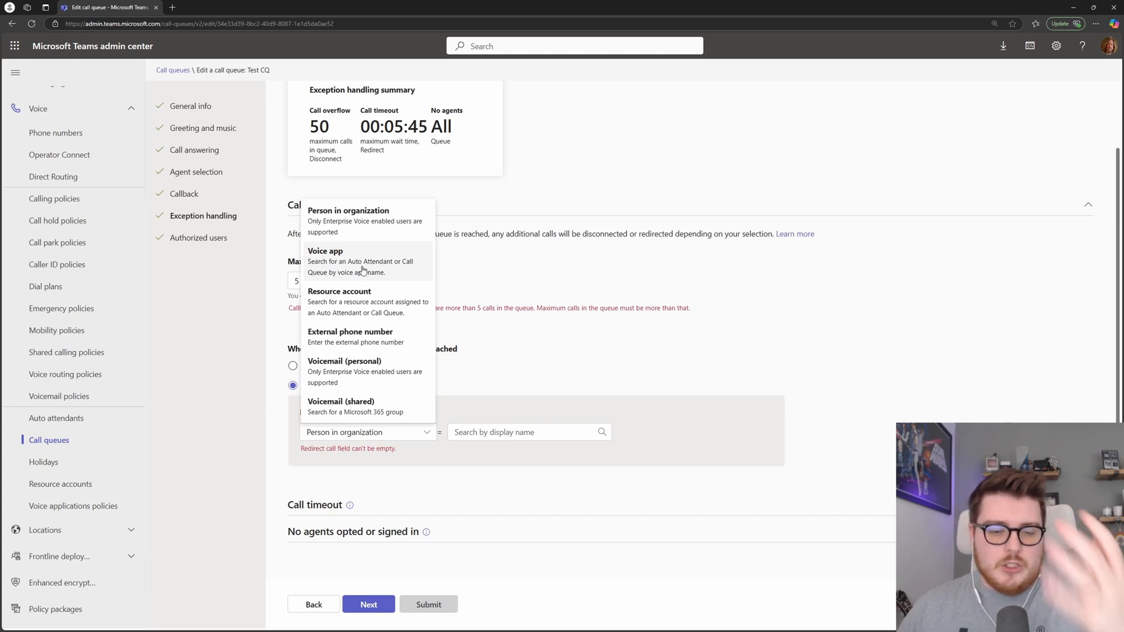
pyautogui.click(324, 251)
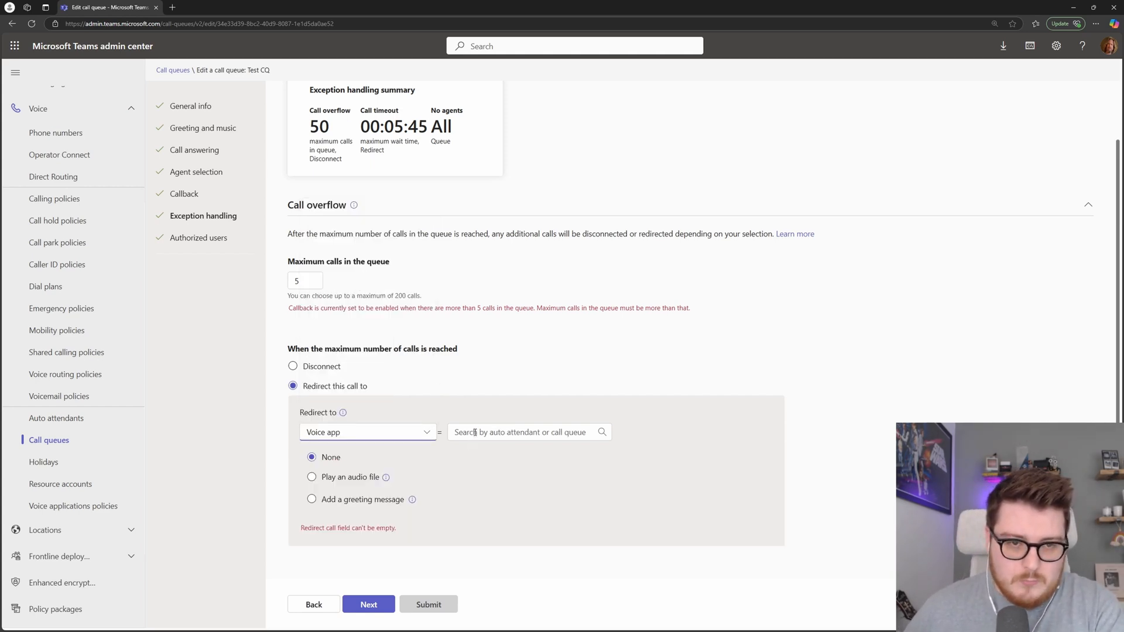
pyautogui.scroll(-3)
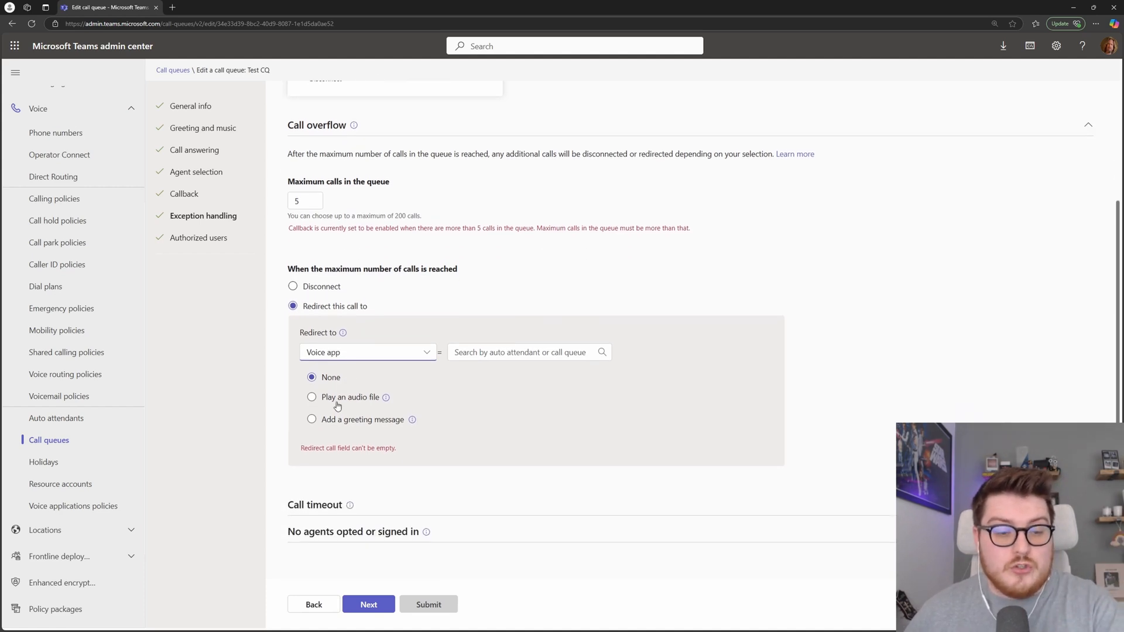
pyautogui.click(312, 419)
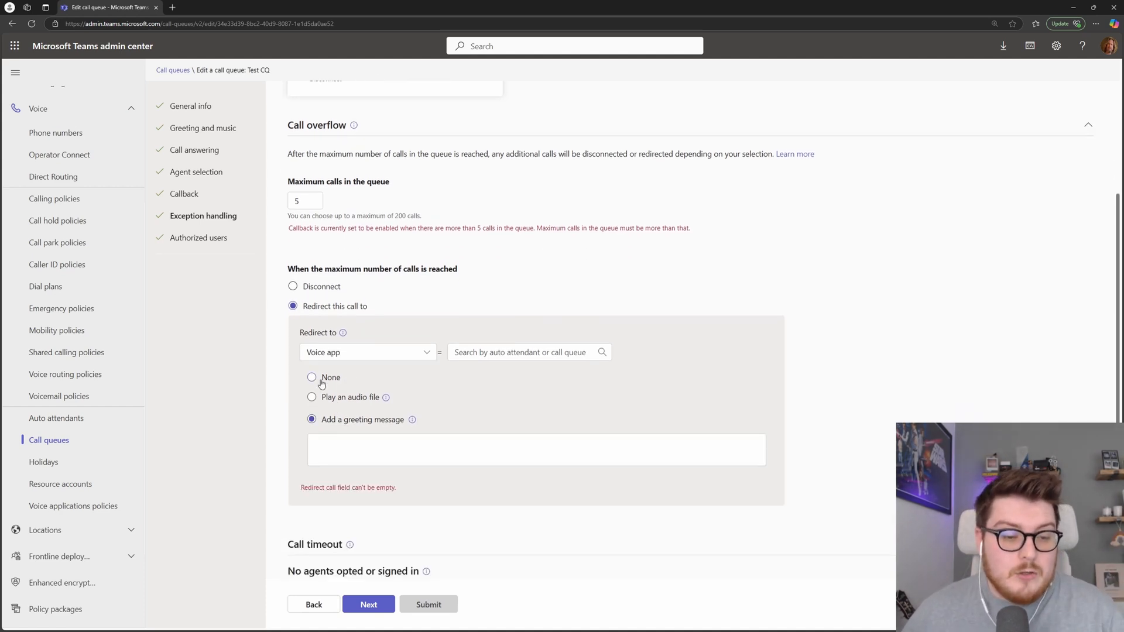
pyautogui.click(535, 449)
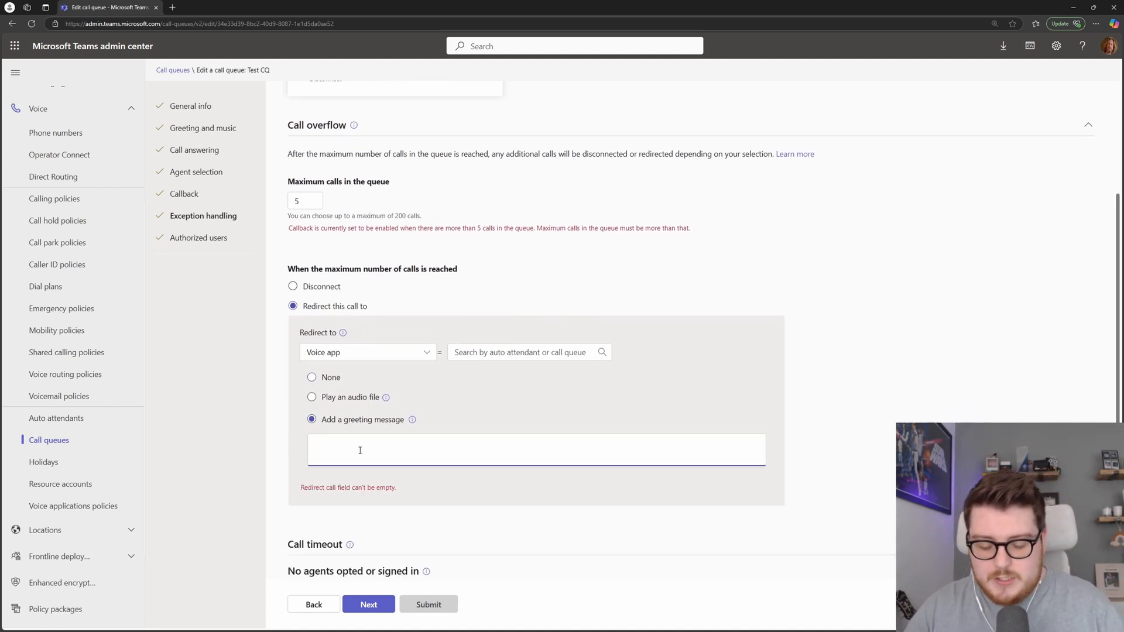
pyautogui.write('We are transfering you to another team')
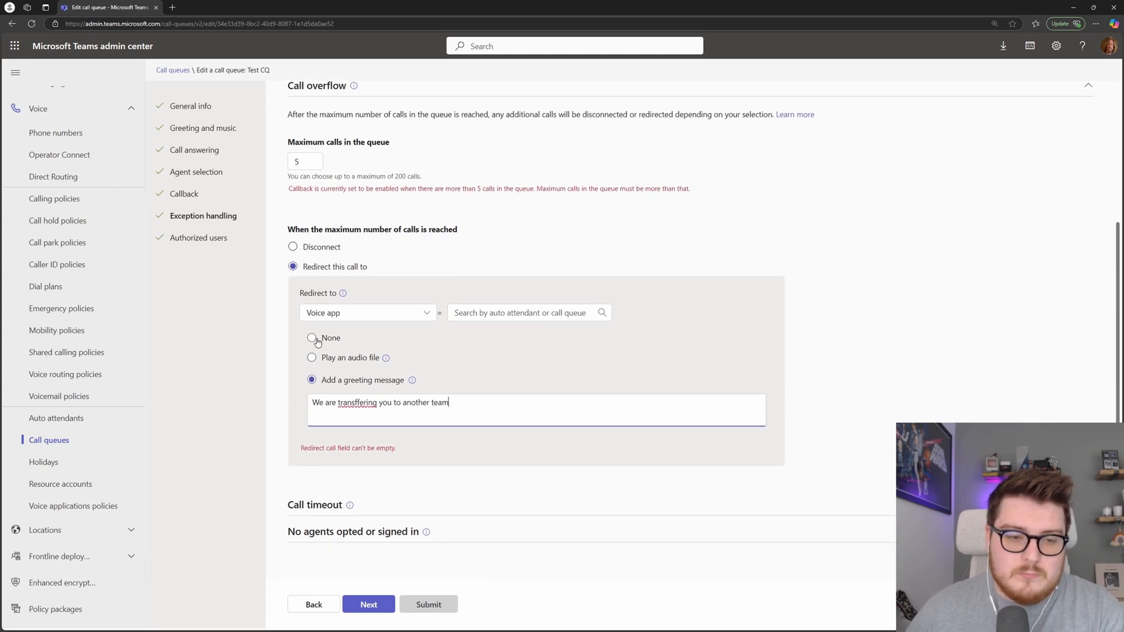
pyautogui.click(293, 247)
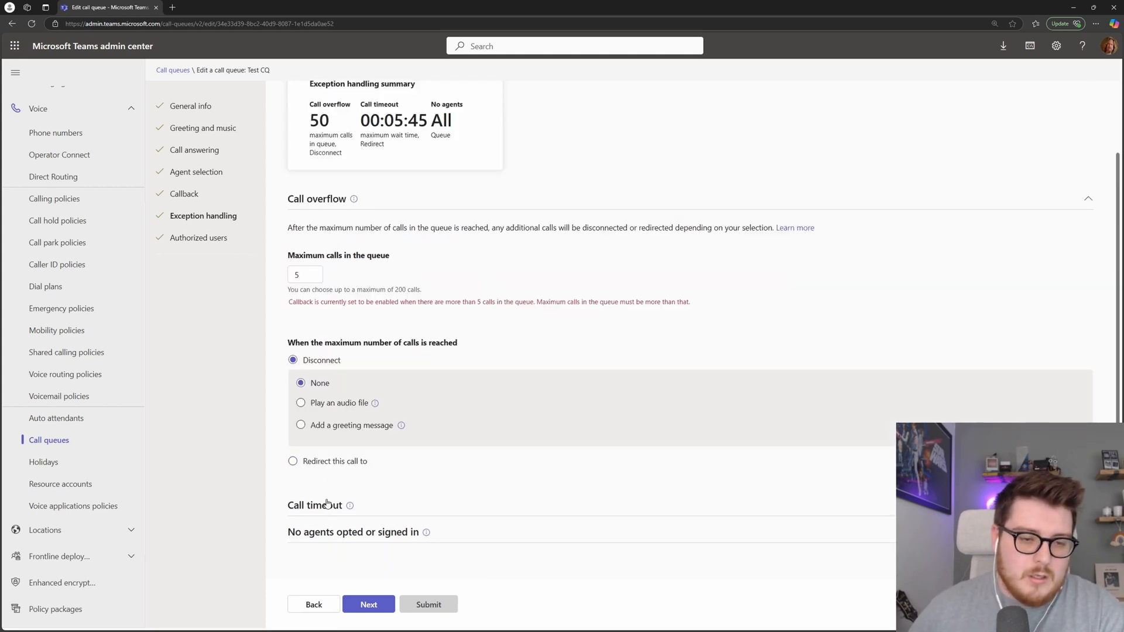
pyautogui.click(1087, 199)
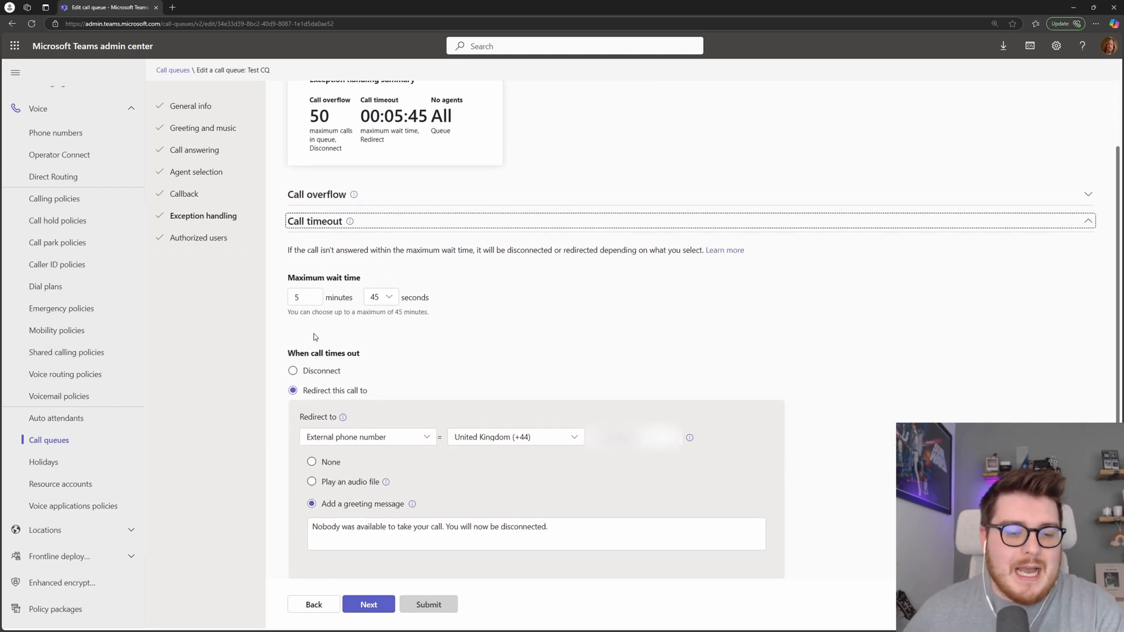
pyautogui.moveTo(327, 315)
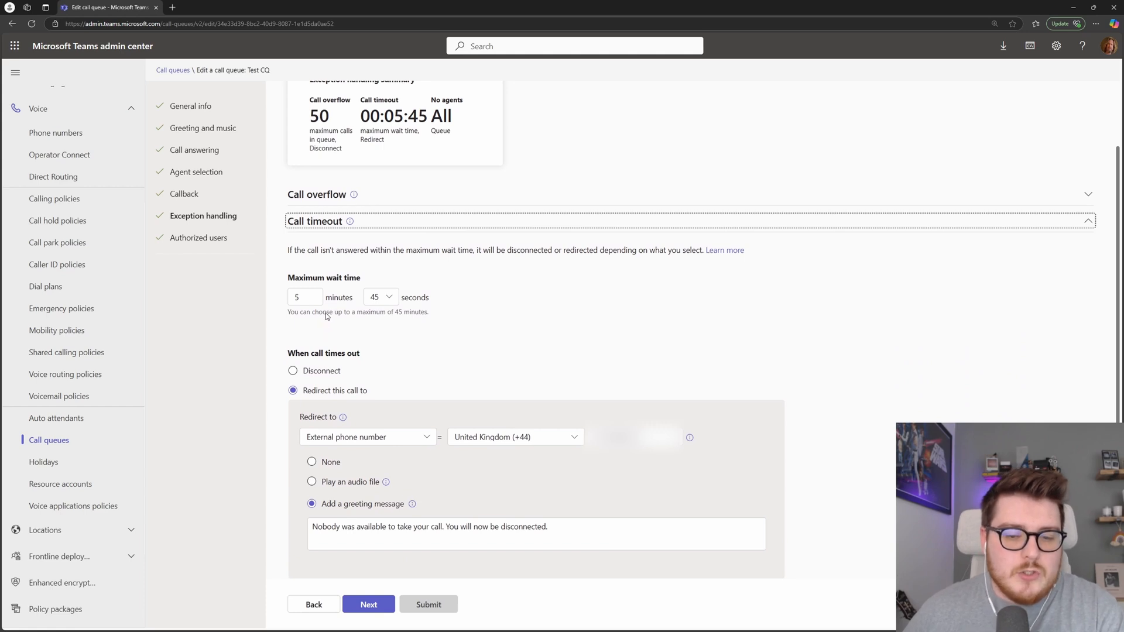
pyautogui.moveTo(376, 317)
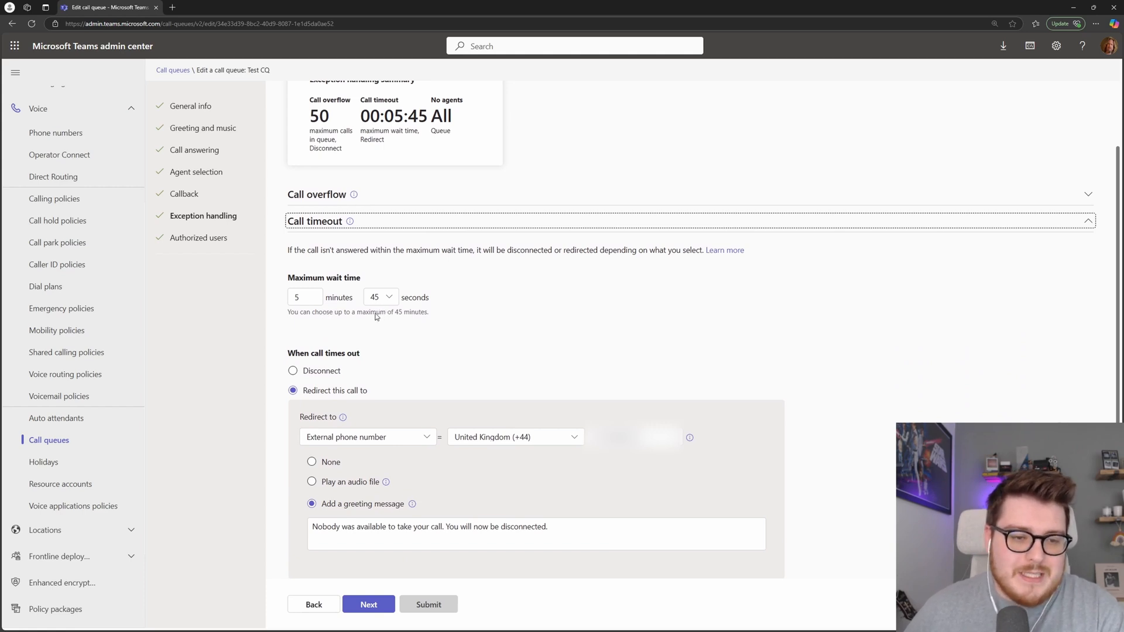
pyautogui.moveTo(328, 373)
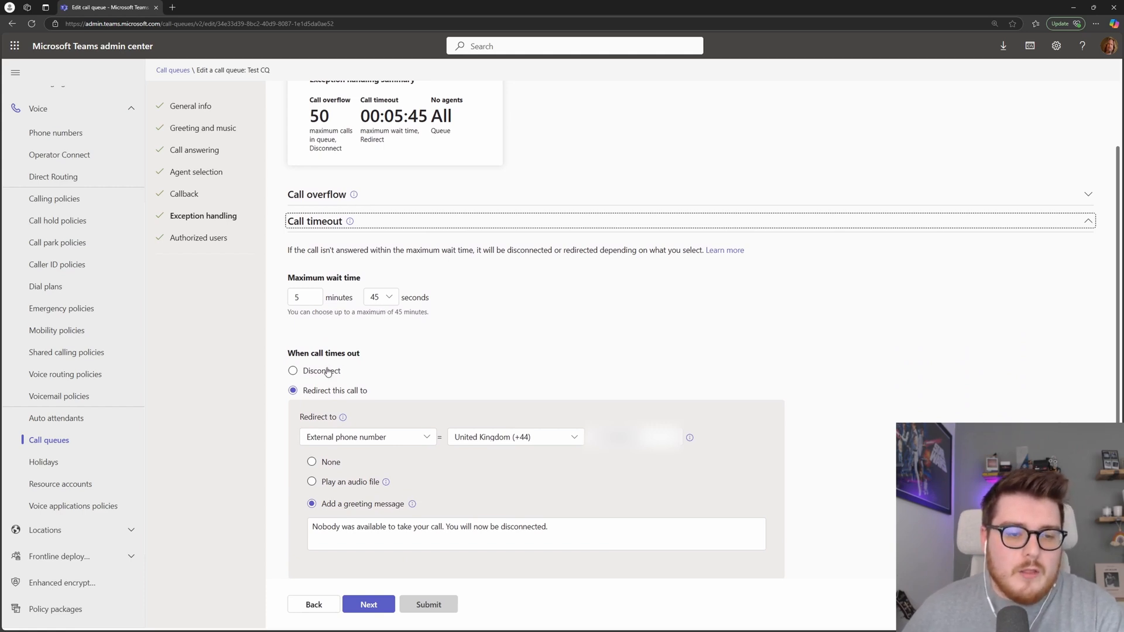
pyautogui.moveTo(315, 339)
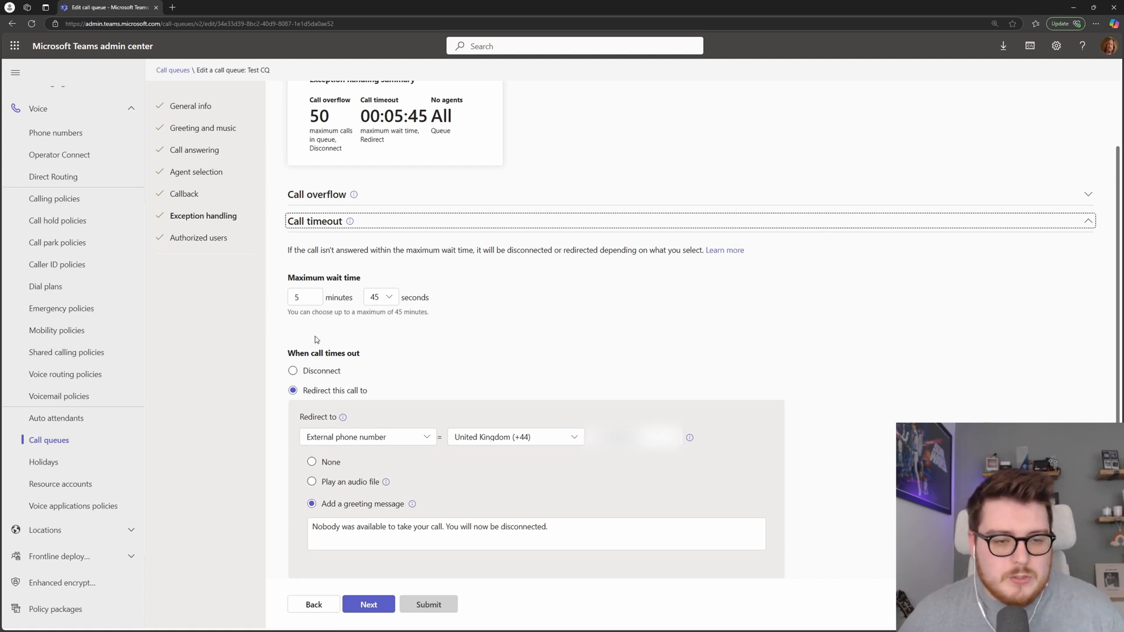
pyautogui.moveTo(398, 282)
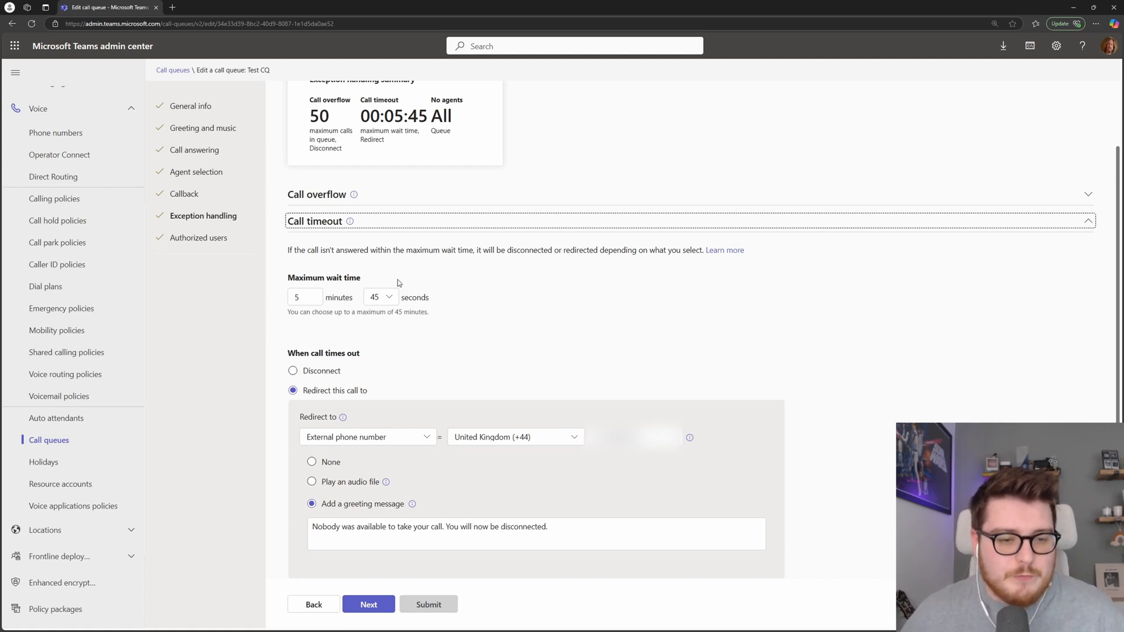
pyautogui.moveTo(325, 358)
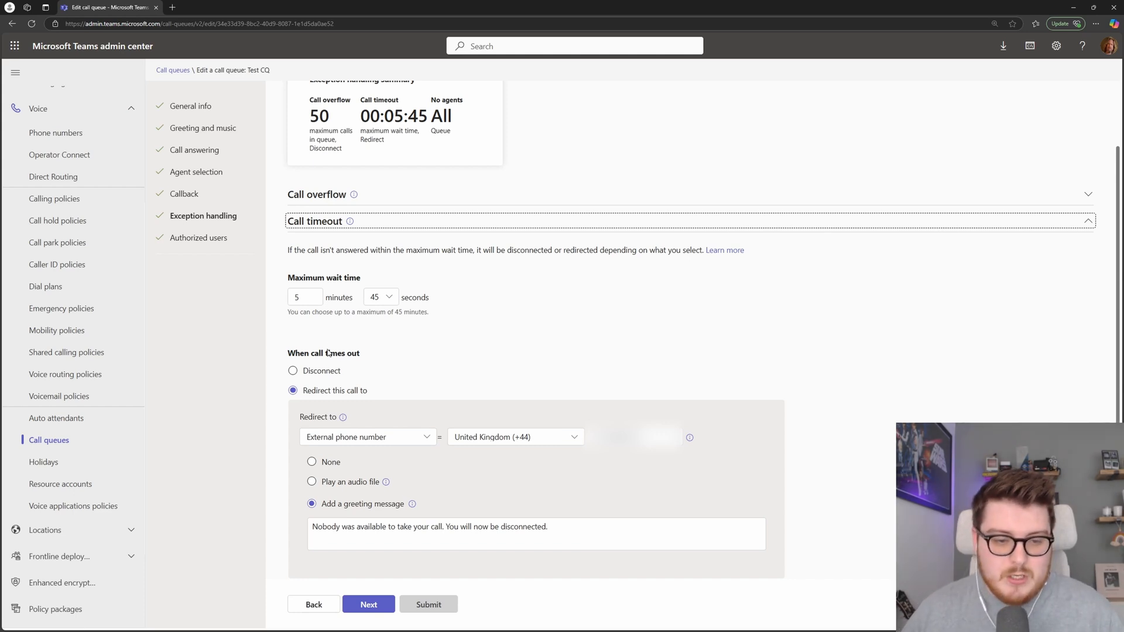
pyautogui.moveTo(324, 408)
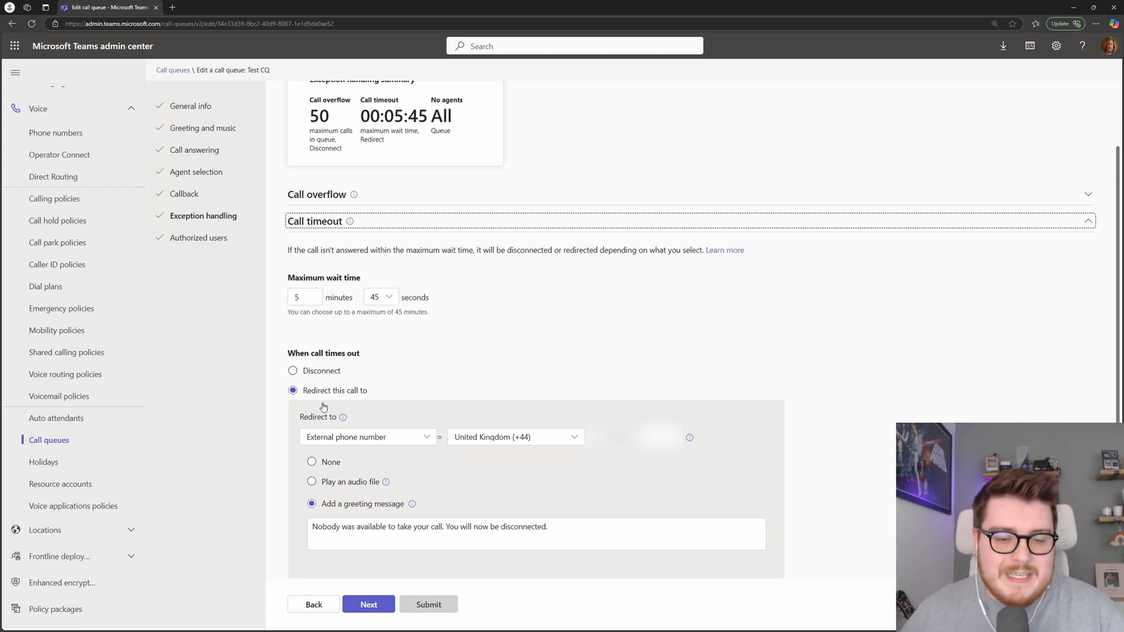
pyautogui.moveTo(524, 437)
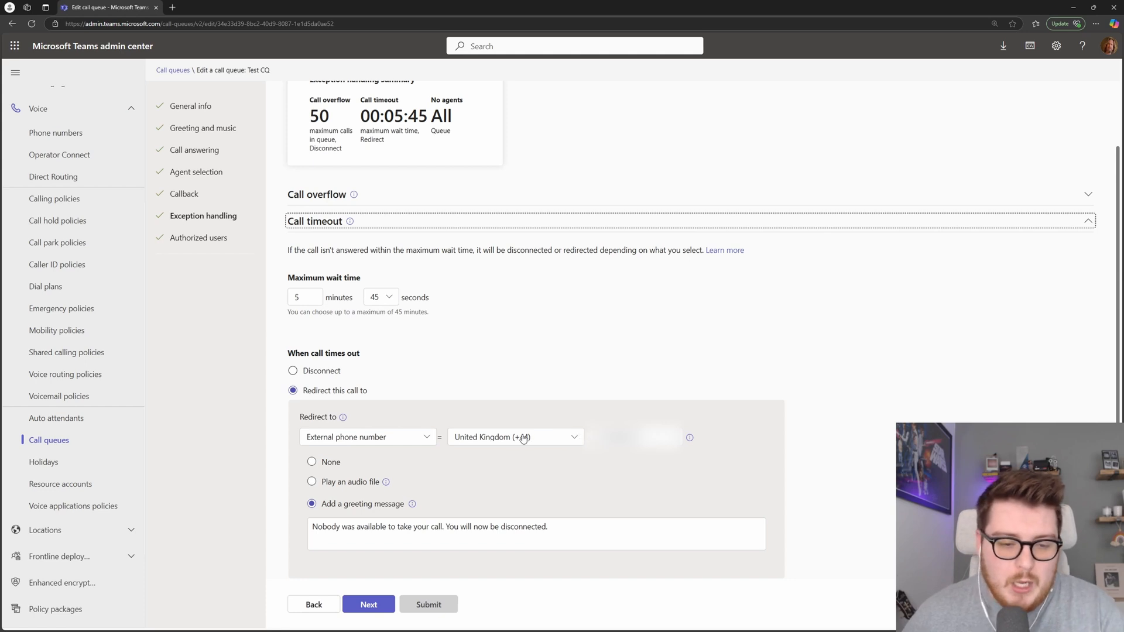
pyautogui.moveTo(557, 445)
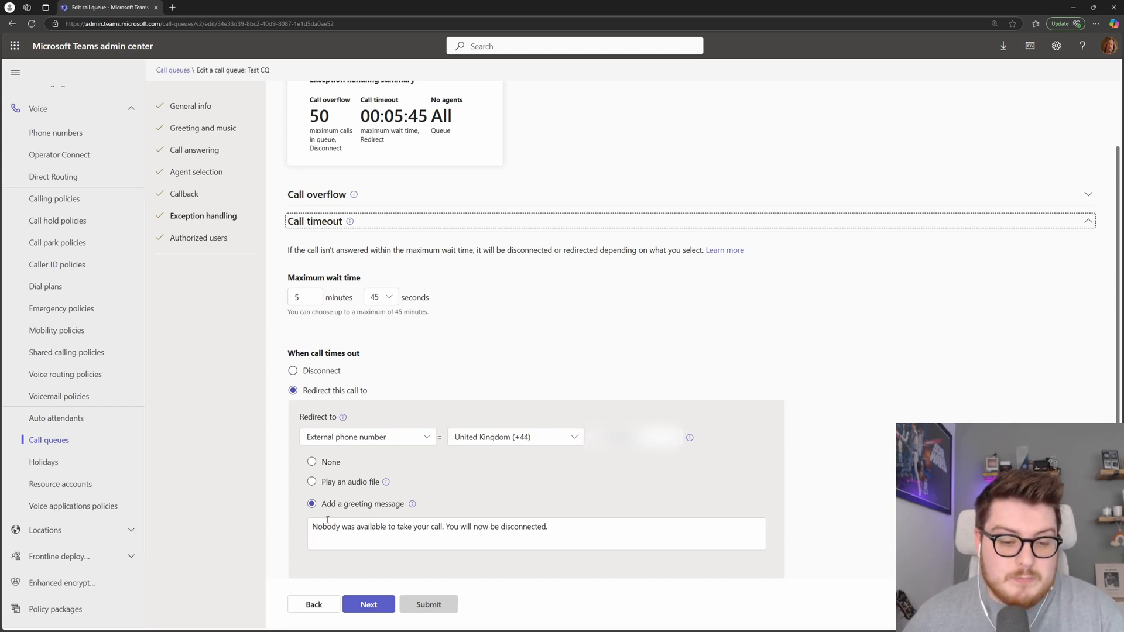
pyautogui.scroll(-3)
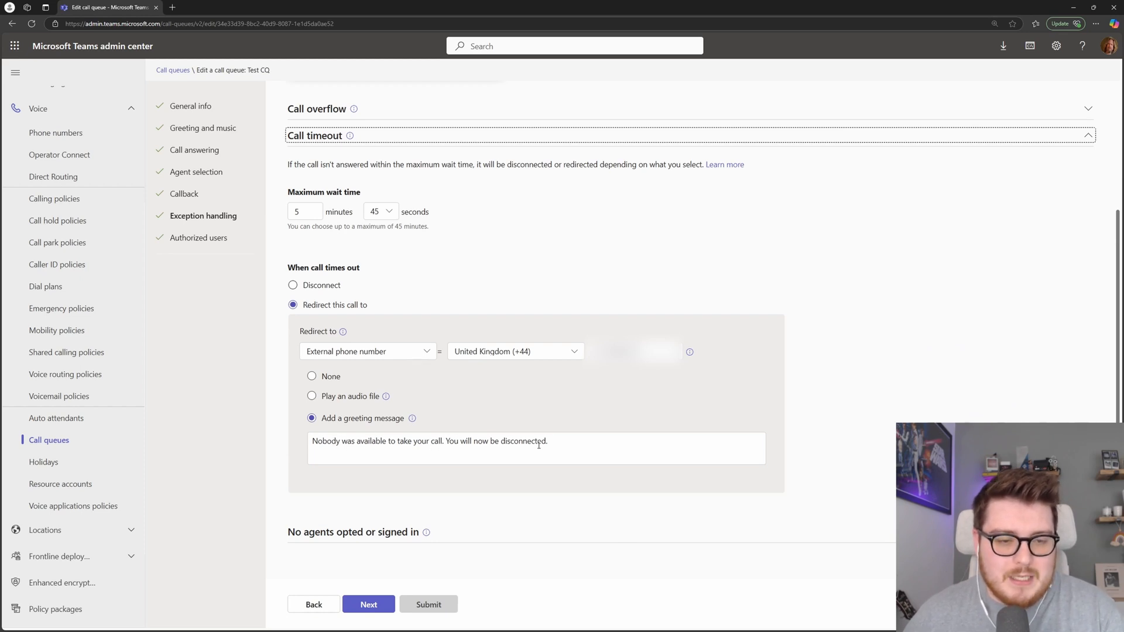
pyautogui.moveTo(349, 530)
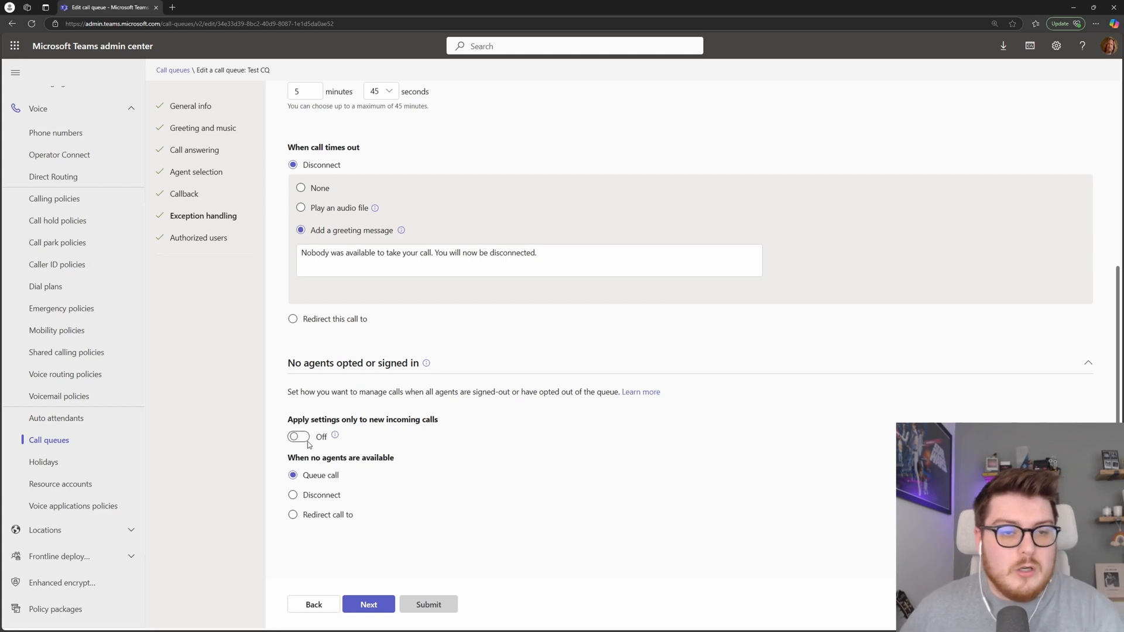
pyautogui.moveTo(314, 401)
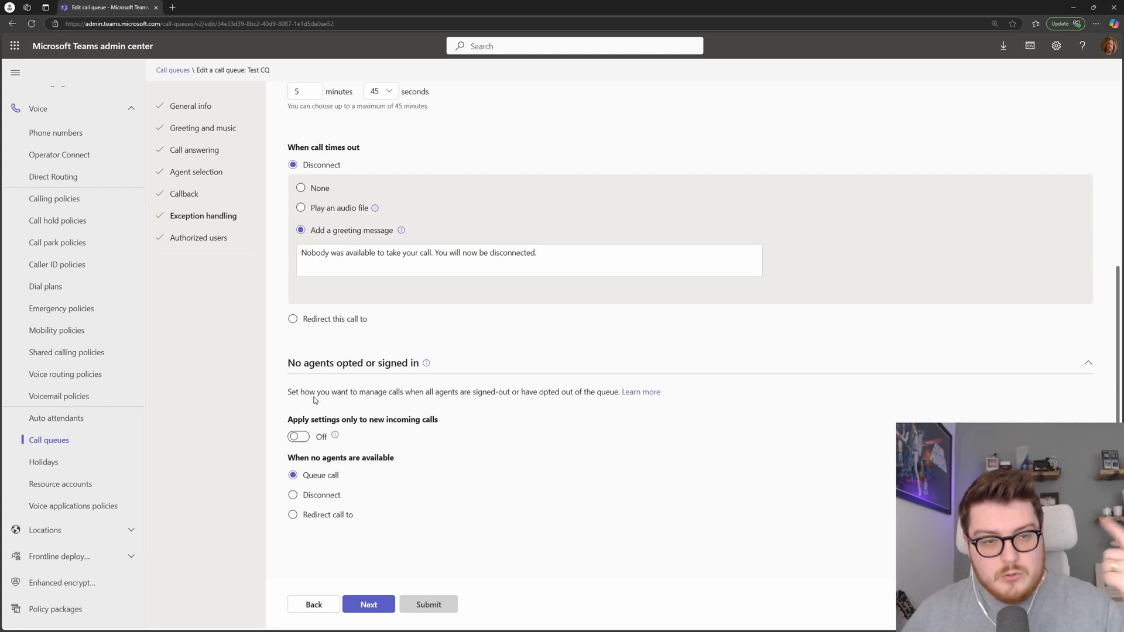
# - Set Call timeout to Disconnect with greeting message and No agents to Disconnect with None
pyautogui.scroll(3)
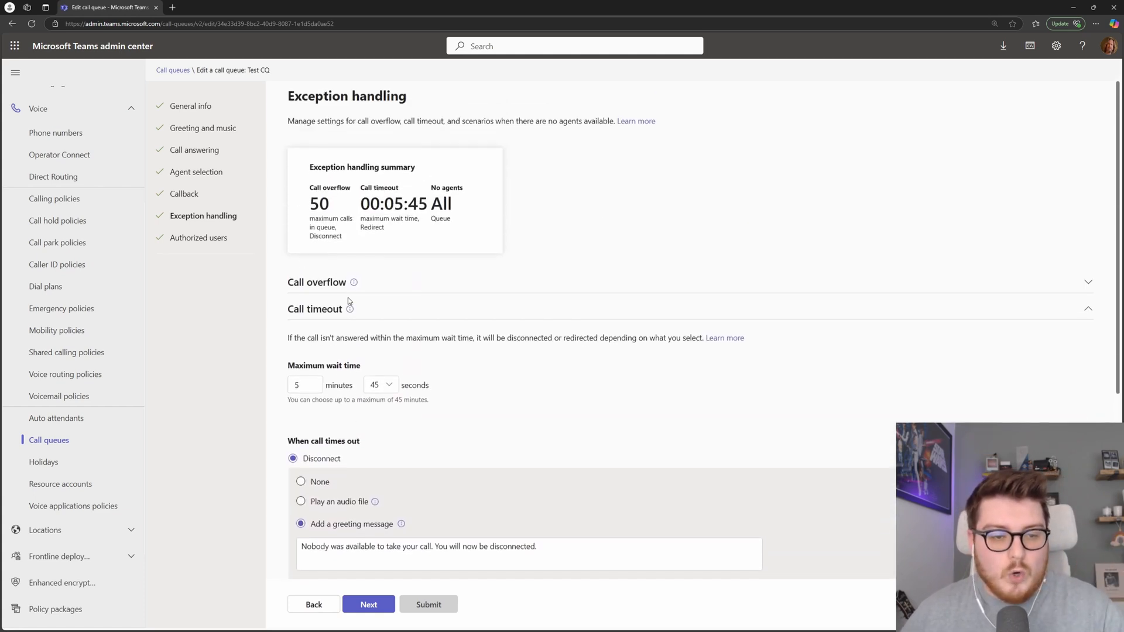
pyautogui.scroll(-3)
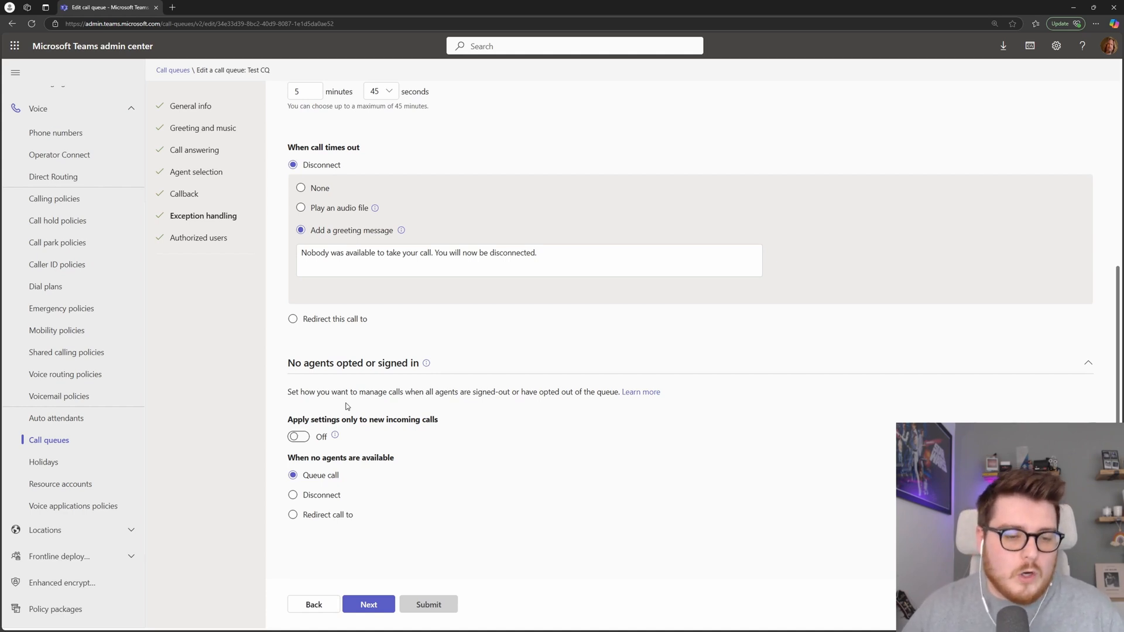
pyautogui.moveTo(323, 435)
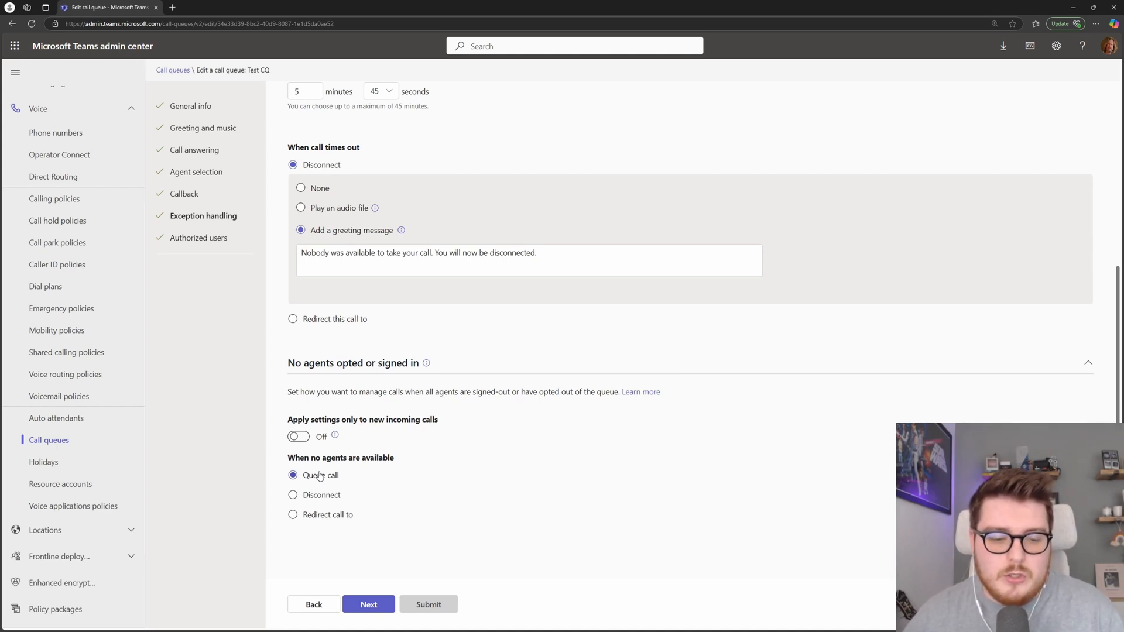
pyautogui.moveTo(453, 297)
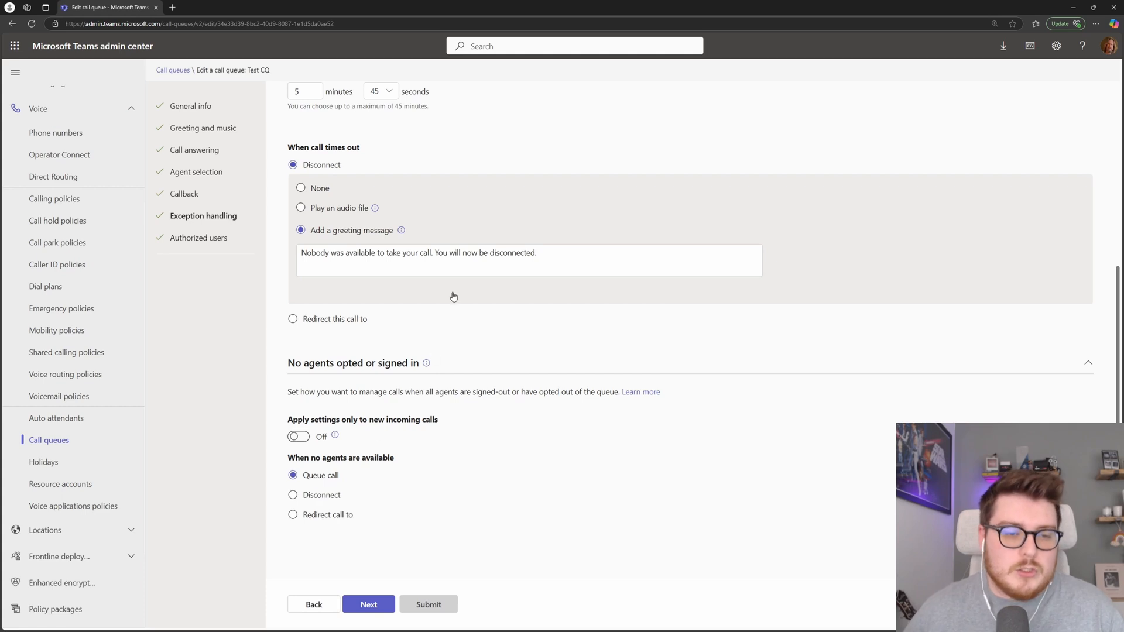
pyautogui.moveTo(391, 318)
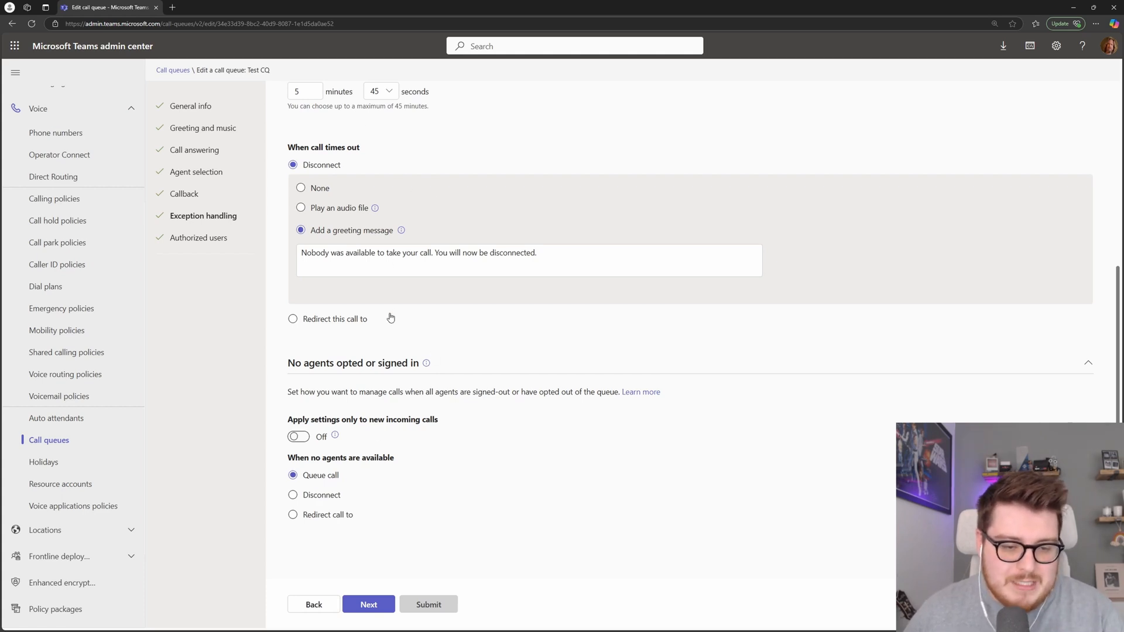
pyautogui.moveTo(358, 388)
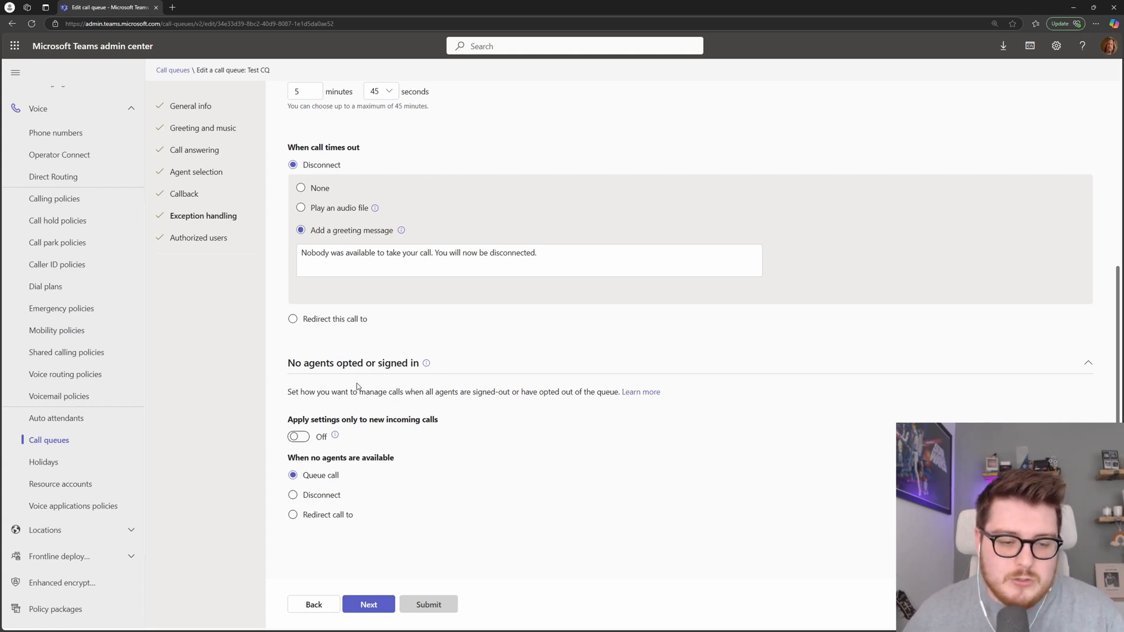
pyautogui.moveTo(317, 519)
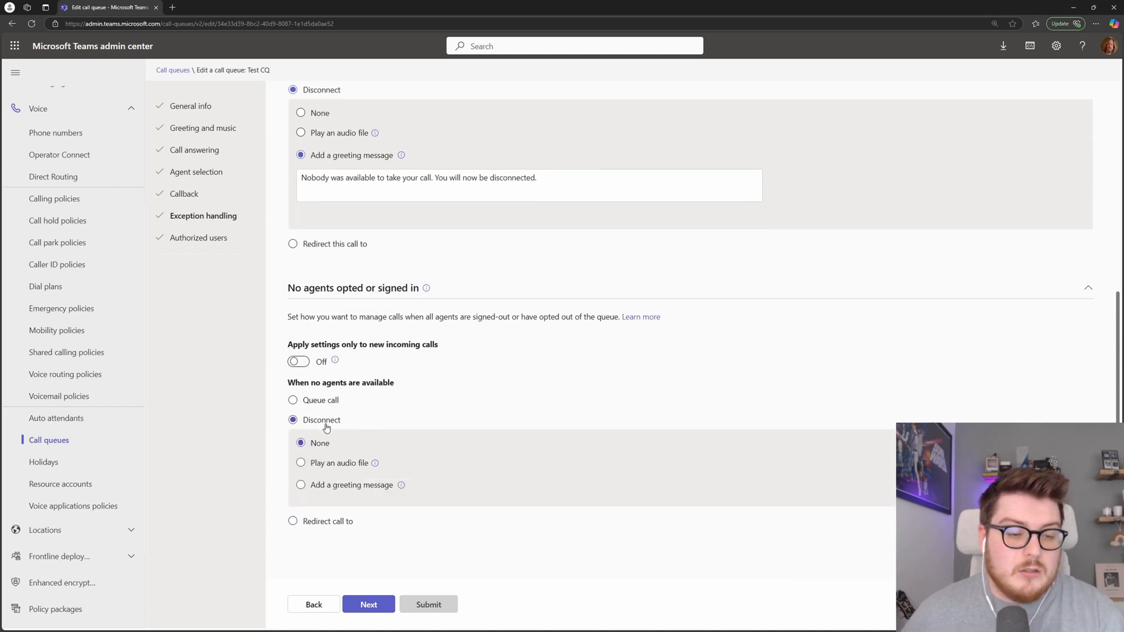
# - Try Redirect and Disconnect for no-agent calls, revert to Queue call, and revisit Call overflow at 50 calls
pyautogui.click(292, 520)
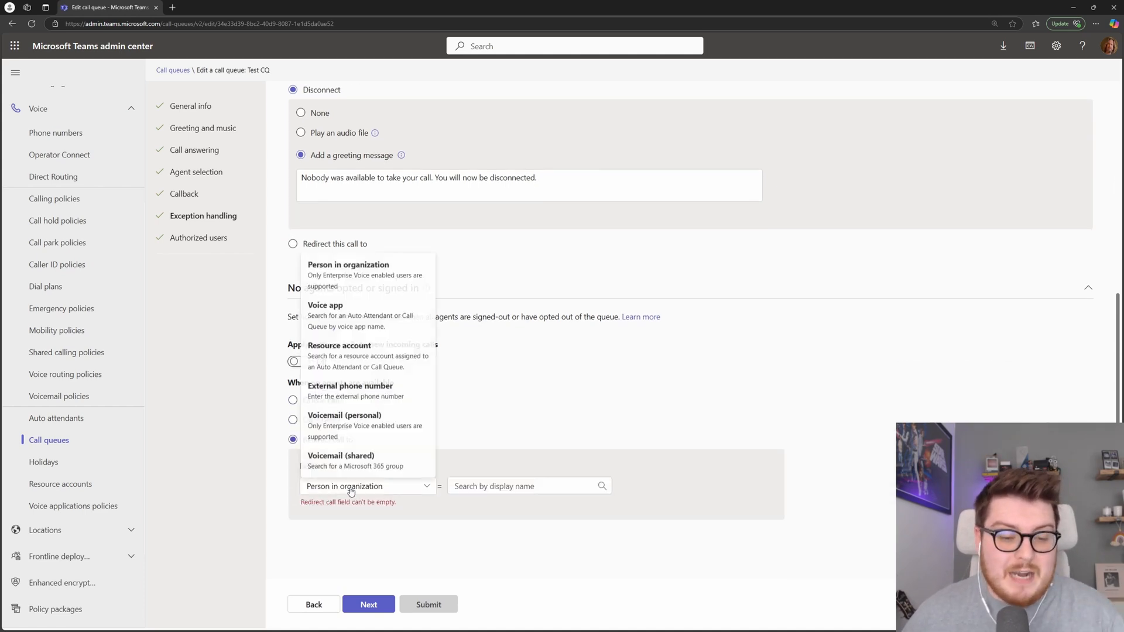
pyautogui.moveTo(480, 335)
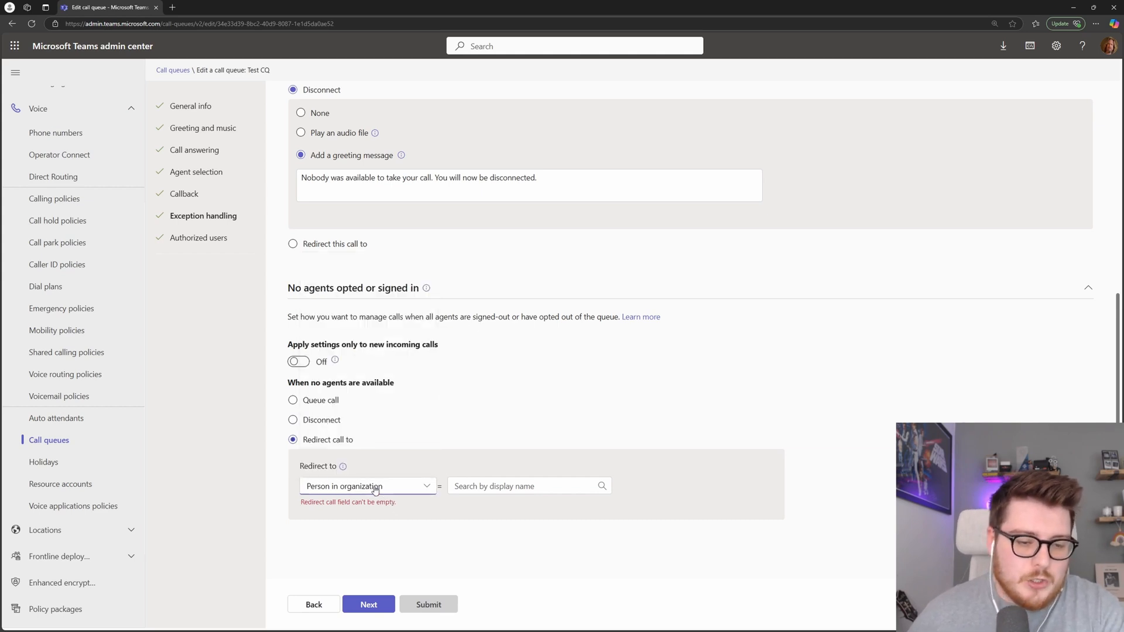
pyautogui.click(366, 486)
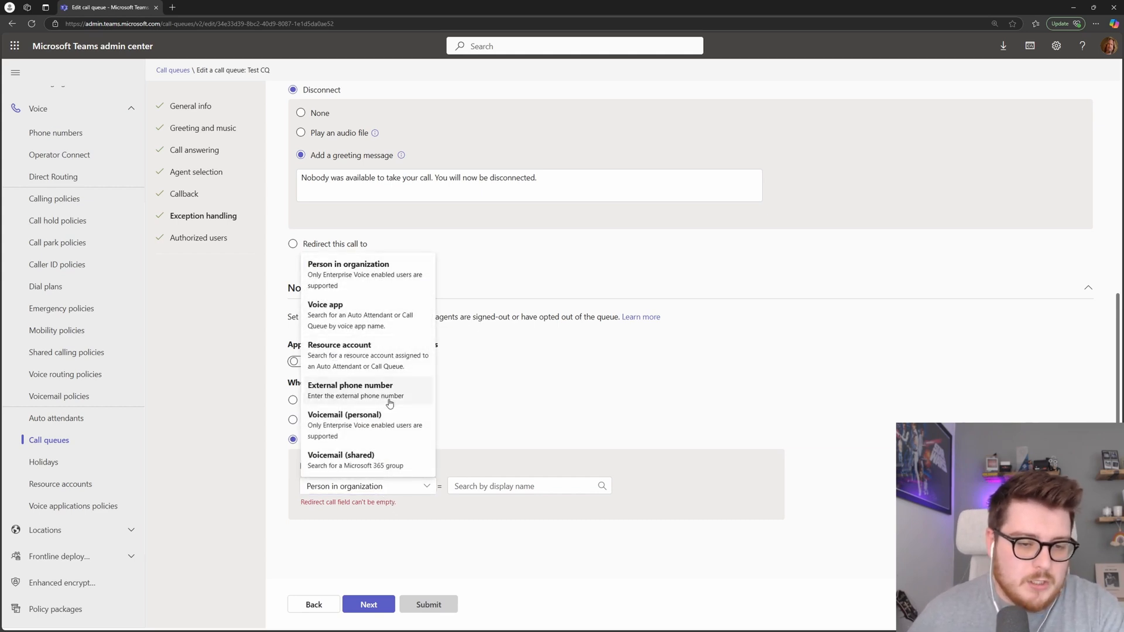
pyautogui.moveTo(415, 481)
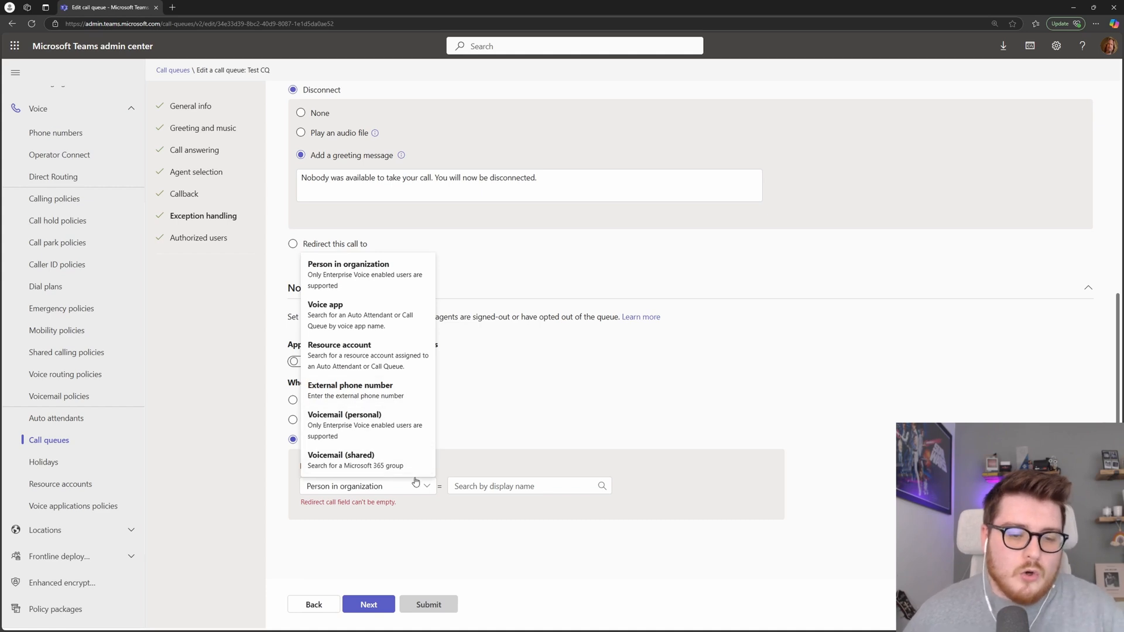
pyautogui.moveTo(199, 237)
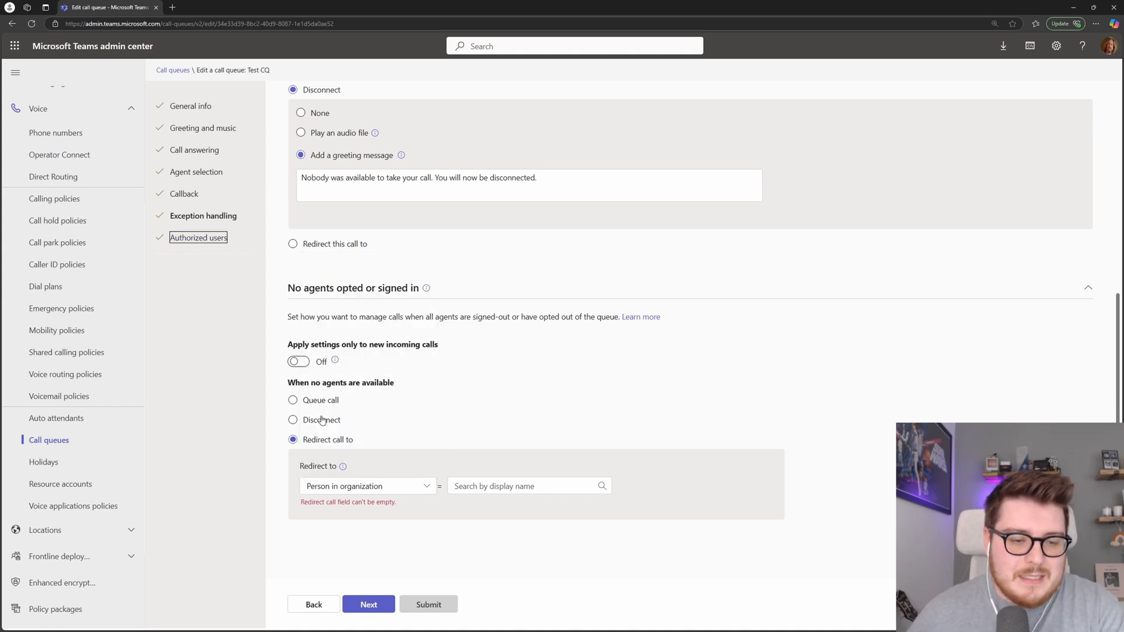
pyautogui.click(293, 419)
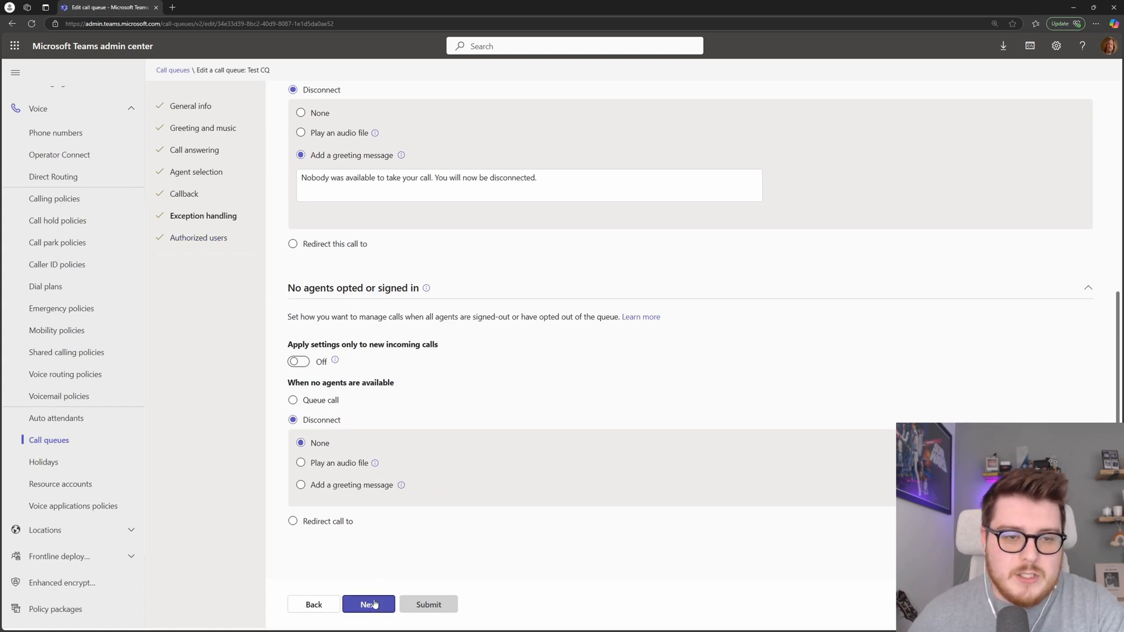
pyautogui.scroll(3)
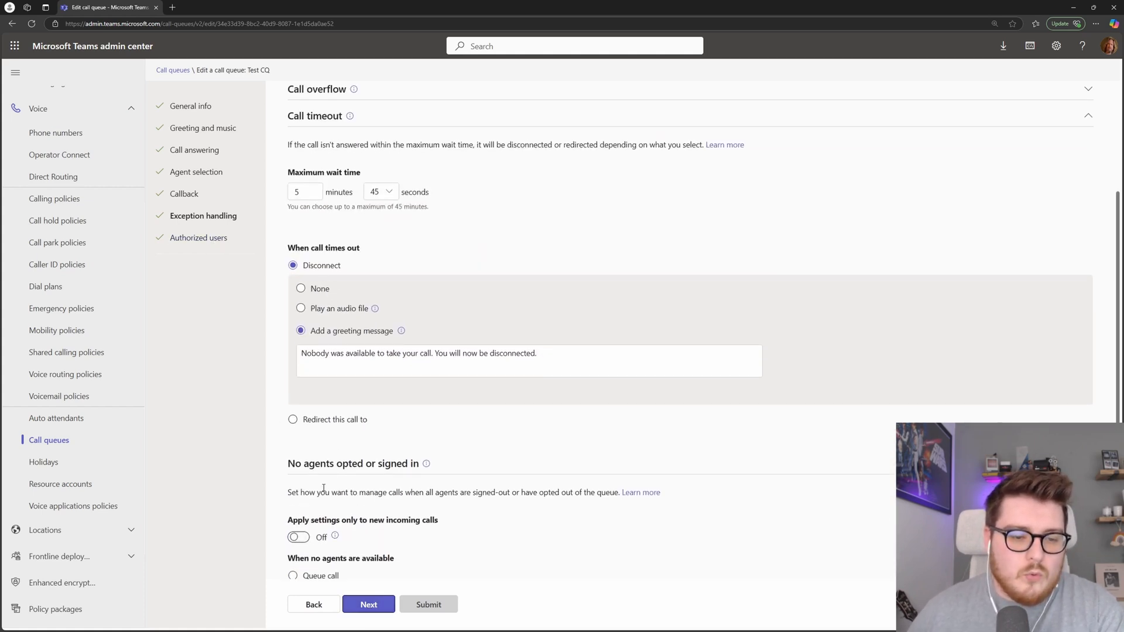
pyautogui.scroll(-3)
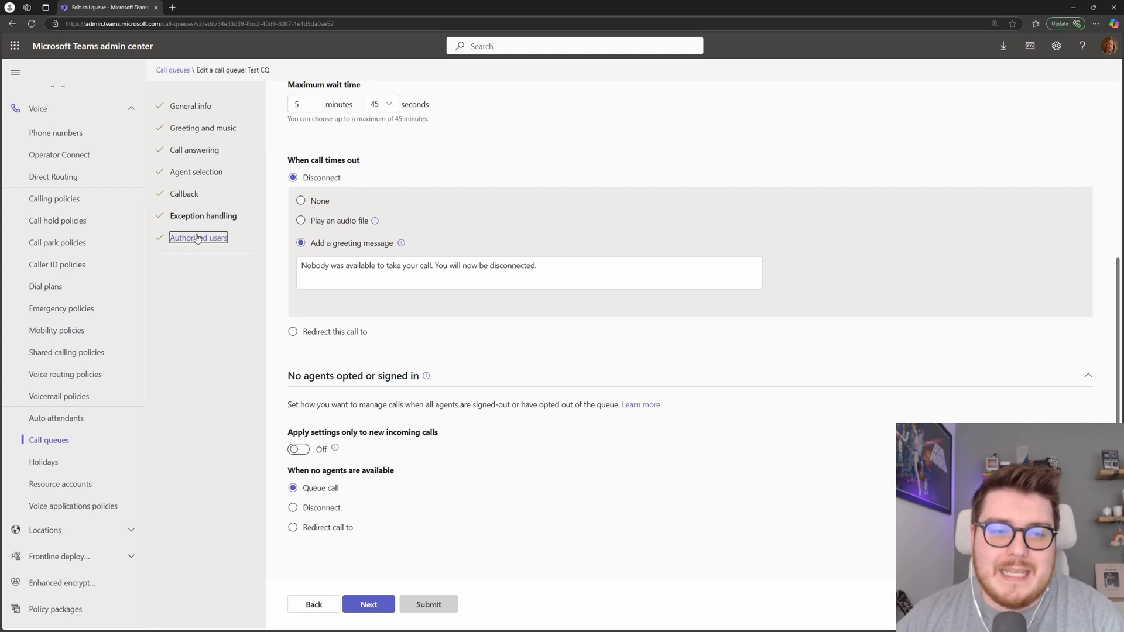
pyautogui.scroll(3)
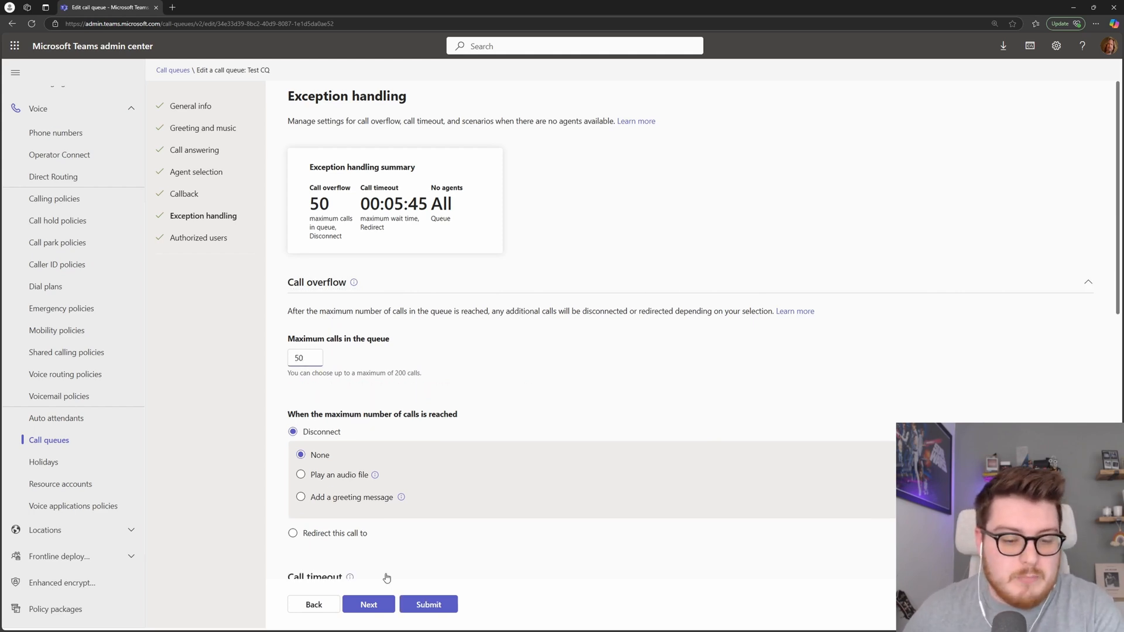
# - Go to the Authorized users step and select Jeff Lebowski, the first of two authorized users
pyautogui.click(199, 237)
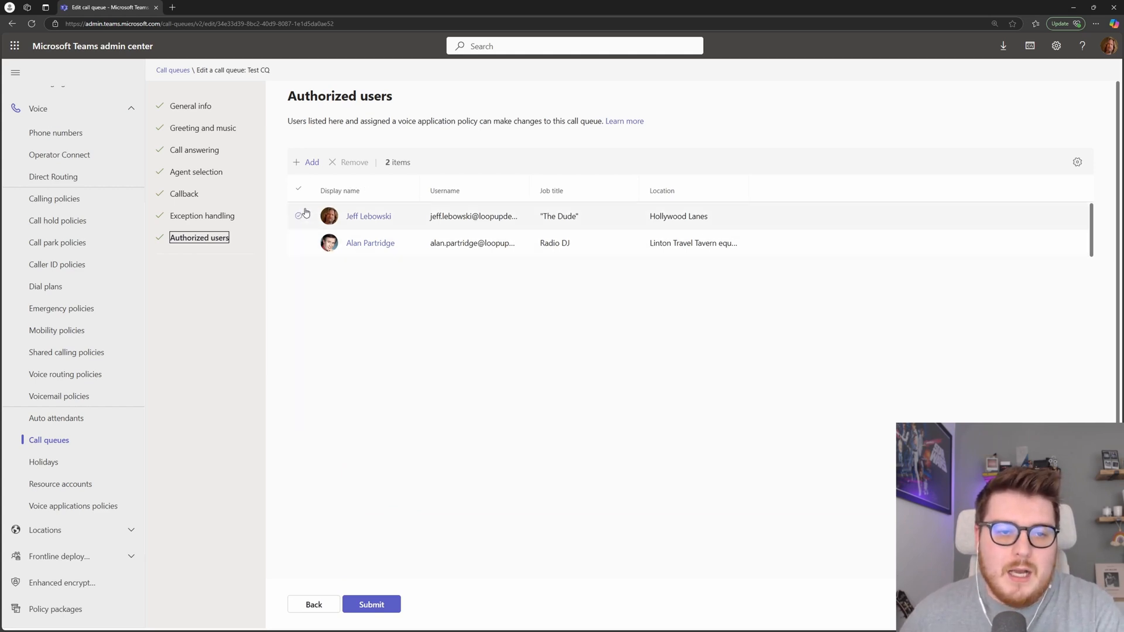
pyautogui.click(299, 215)
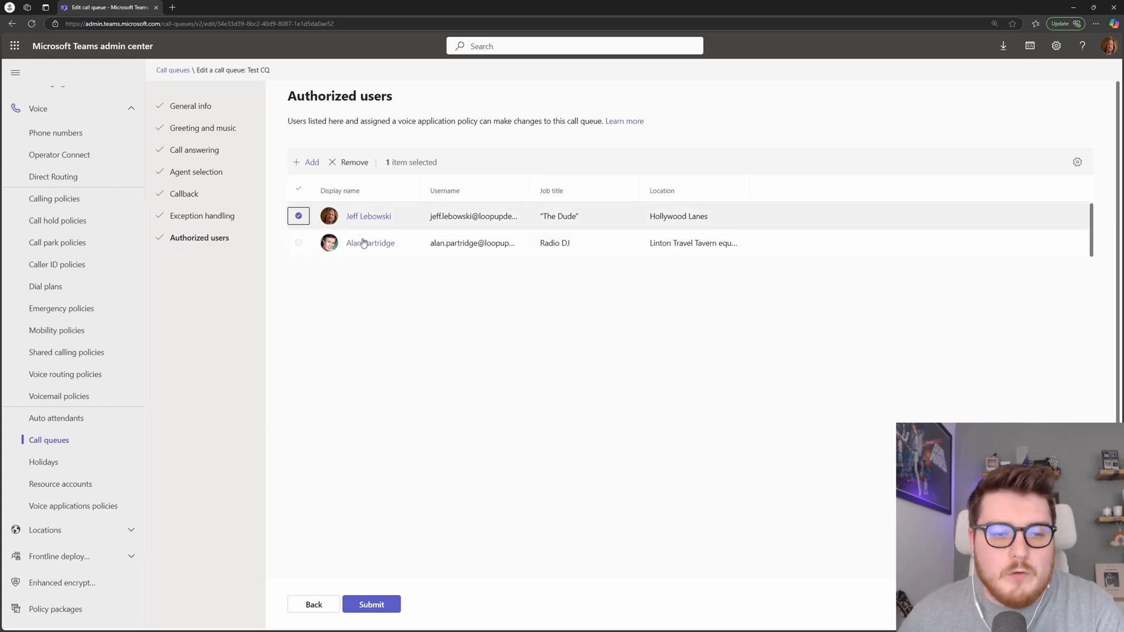
pyautogui.moveTo(338, 306)
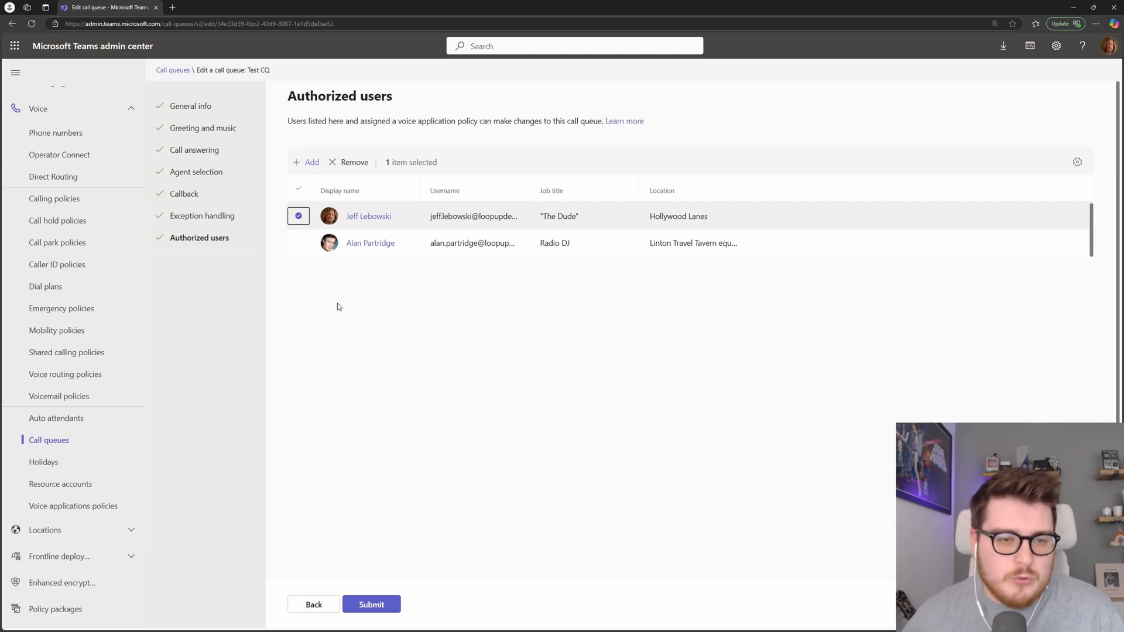
pyautogui.moveTo(341, 349)
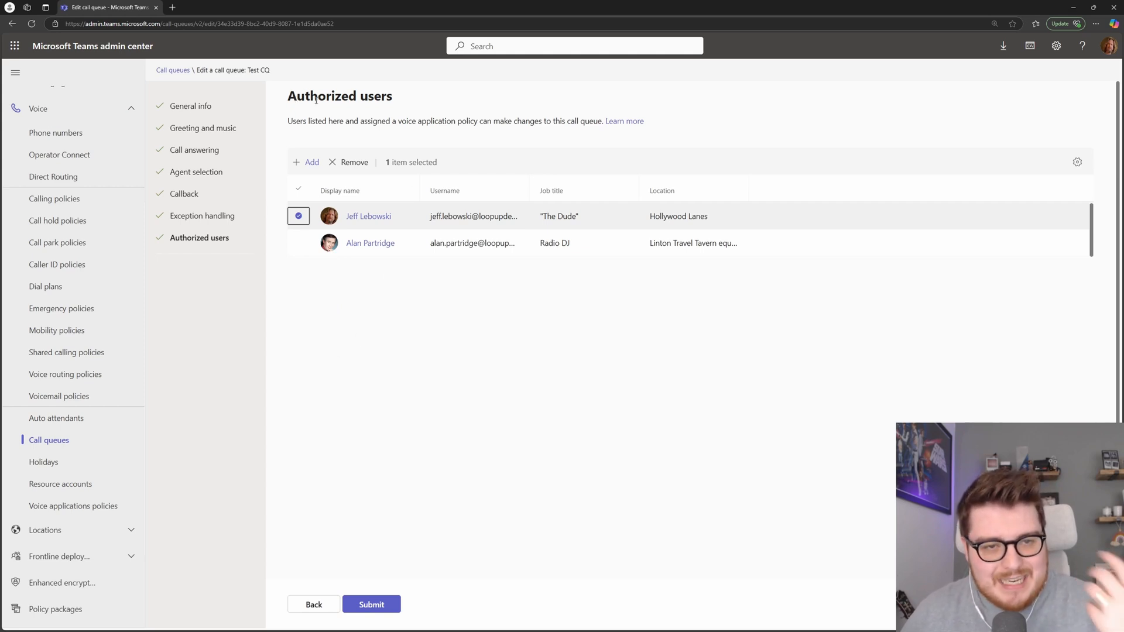
pyautogui.moveTo(389, 574)
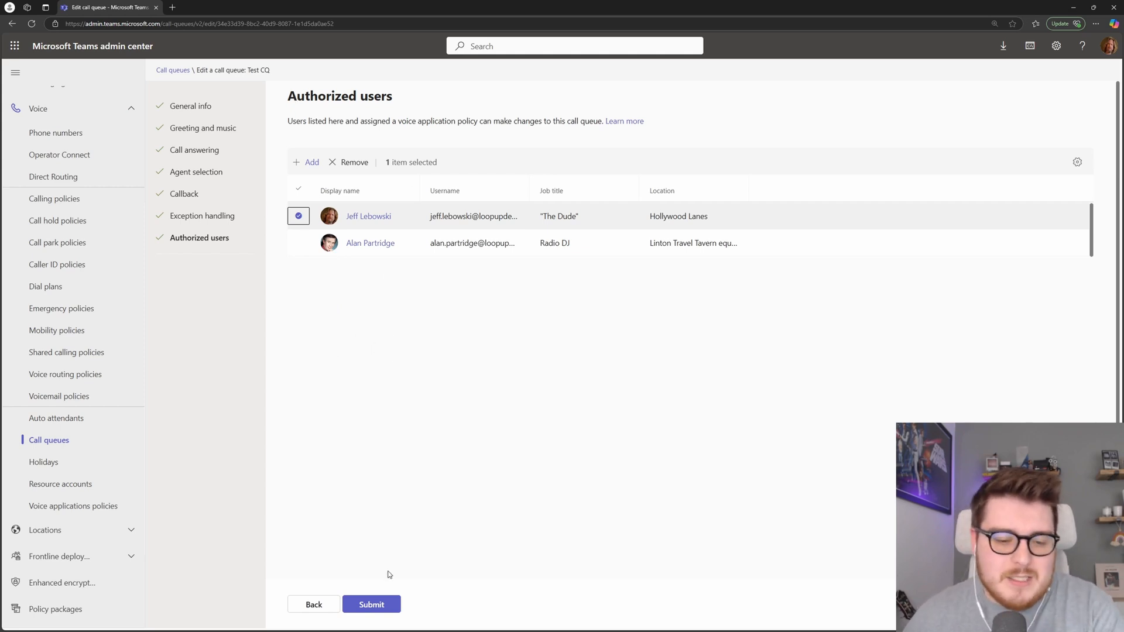
pyautogui.moveTo(66, 352)
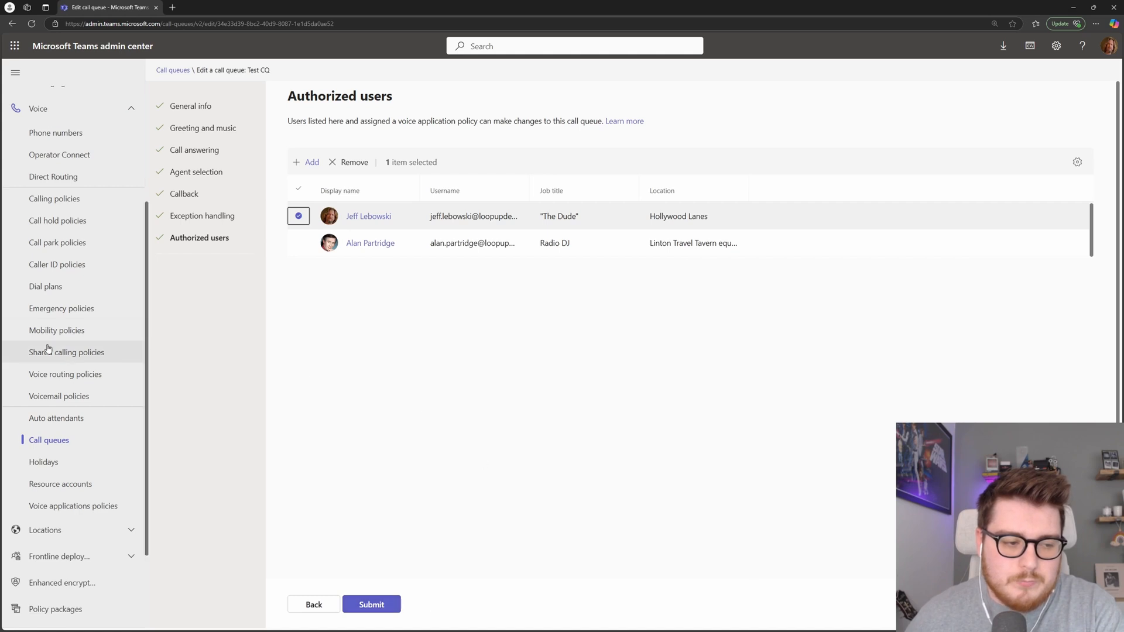